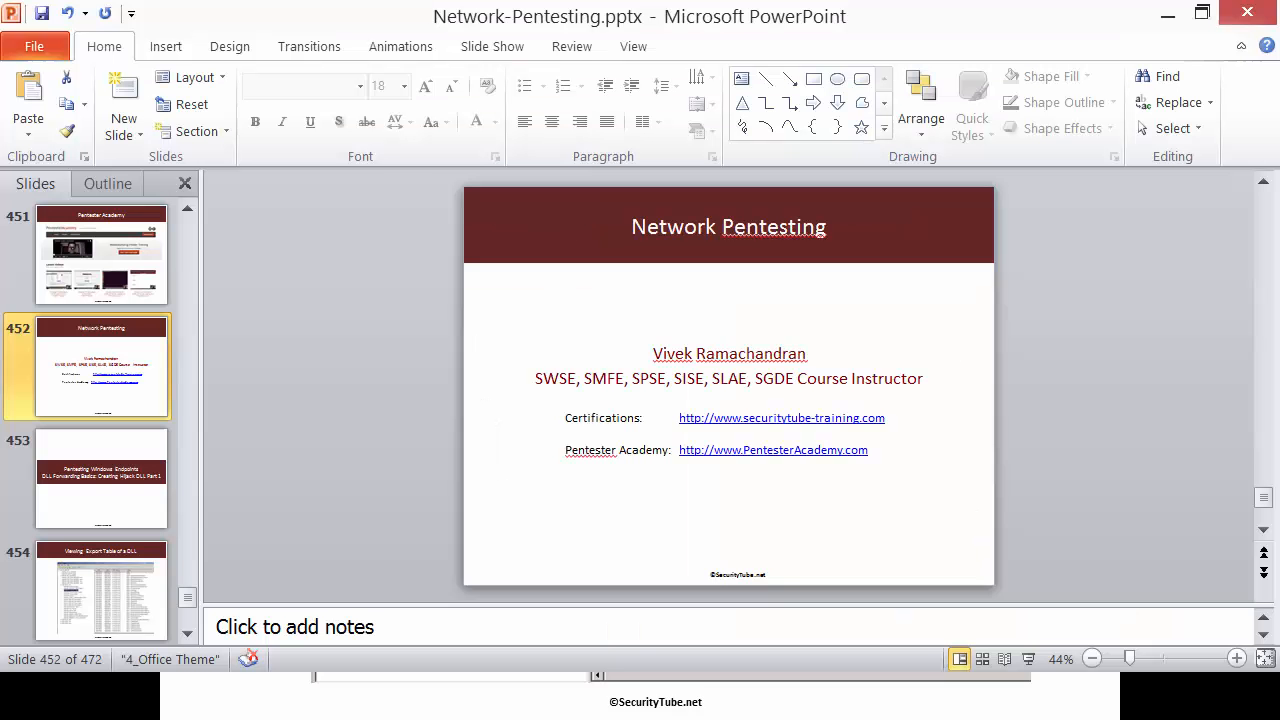
Step: Bring up the SysWOW64 folder in Explorer and show user32.dll's Open with options
left_click(100, 590)
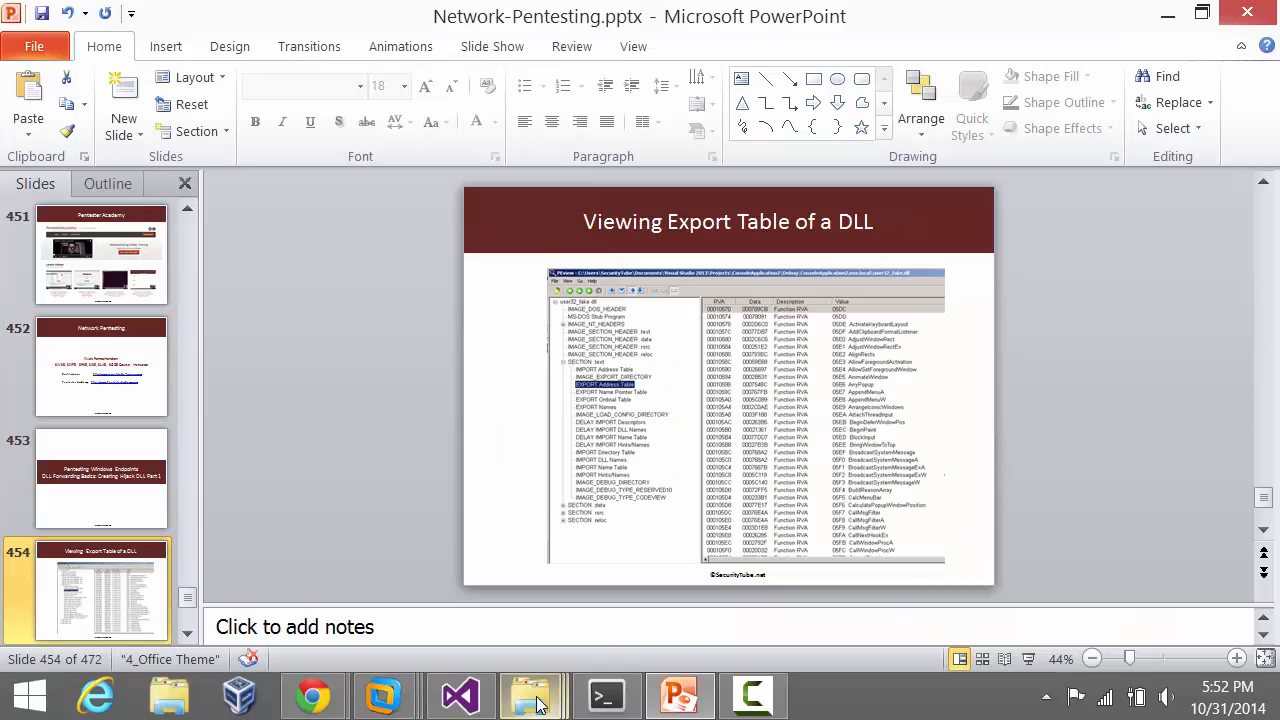
left_click(532, 694)
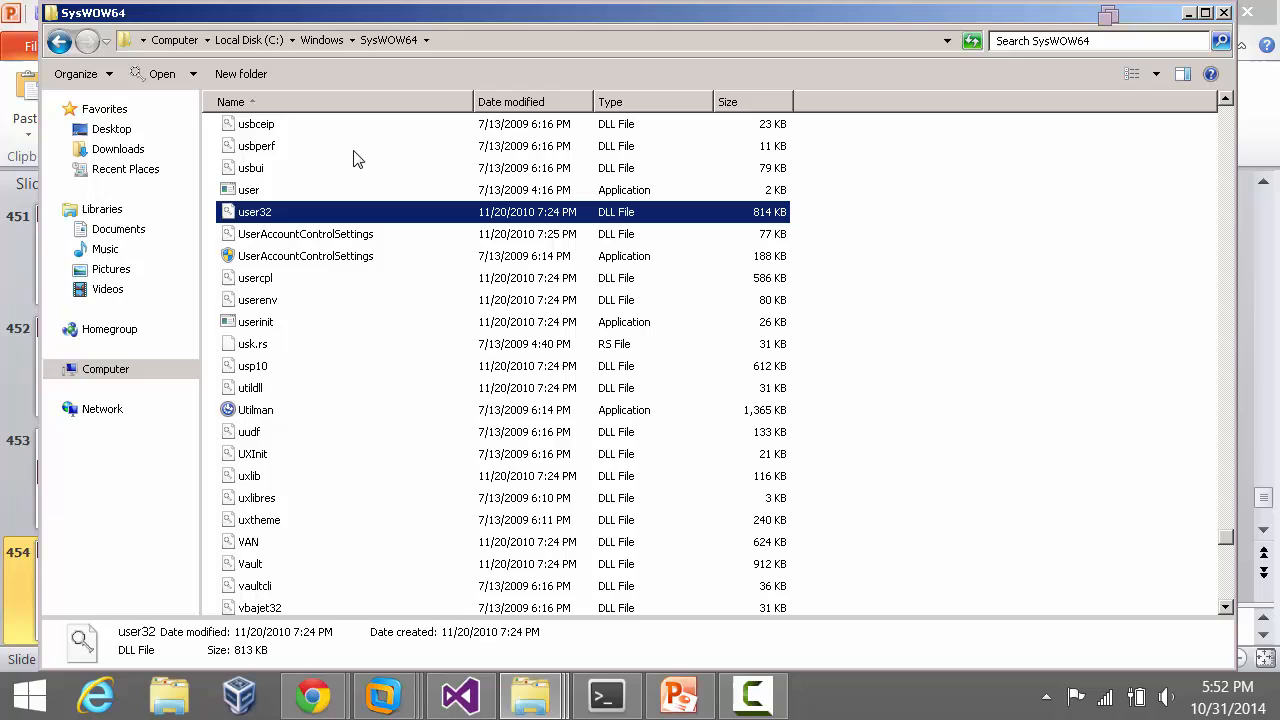
mouse_move(404, 52)
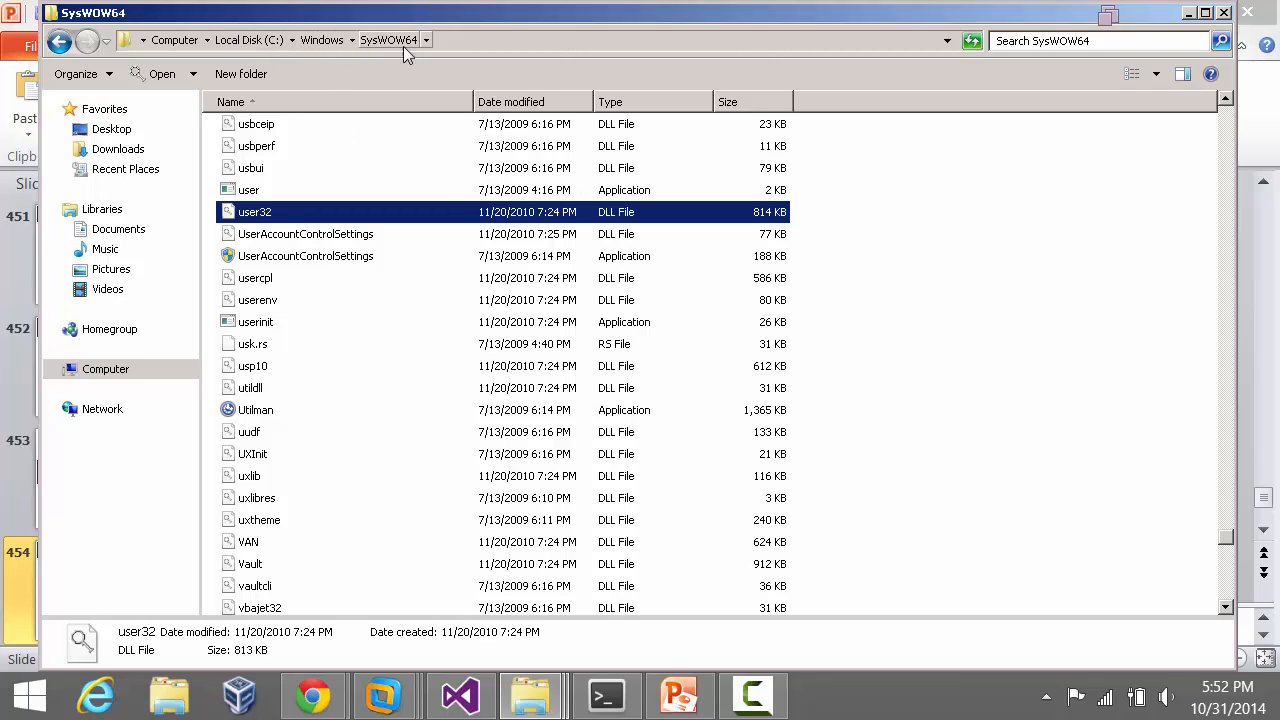
mouse_move(268, 244)
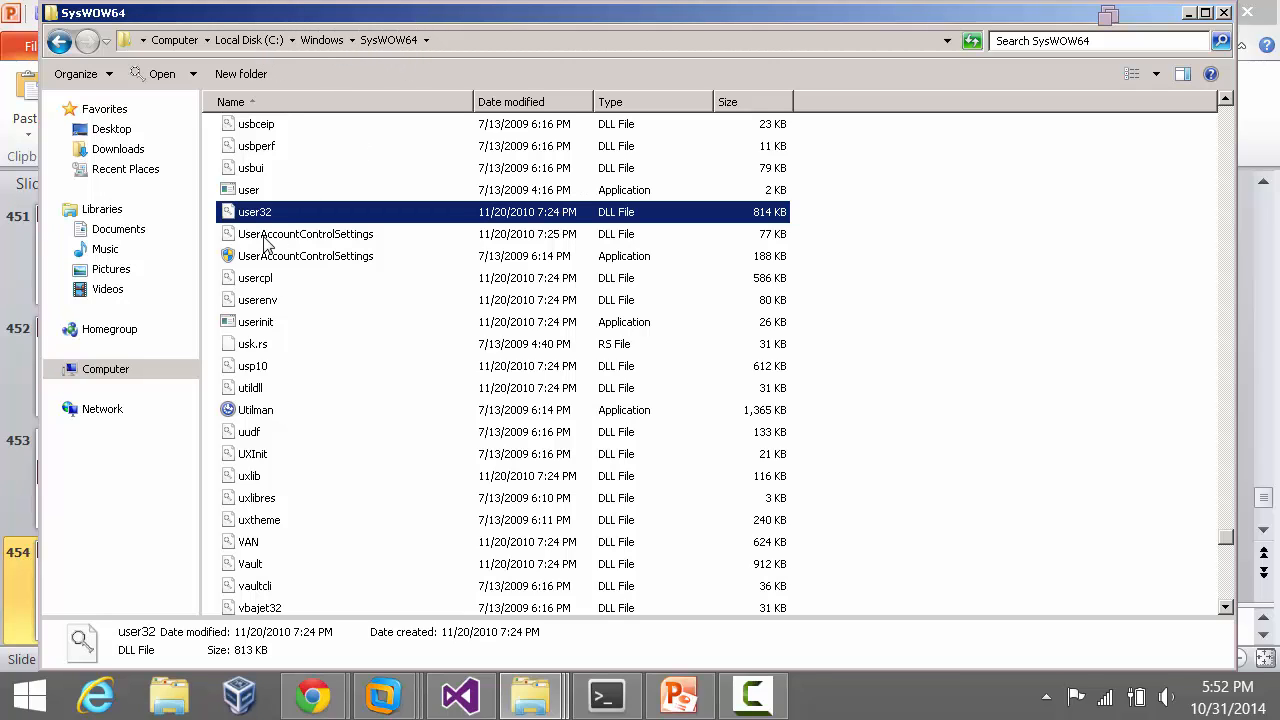
mouse_move(300, 220)
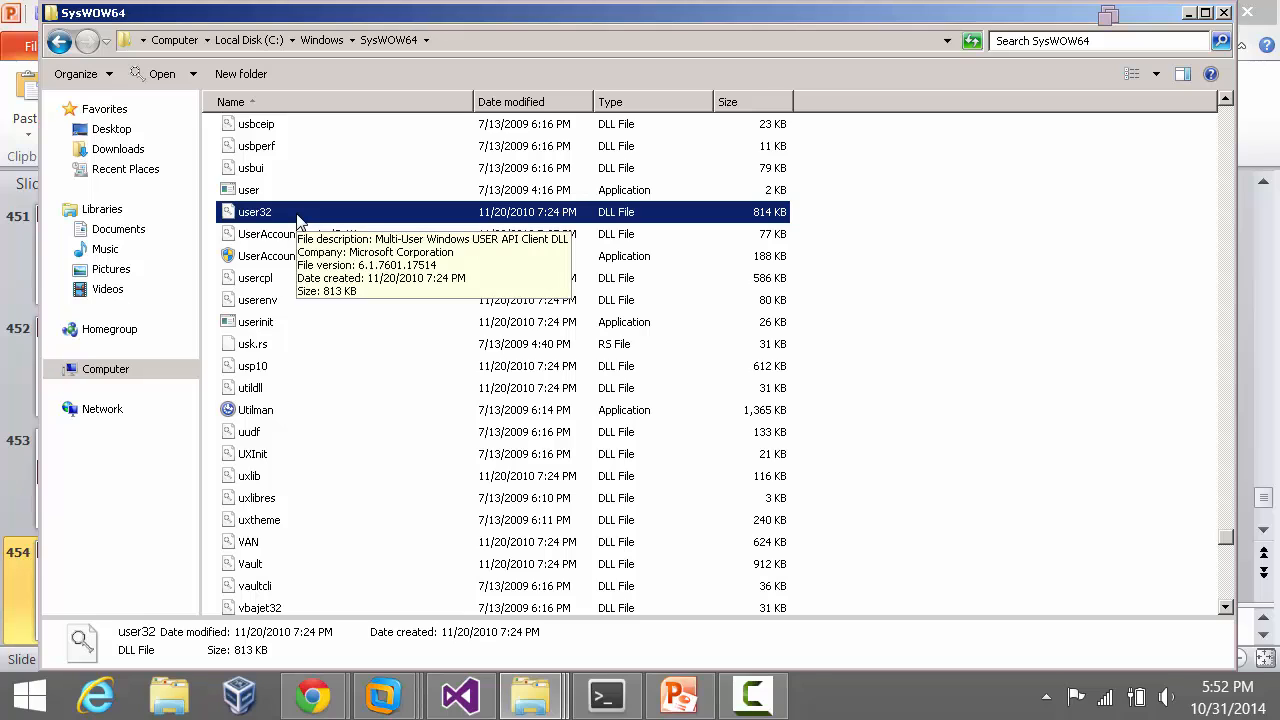
right_click(254, 212)
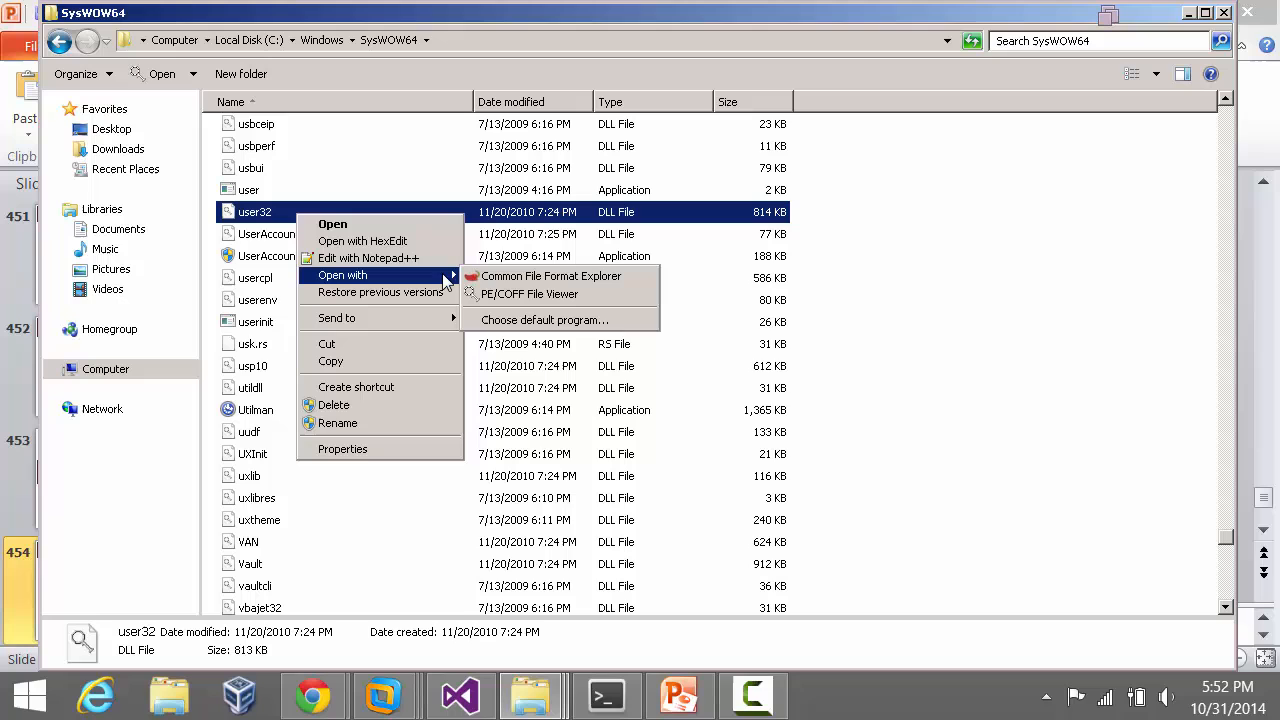
mouse_move(528, 292)
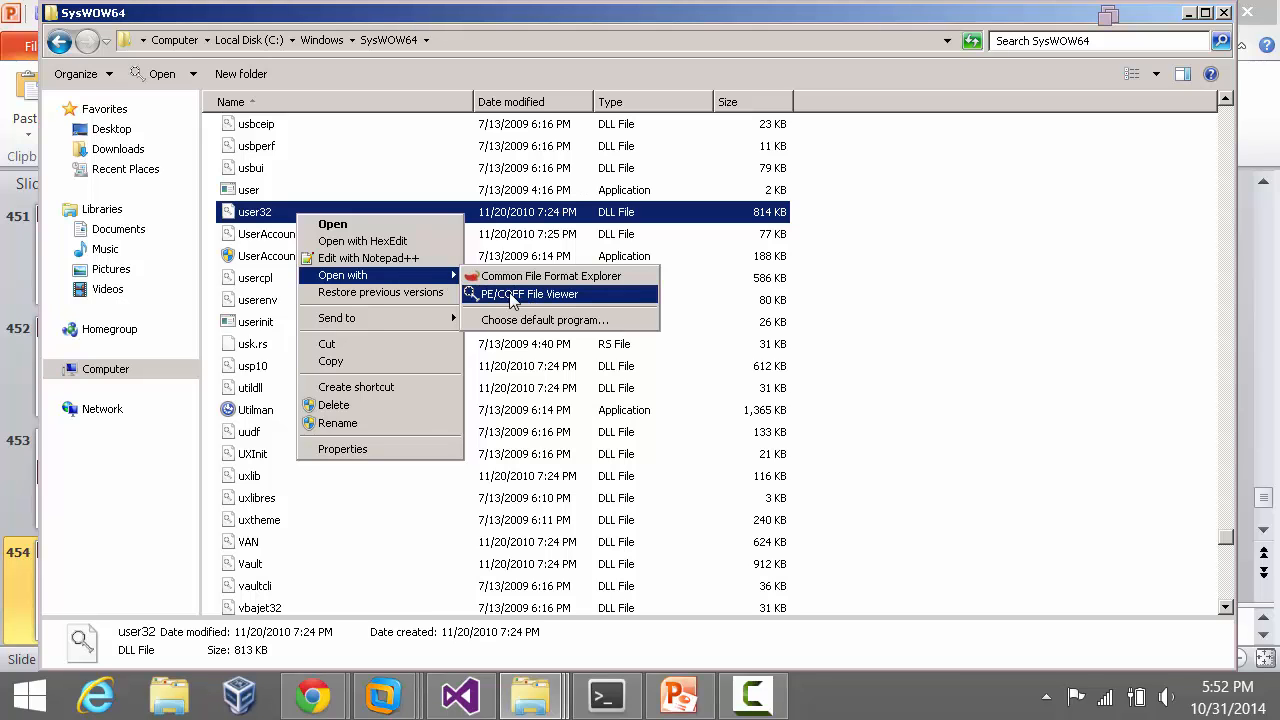
mouse_move(568, 298)
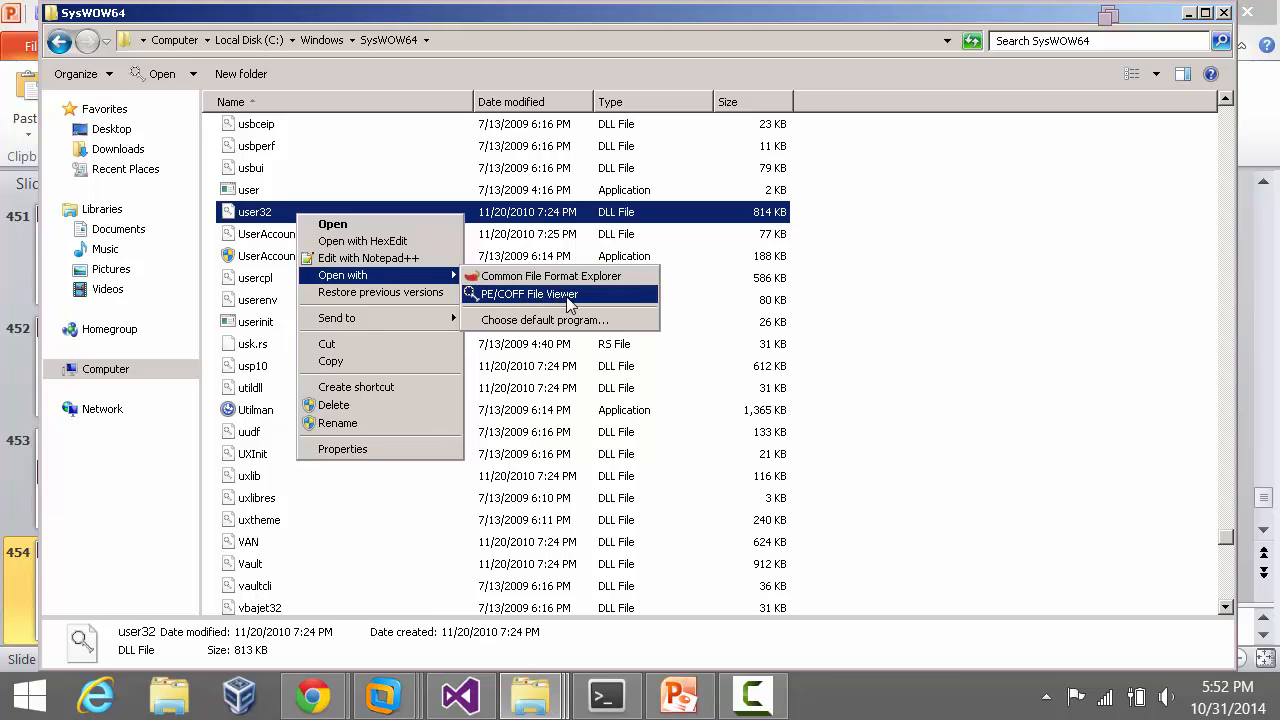
Step: Load user32.dll in PEview and show its EXPORT Address Table under SECTION .text
left_click(528, 292)
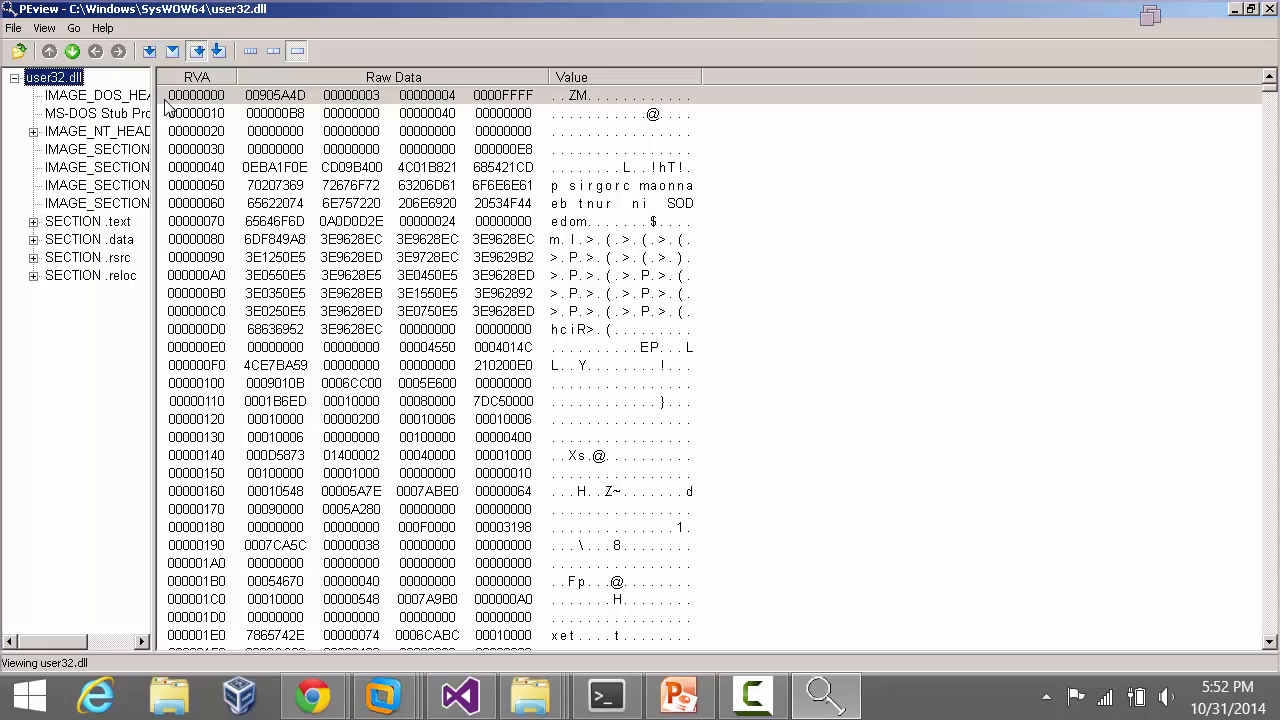
left_click_drag(158, 110, 312, 110)
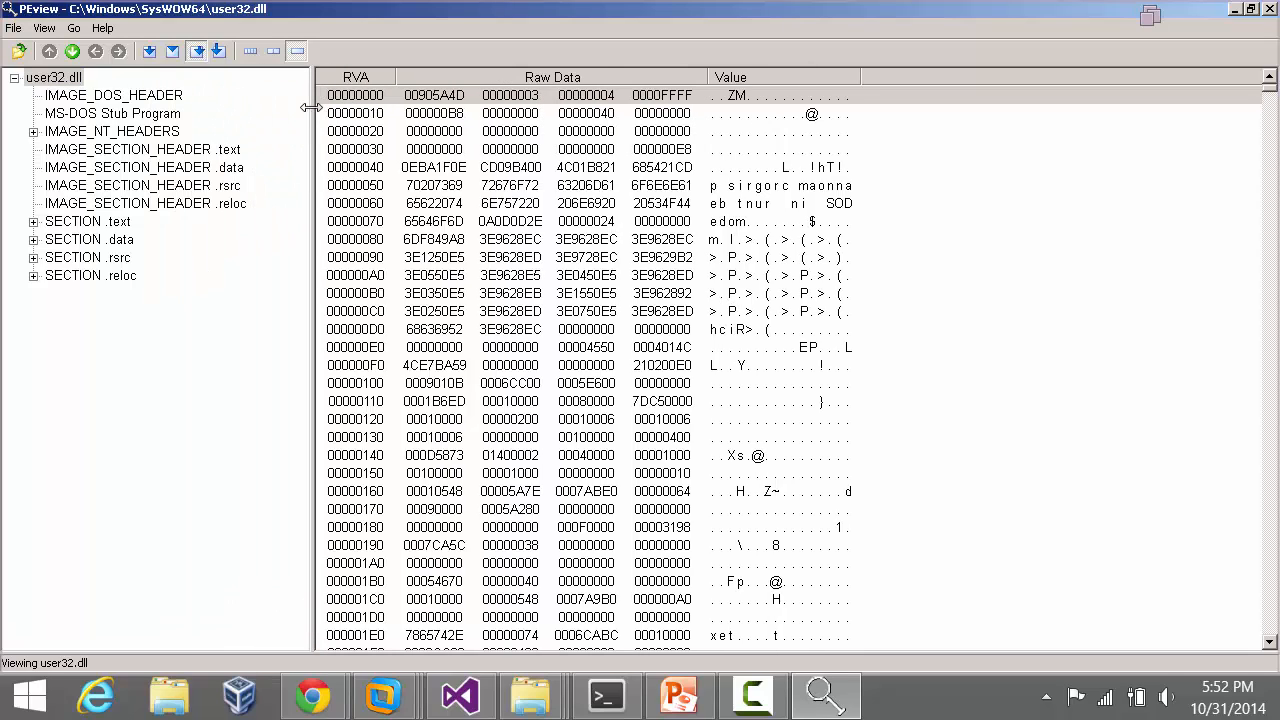
left_click(54, 76)
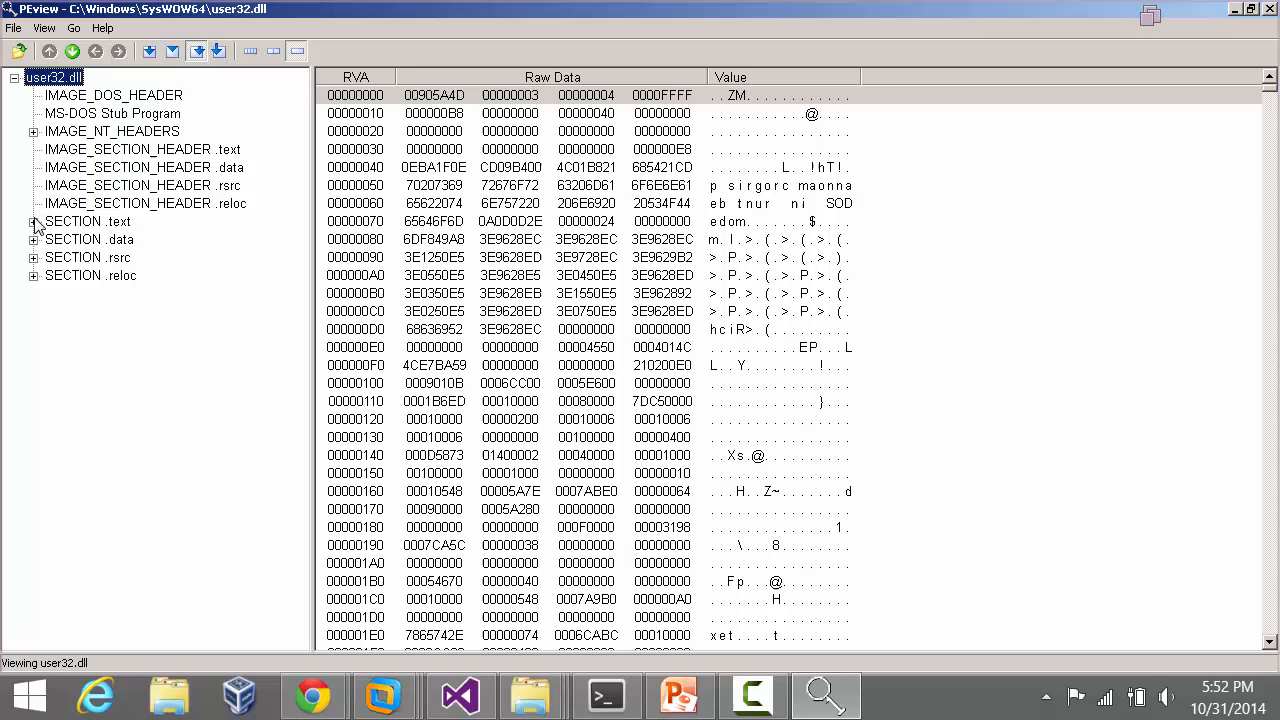
left_click(34, 220)
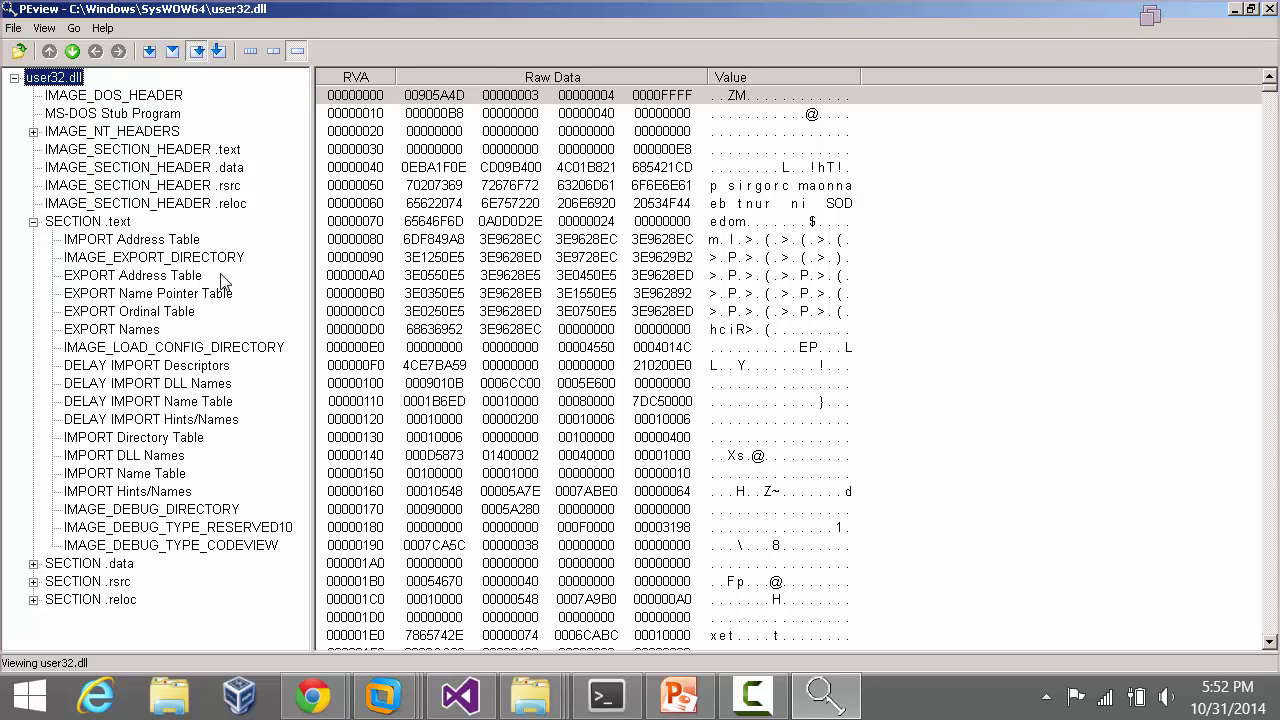
left_click(132, 276)
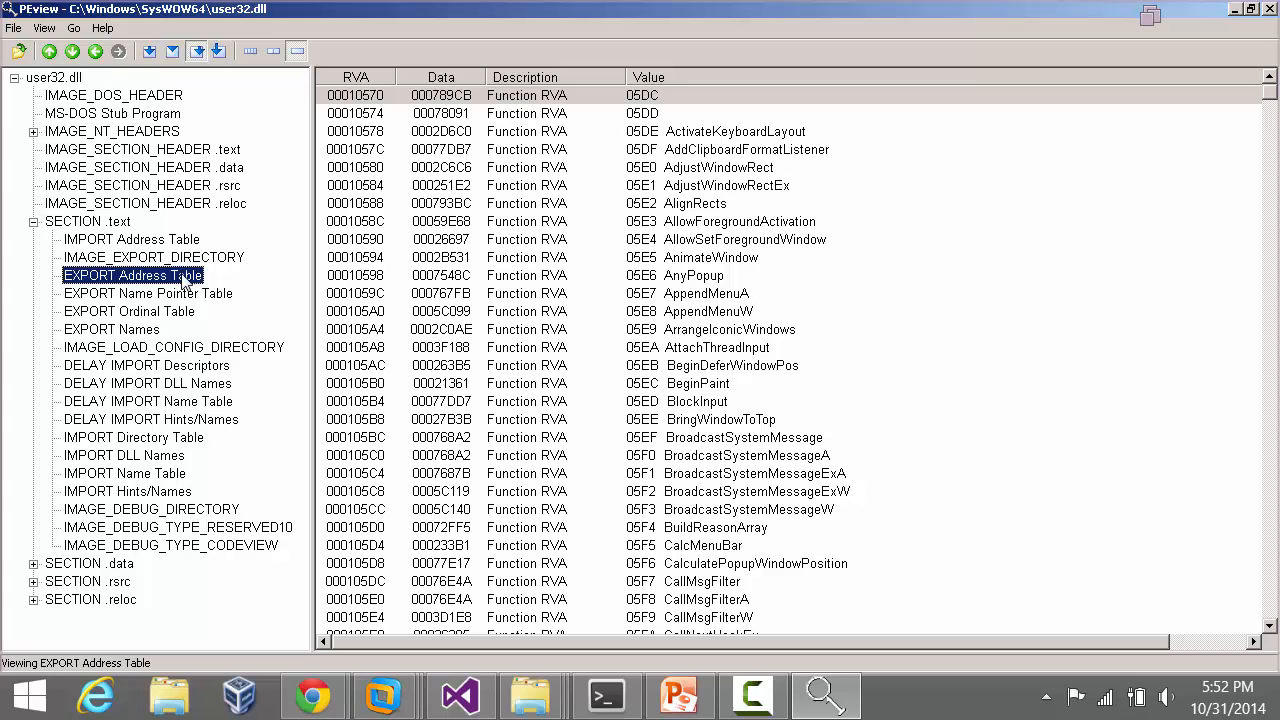
mouse_move(852, 156)
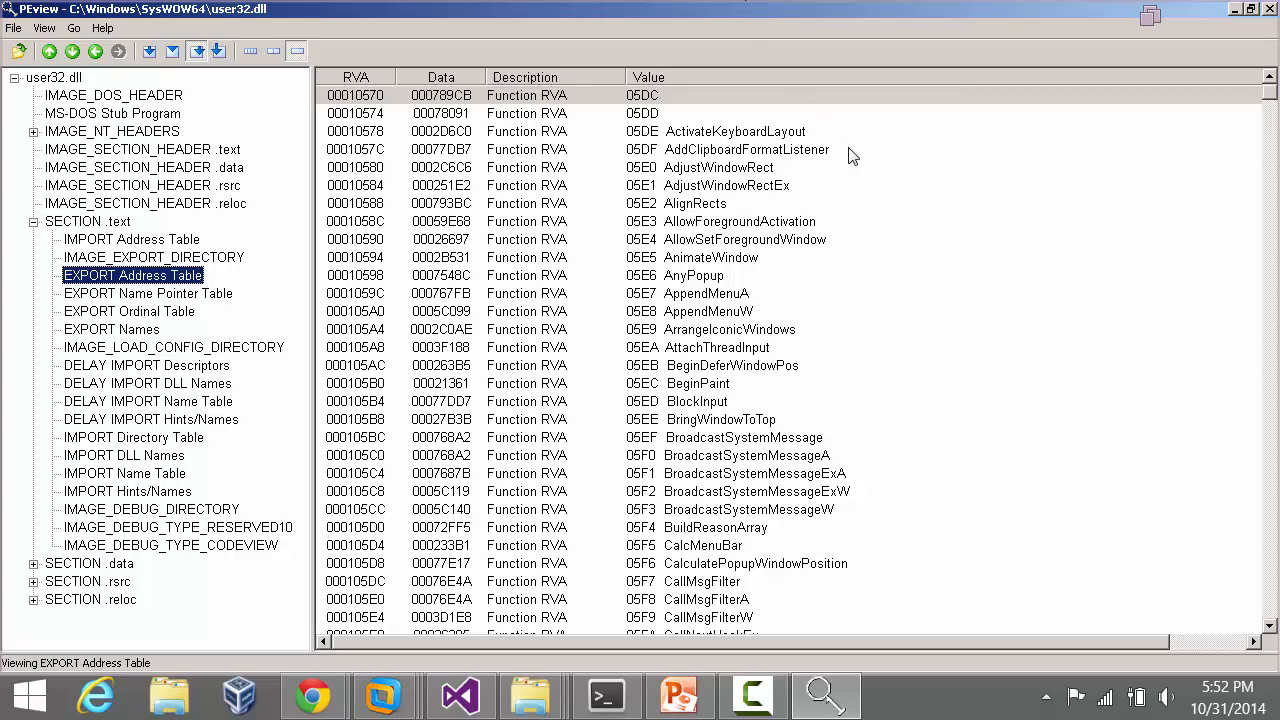
Step: Select the ActivateKeyboardLayout and AddClipboardFormatListener export entries
left_click(736, 132)
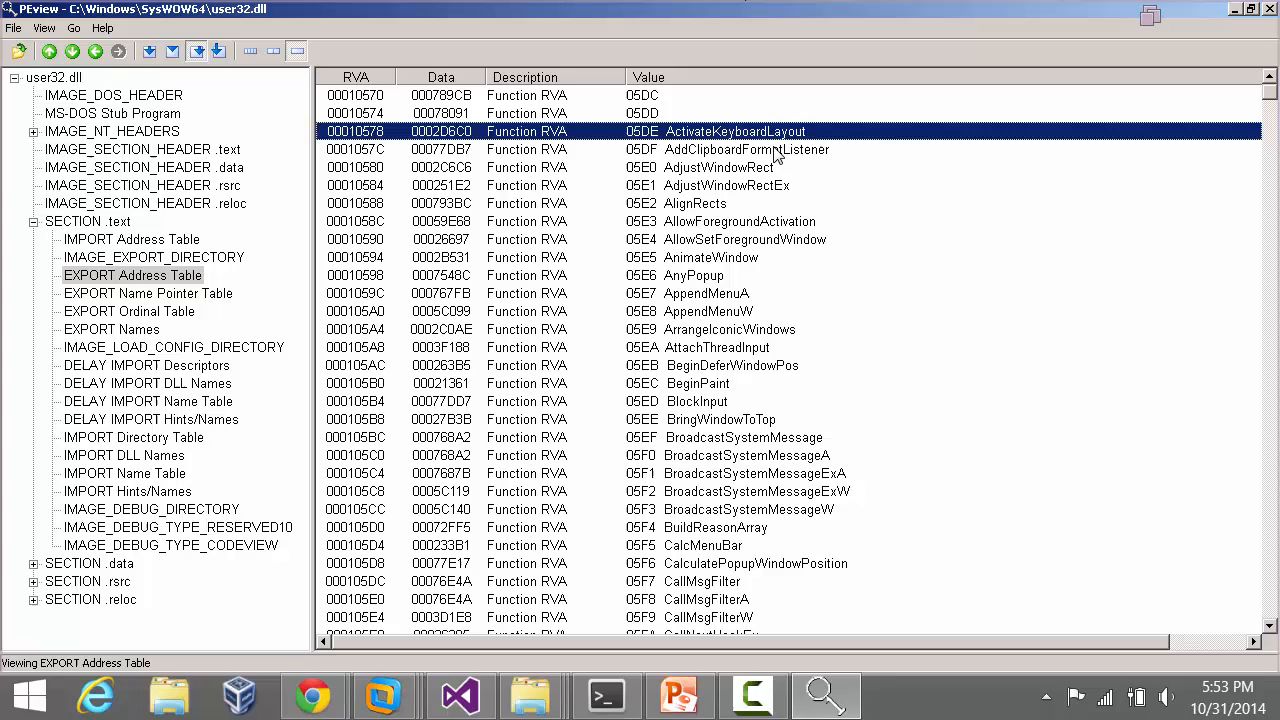
left_click(744, 148)
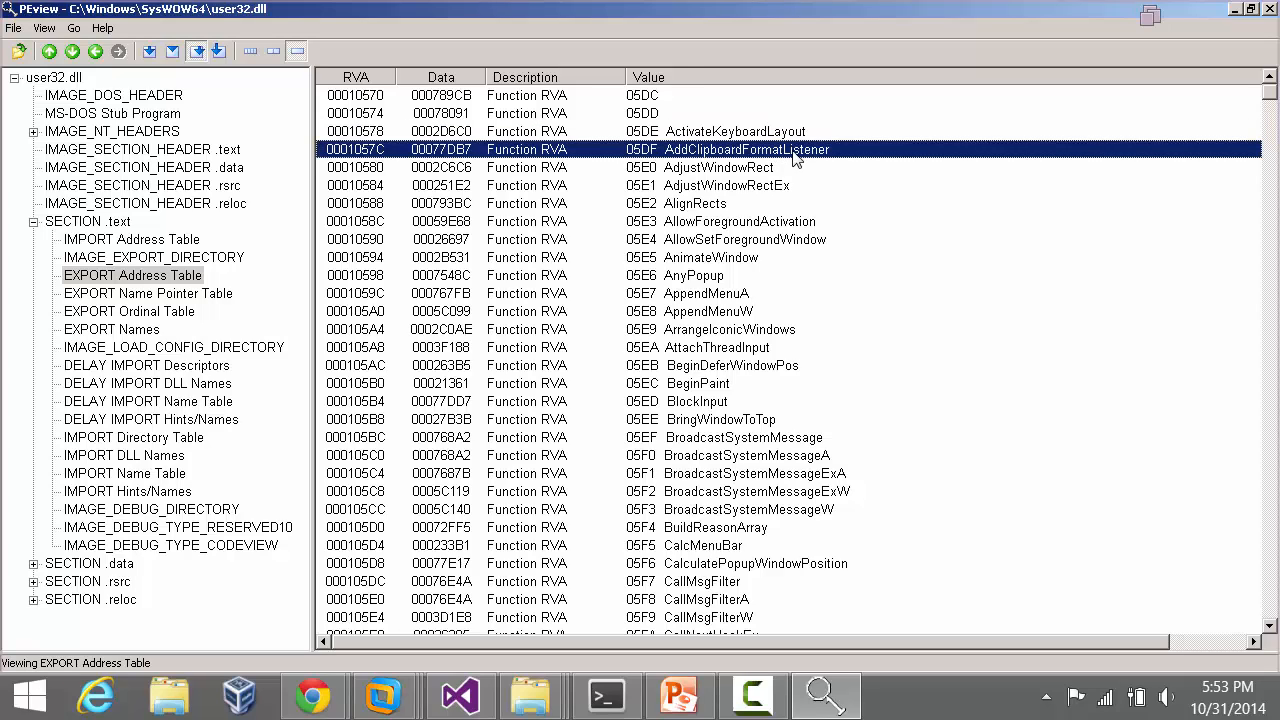
mouse_move(722, 170)
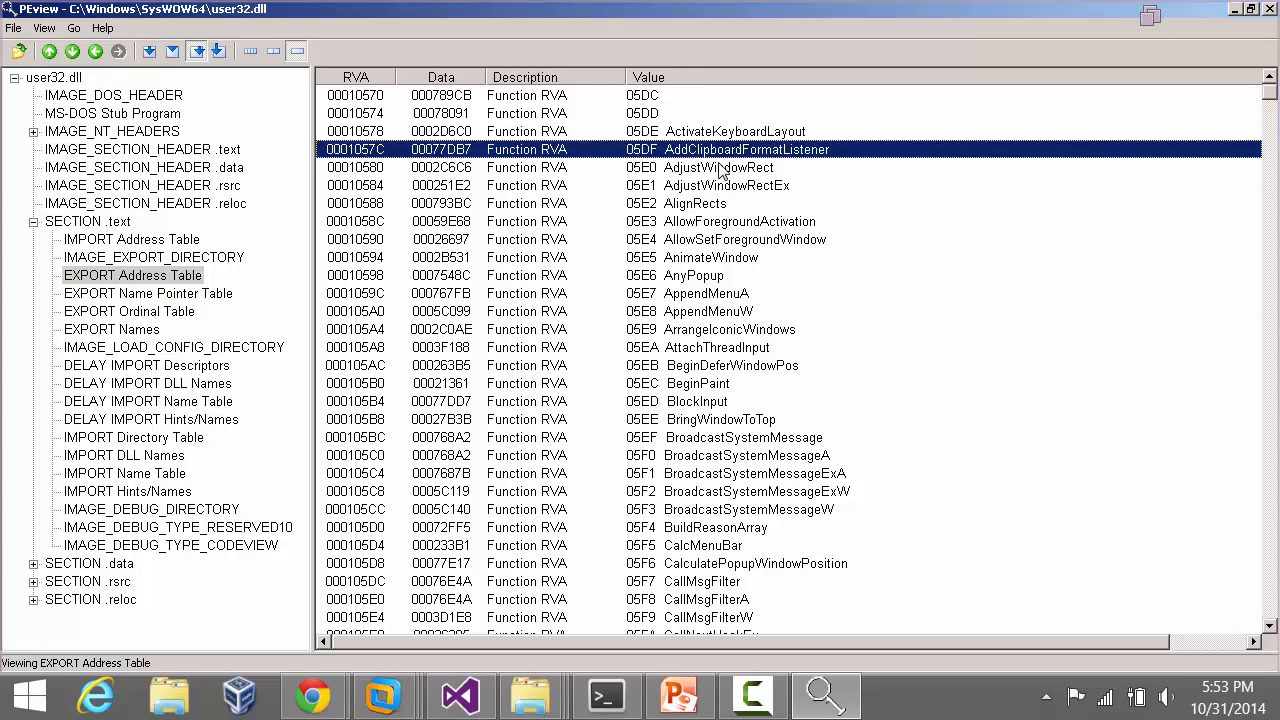
mouse_move(724, 184)
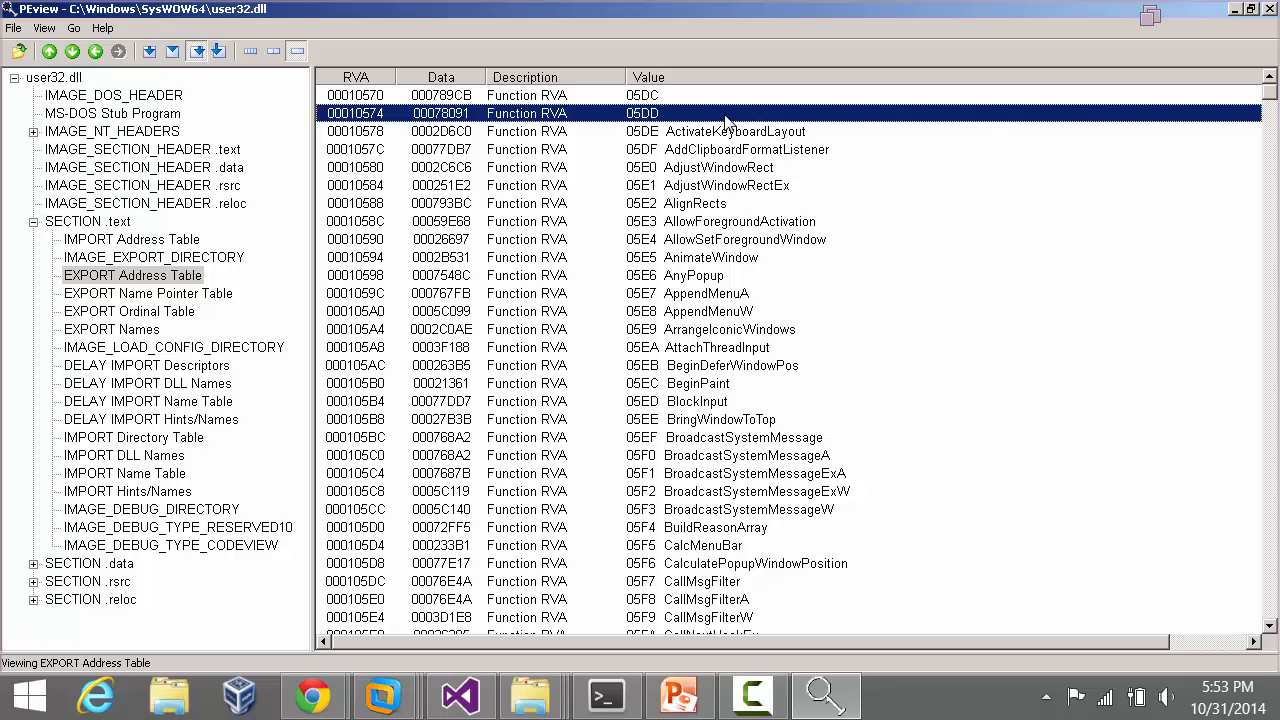
mouse_move(716, 100)
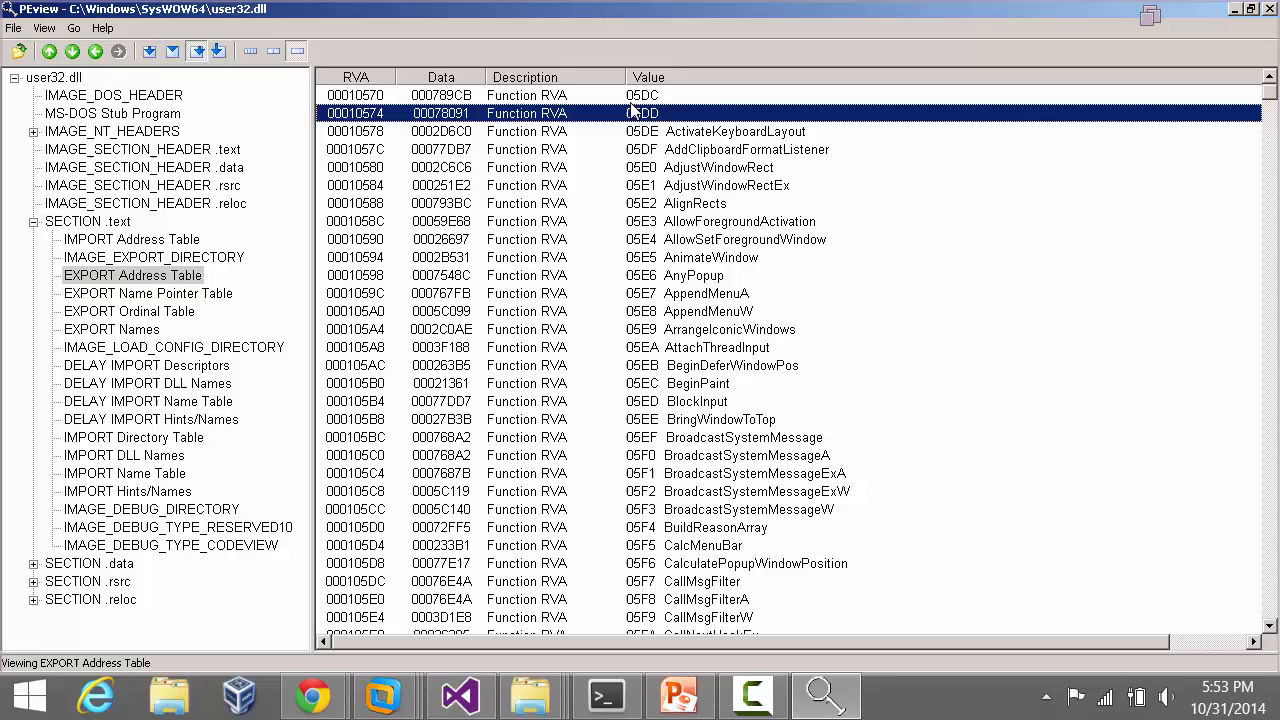
mouse_move(680, 128)
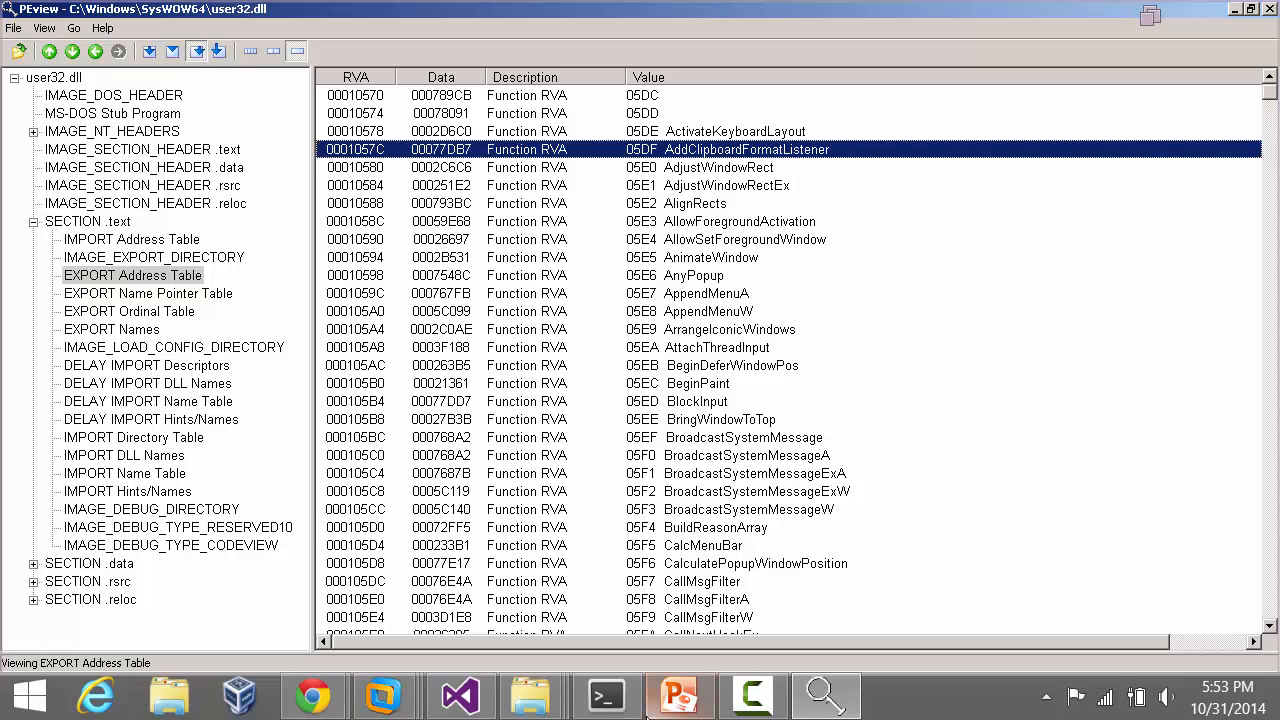
Step: Return to PowerPoint and reach the Function Forwarding slide
left_click(680, 696)
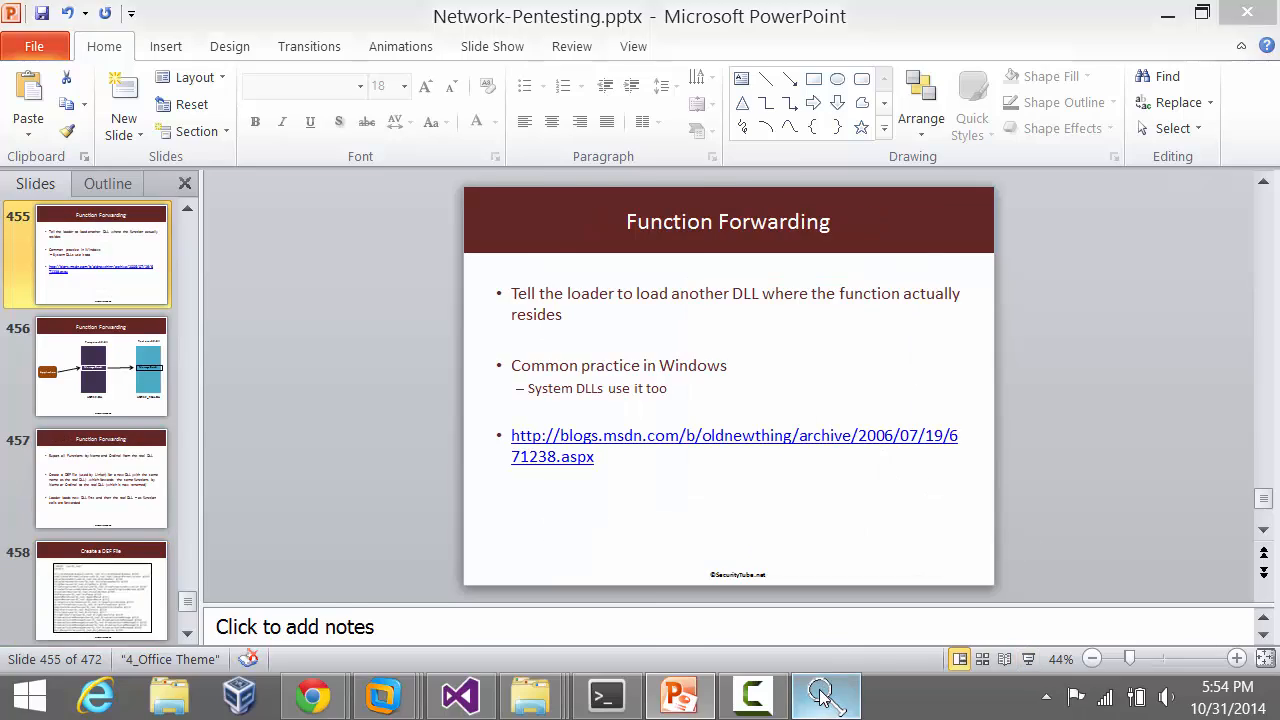
Step: Find the DefDlgProcA and DefDlgProcW entries forwarded to NTDLL in user32's export table
left_click(824, 696)
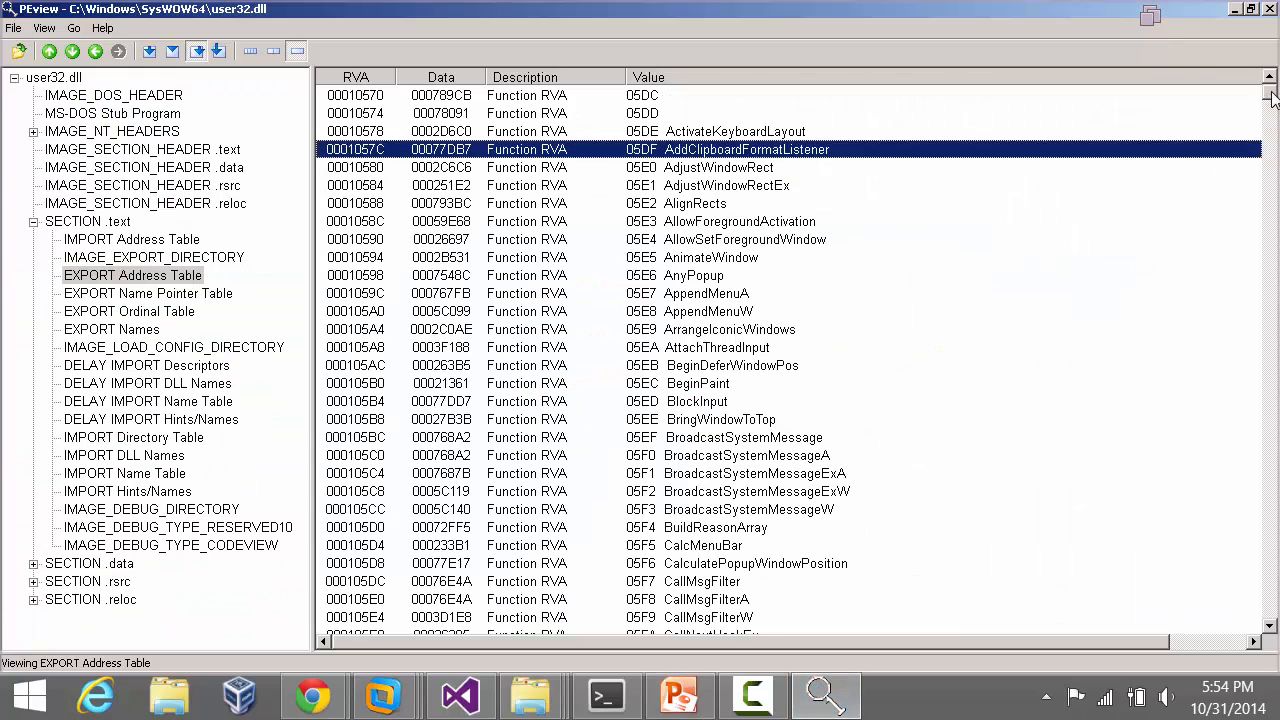
scroll("down", 3)
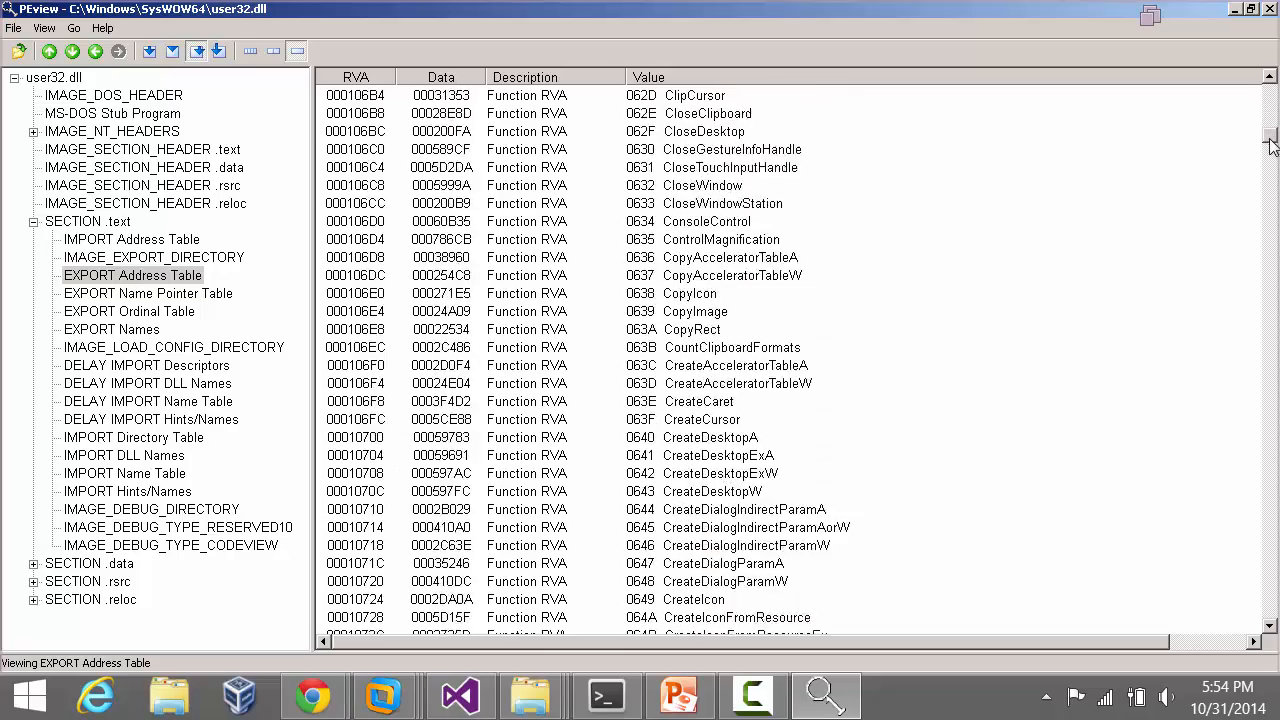
scroll("down", 3)
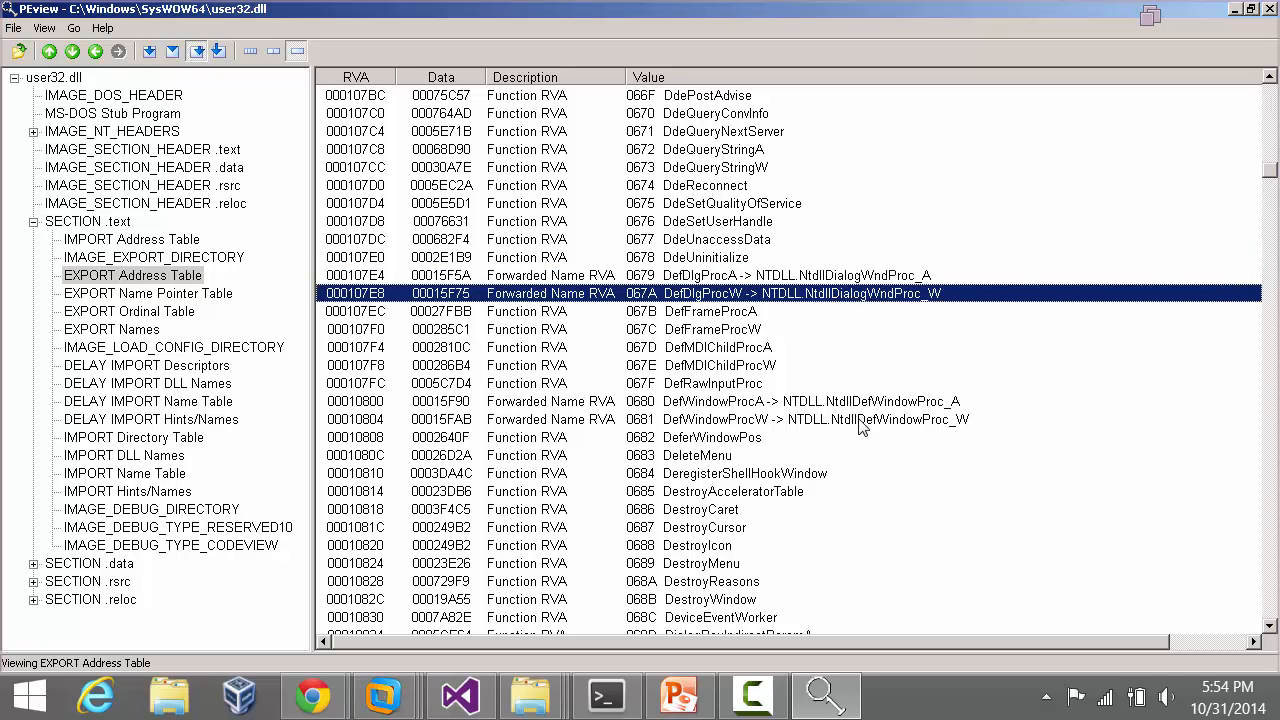
left_click(816, 420)
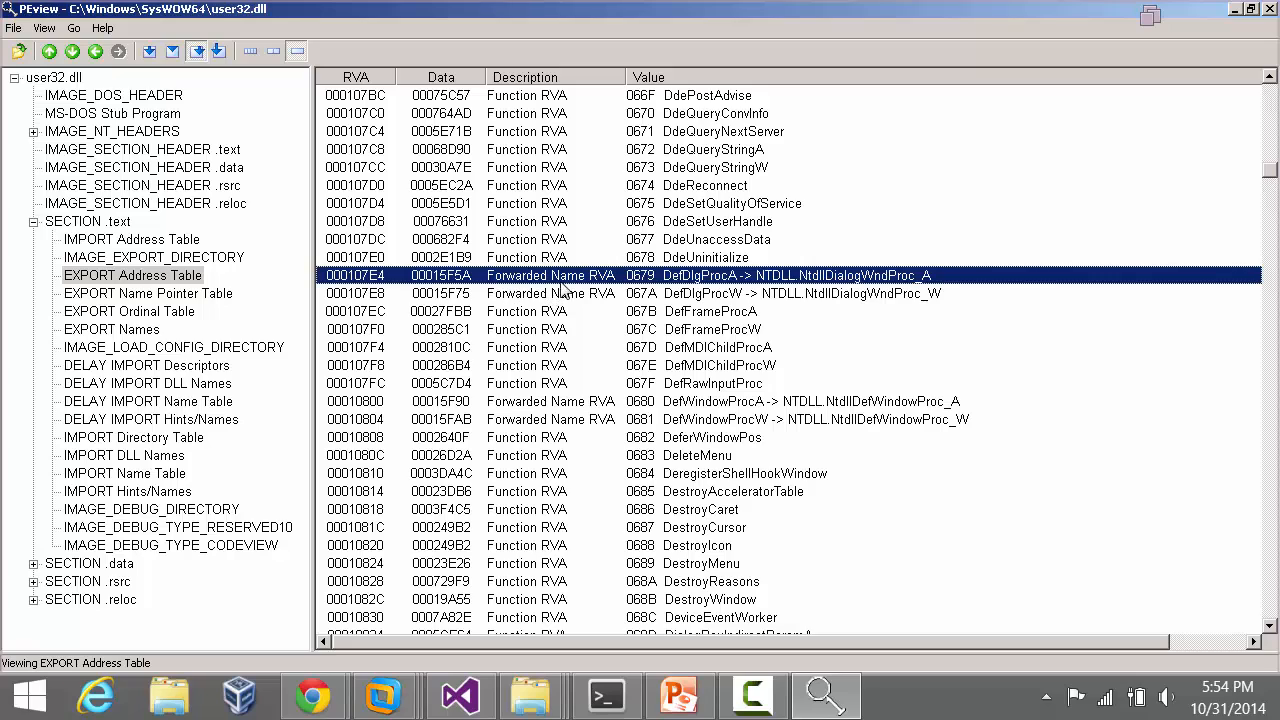
mouse_move(680, 284)
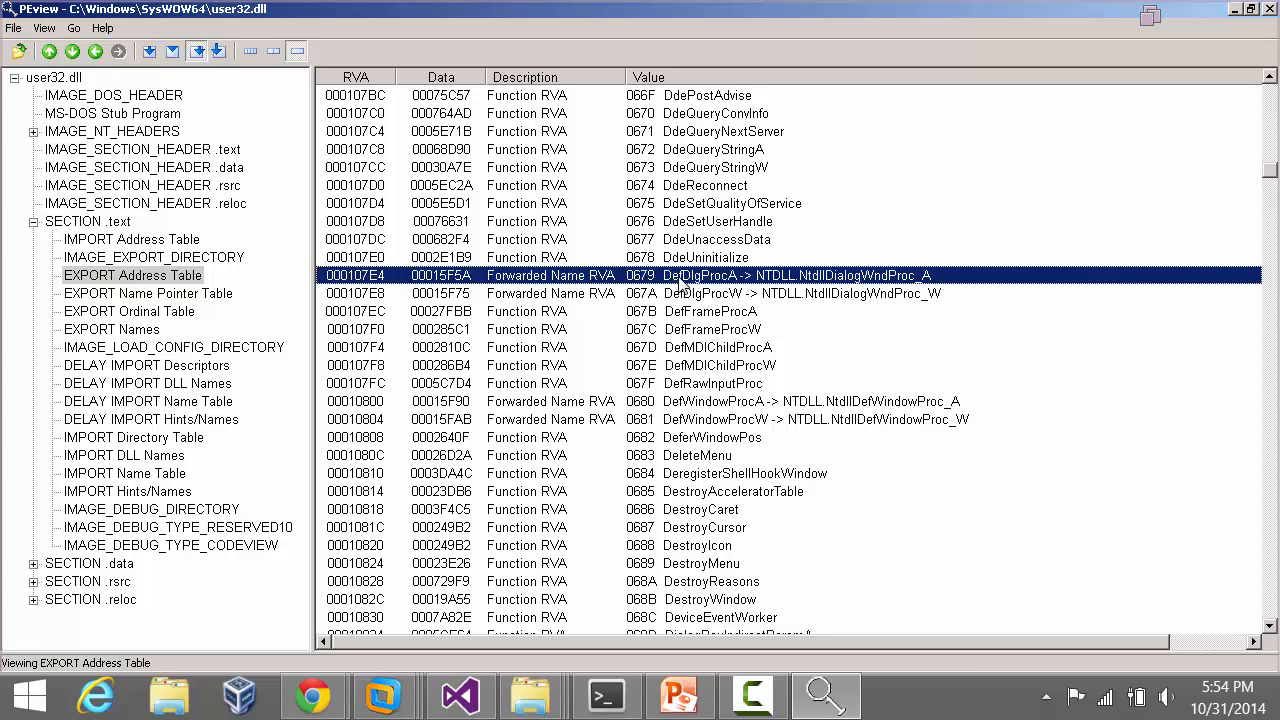
mouse_move(752, 292)
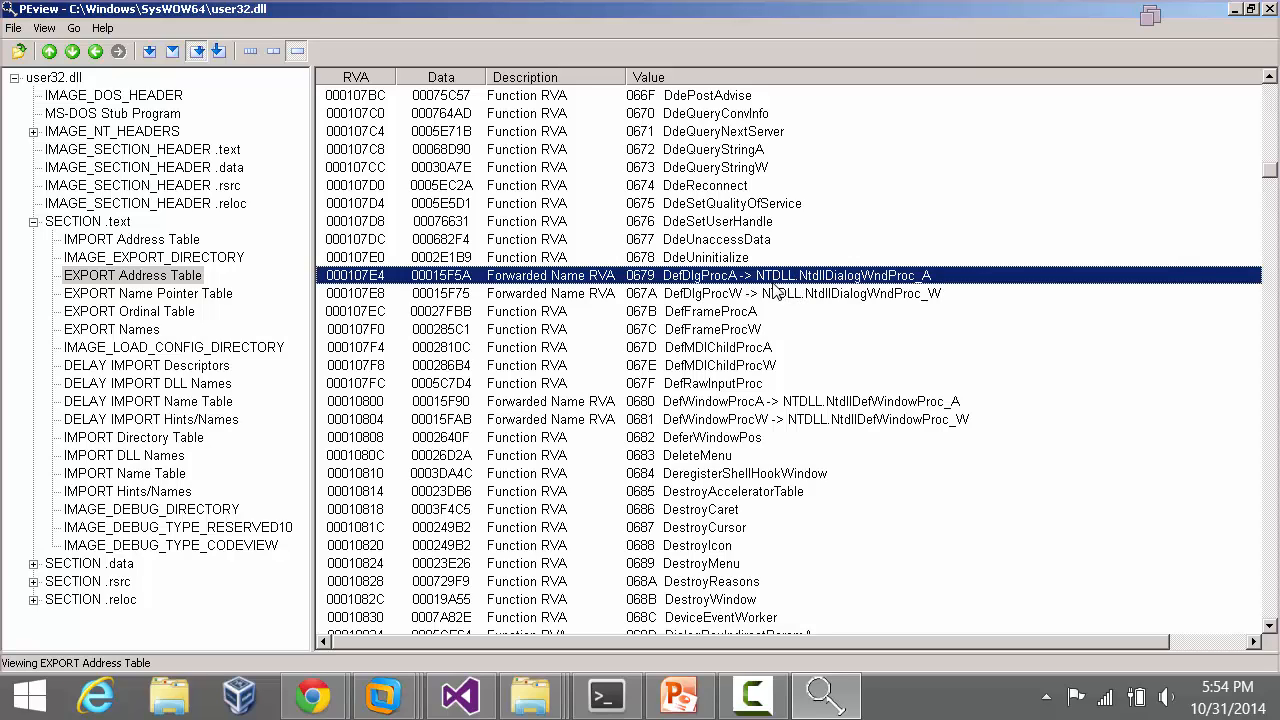
mouse_move(848, 290)
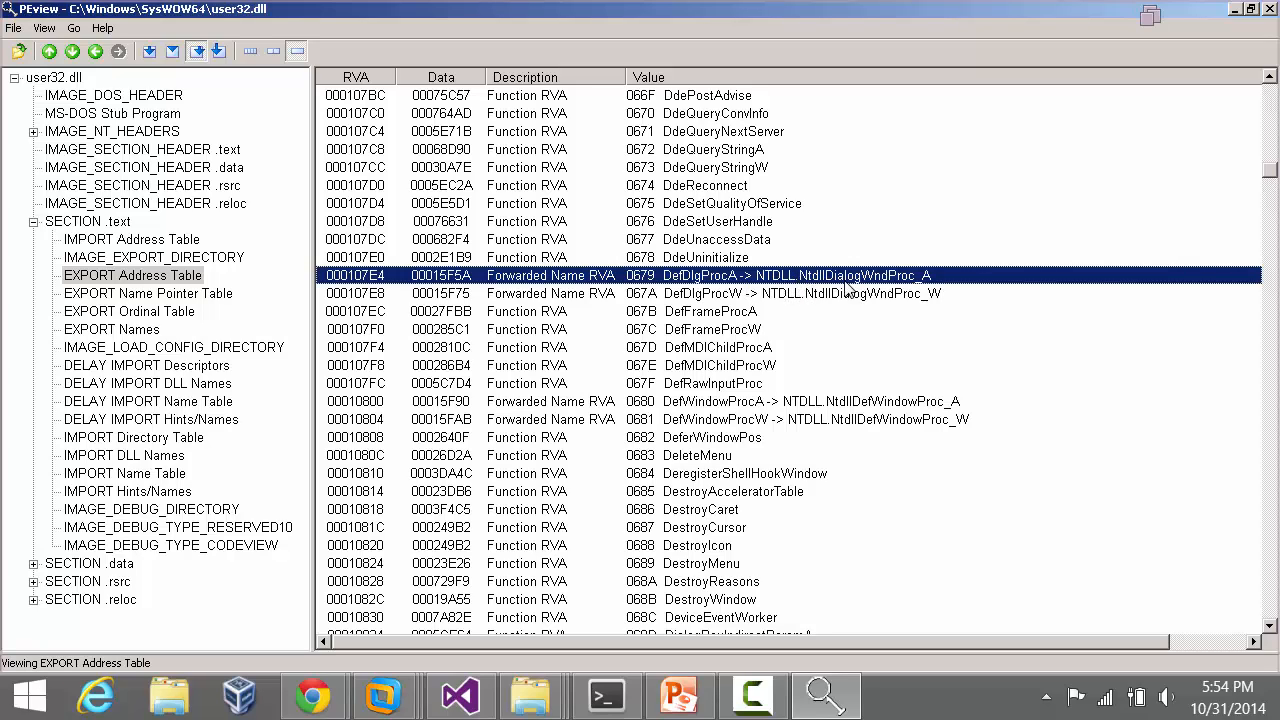
mouse_move(936, 284)
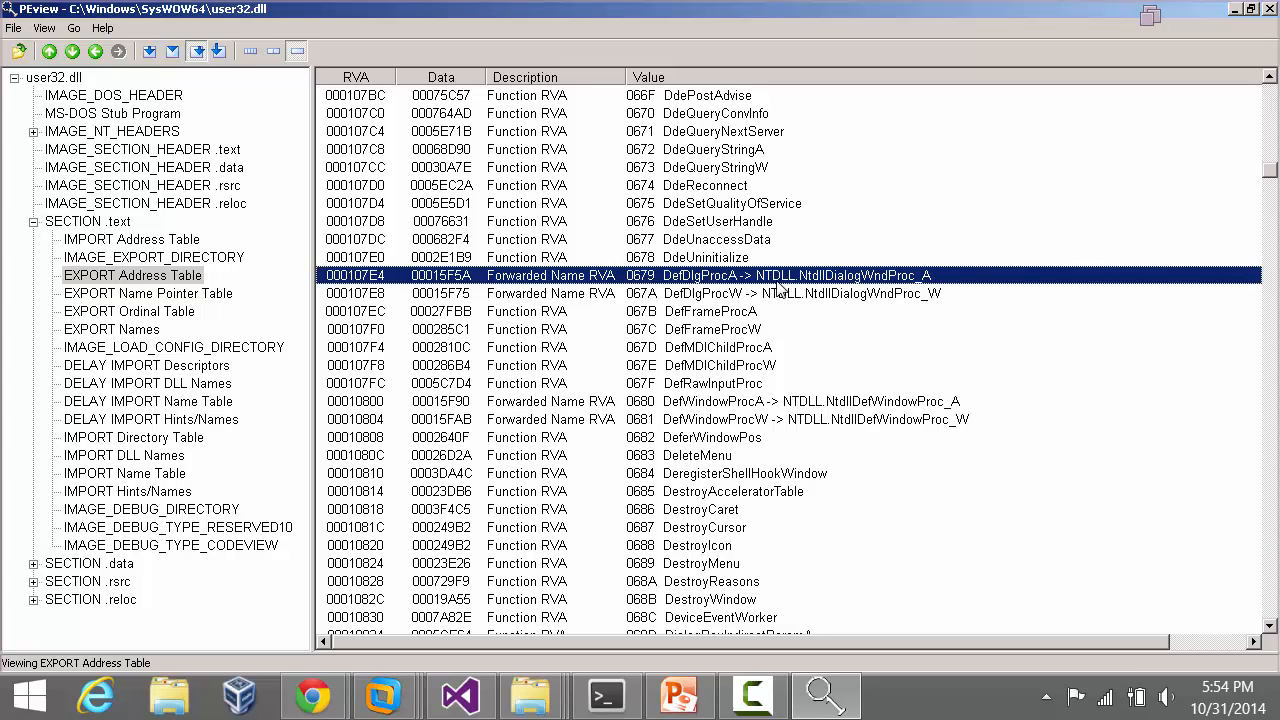
mouse_move(670, 292)
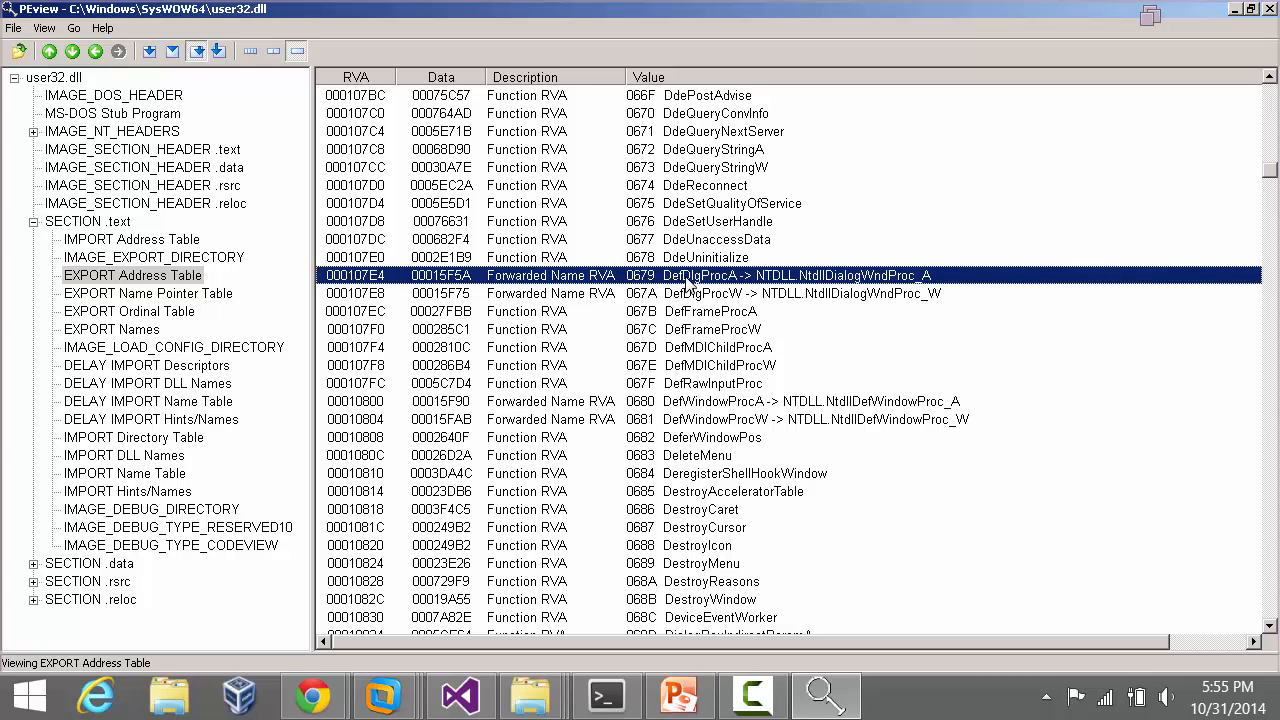
mouse_move(670, 292)
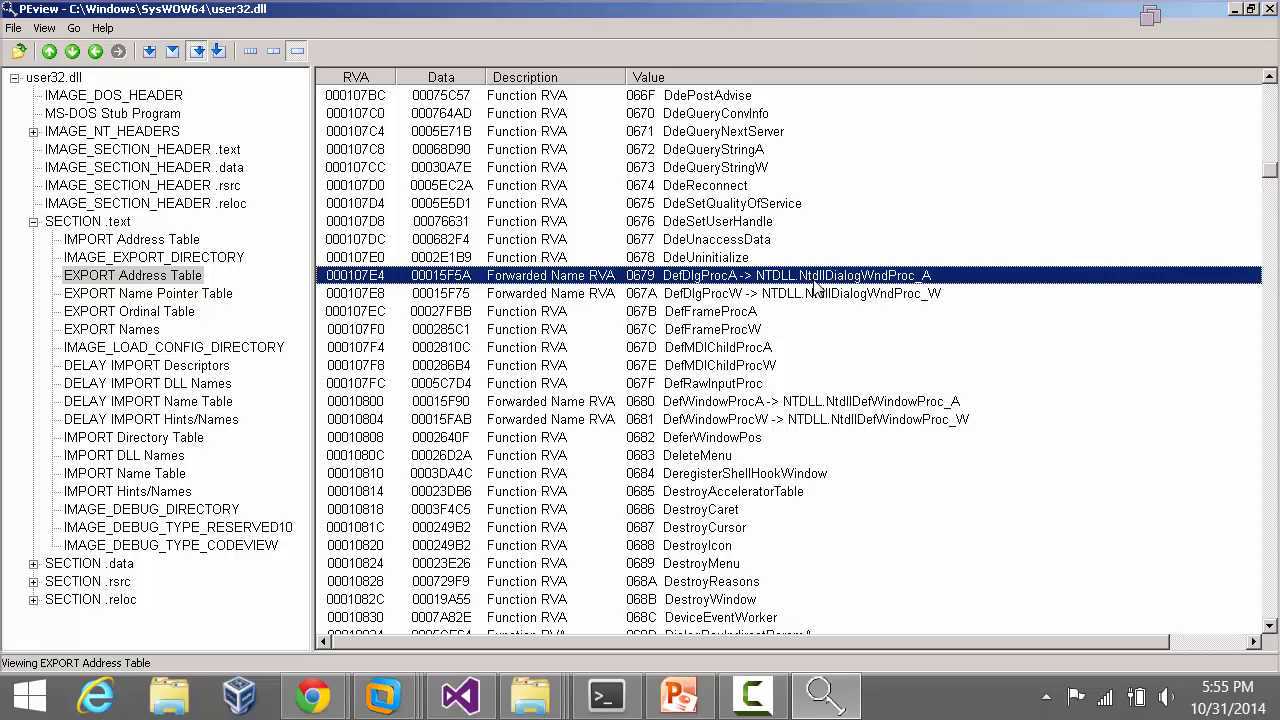
mouse_move(936, 288)
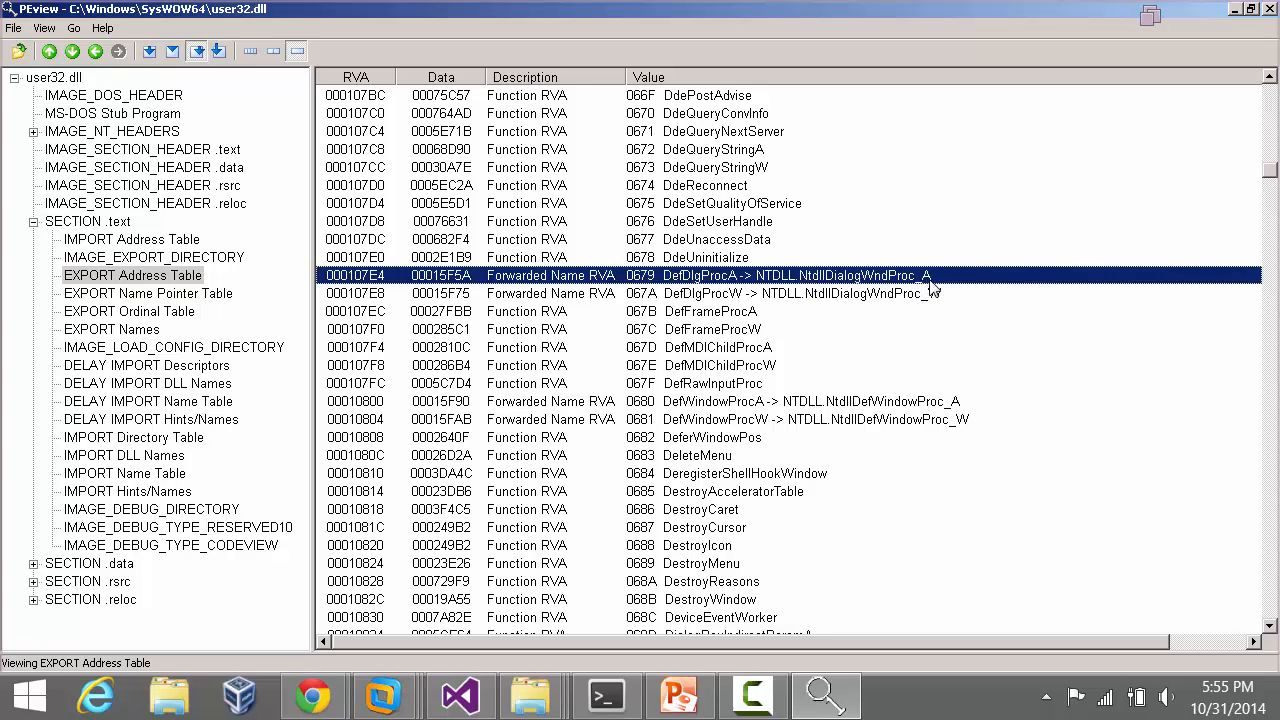
mouse_move(952, 280)
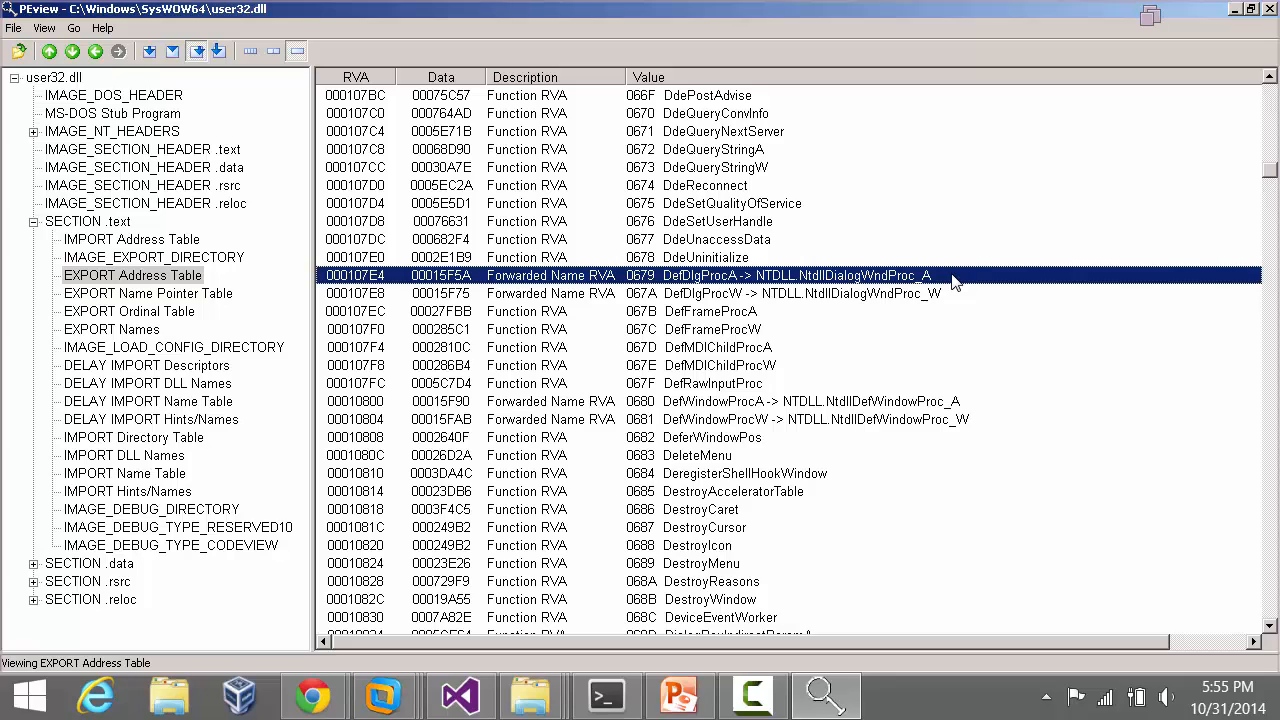
mouse_move(724, 308)
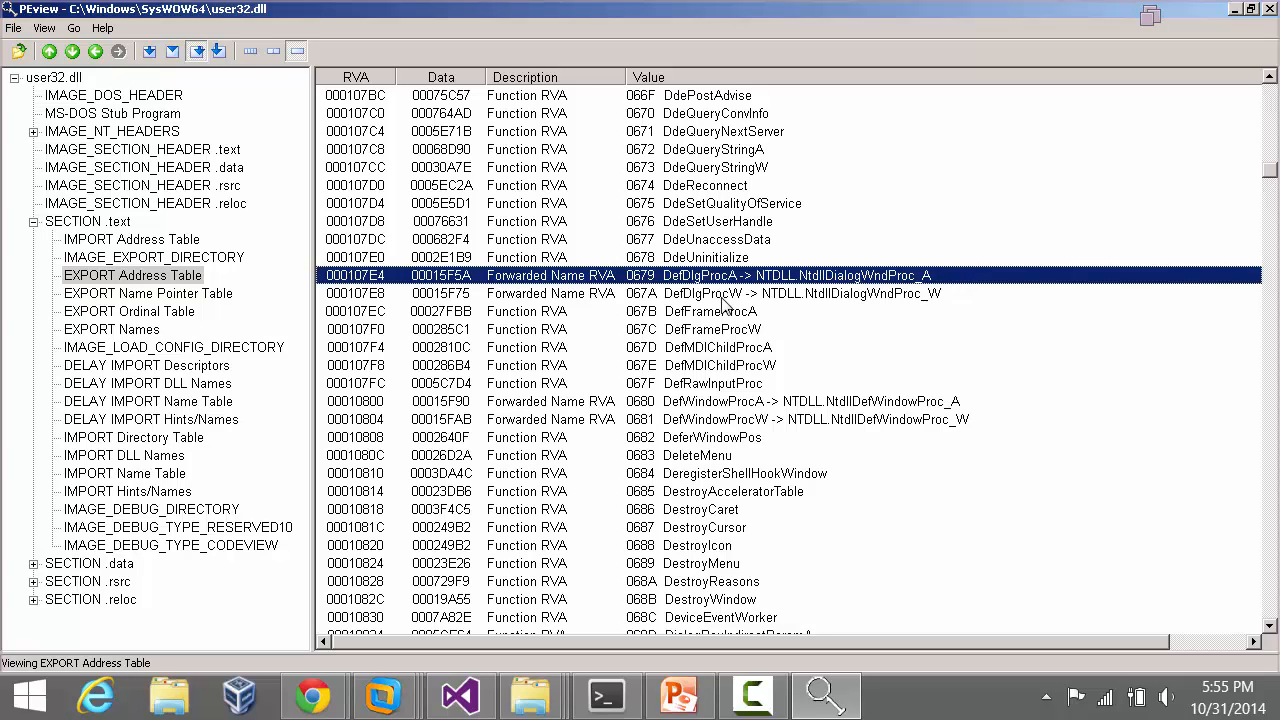
mouse_move(792, 284)
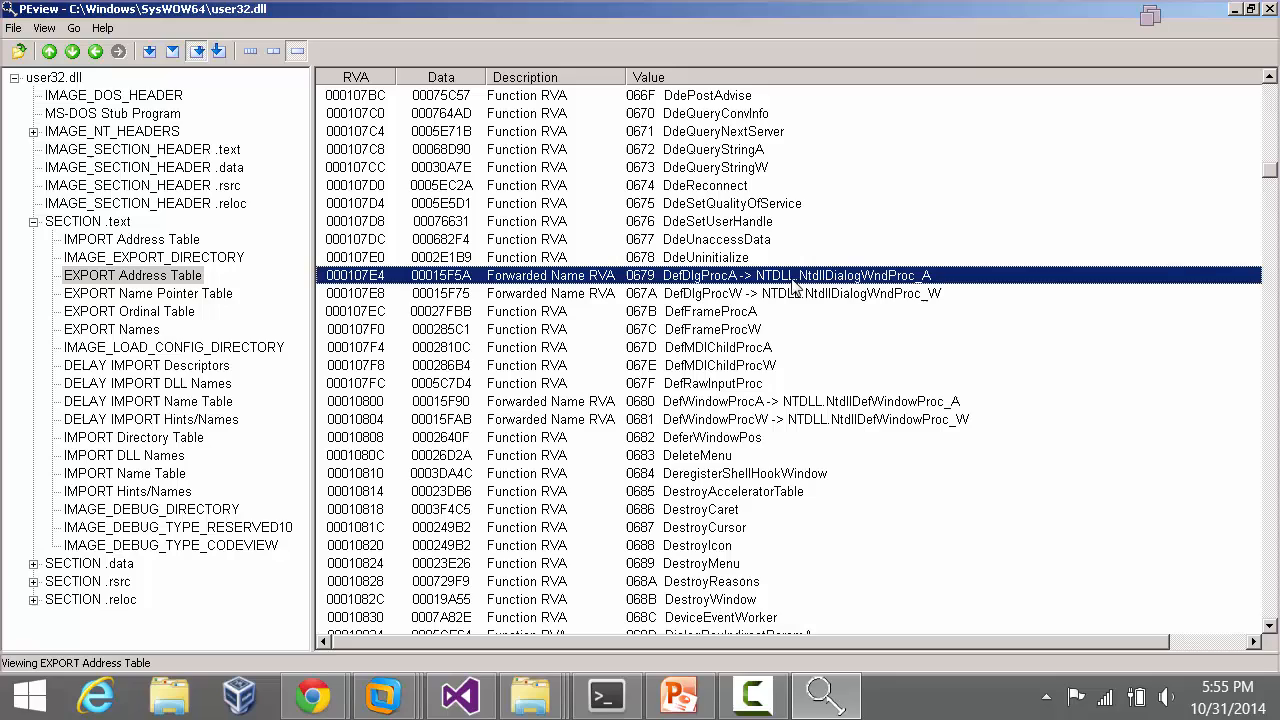
mouse_move(956, 282)
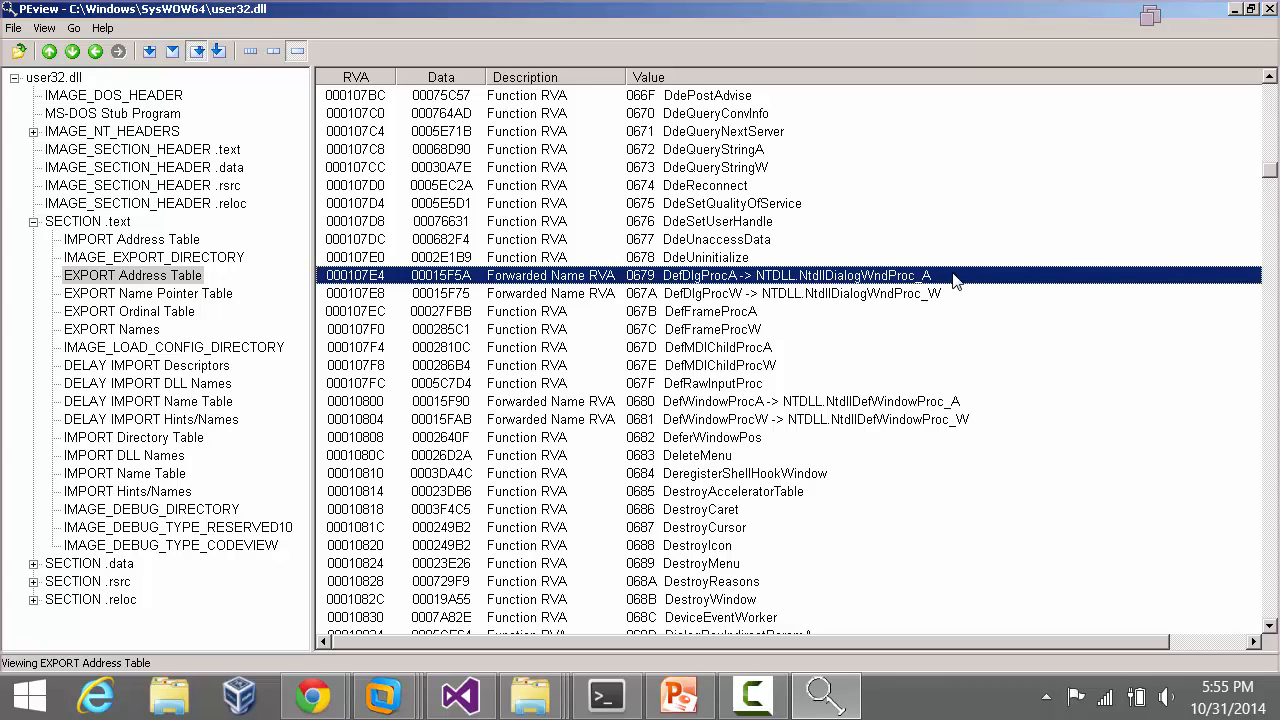
mouse_move(830, 348)
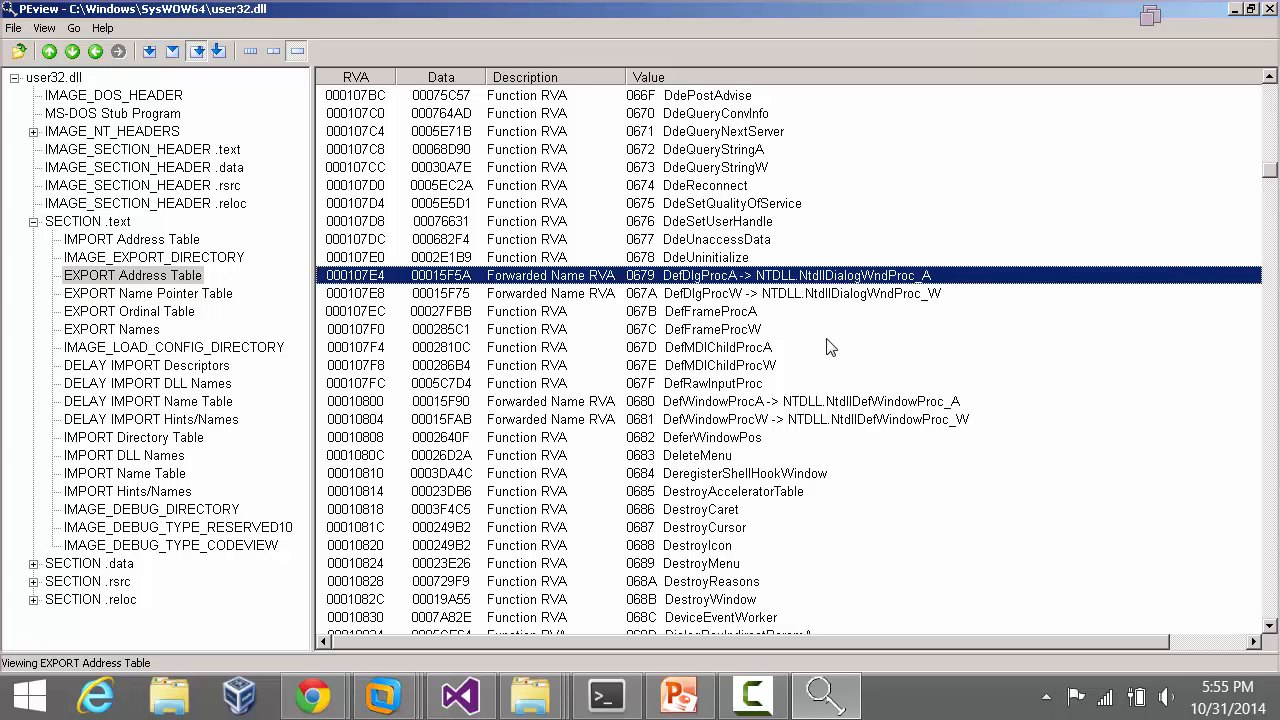
mouse_move(856, 280)
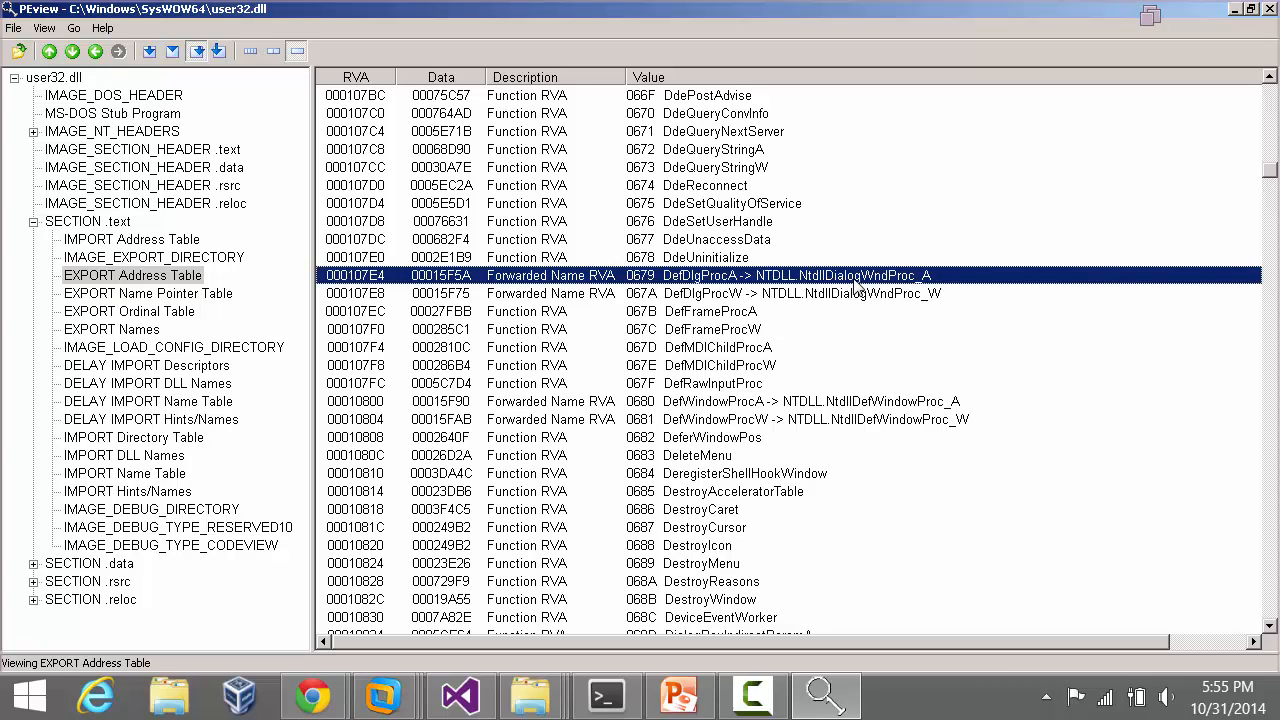
mouse_move(820, 284)
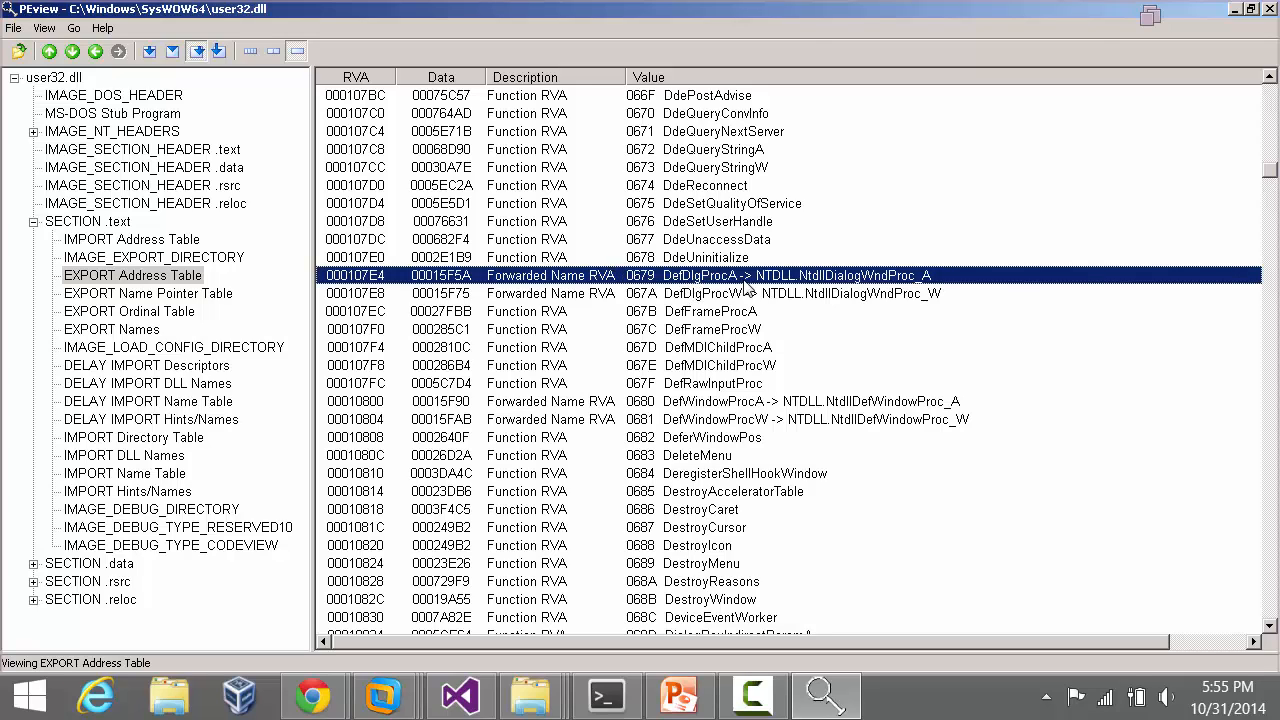
mouse_move(700, 284)
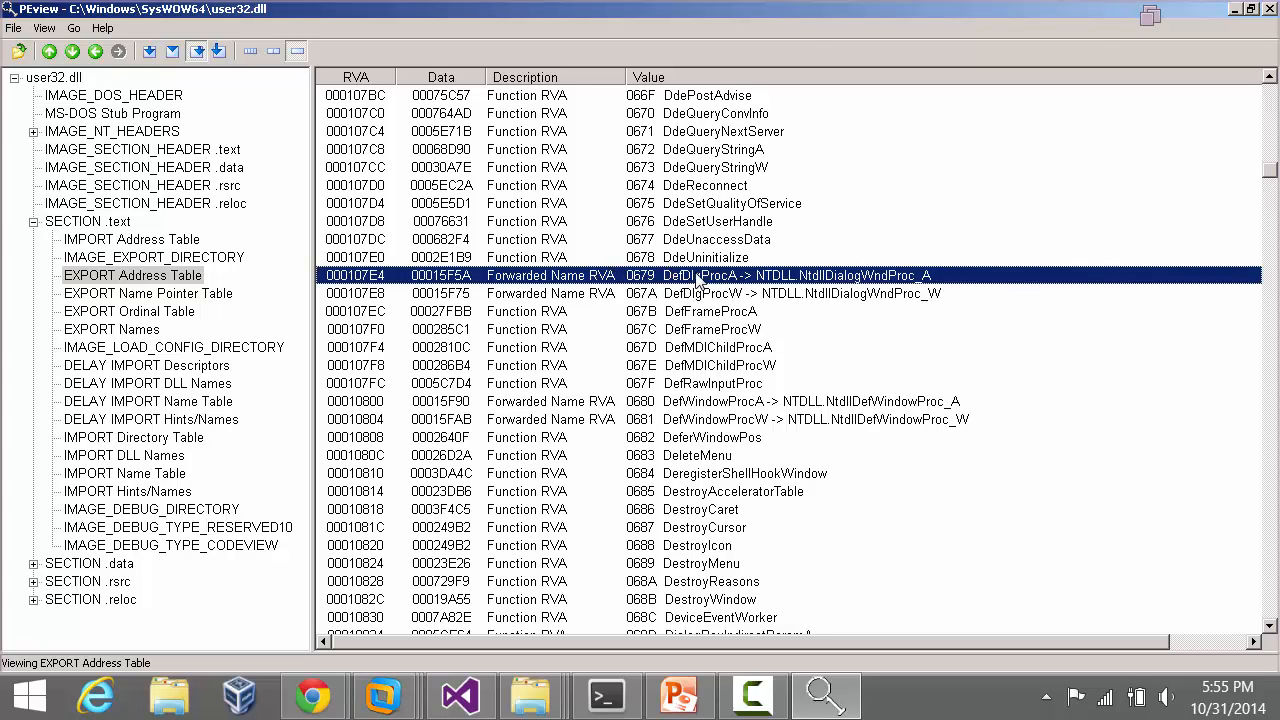
mouse_move(720, 304)
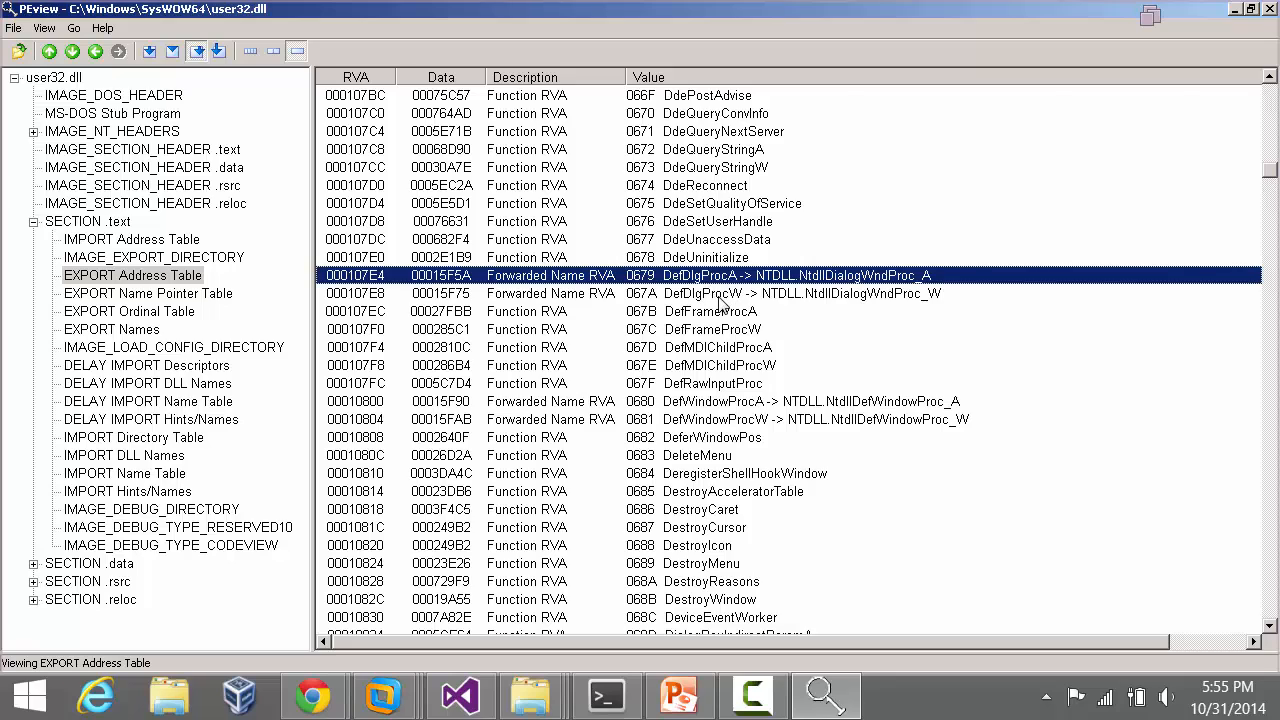
left_click(716, 292)
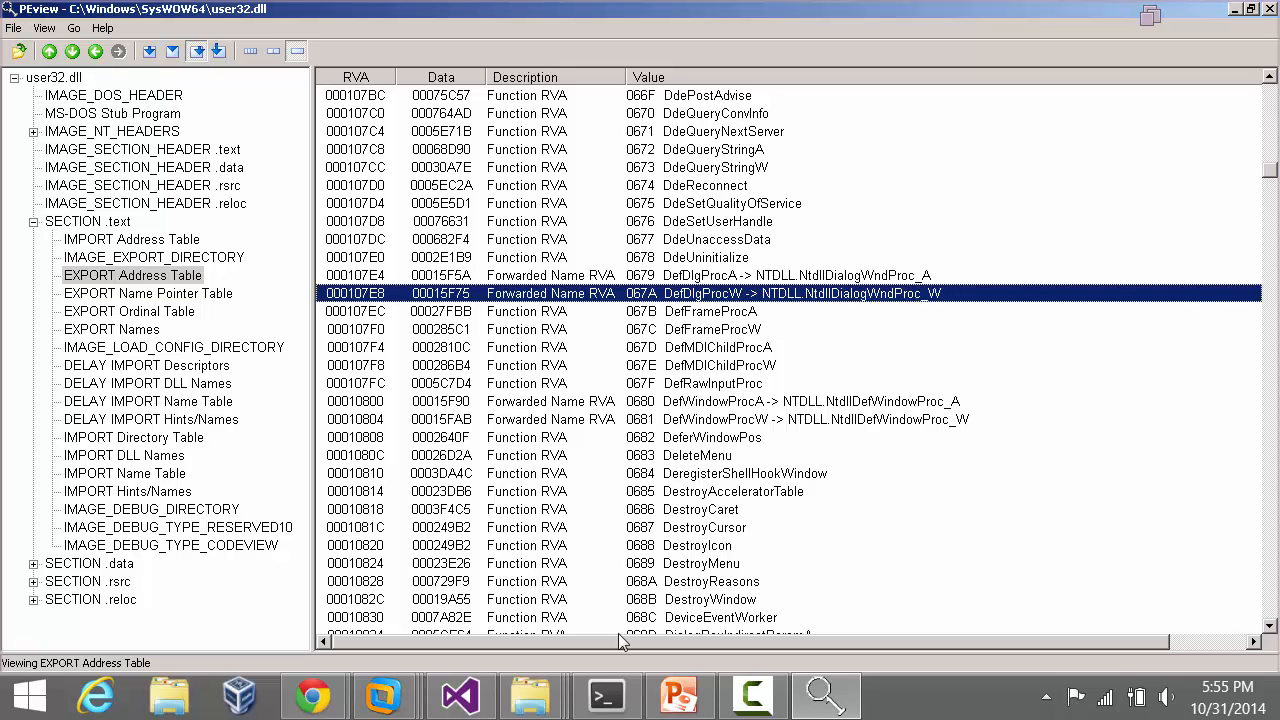
Step: Switch back to the Function Forwarding slide in PowerPoint
left_click(680, 694)
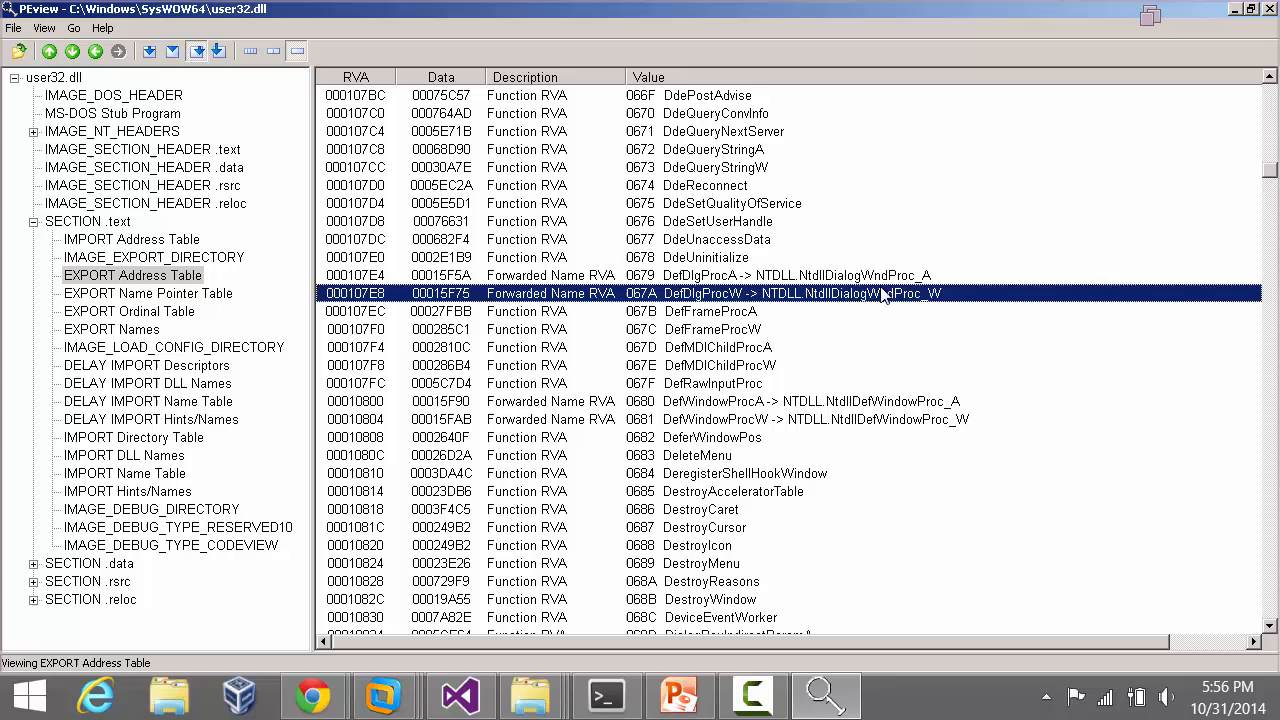
mouse_move(840, 304)
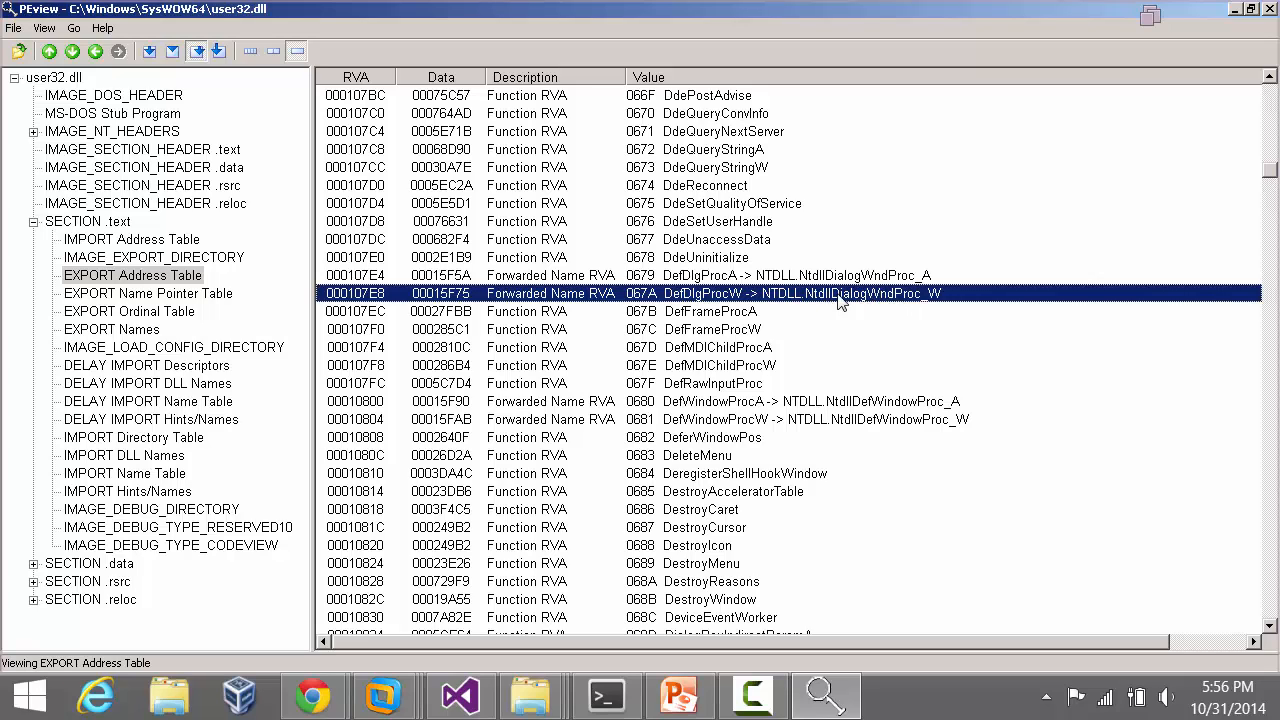
mouse_move(884, 298)
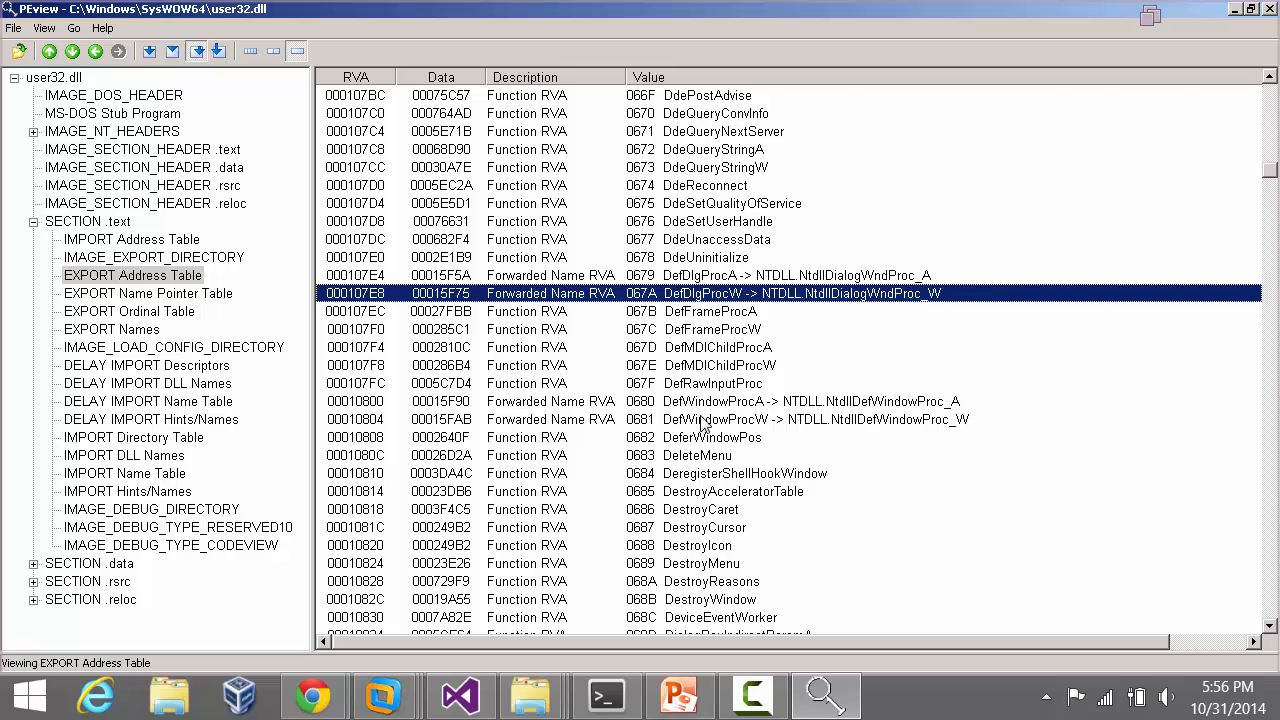
left_click(680, 694)
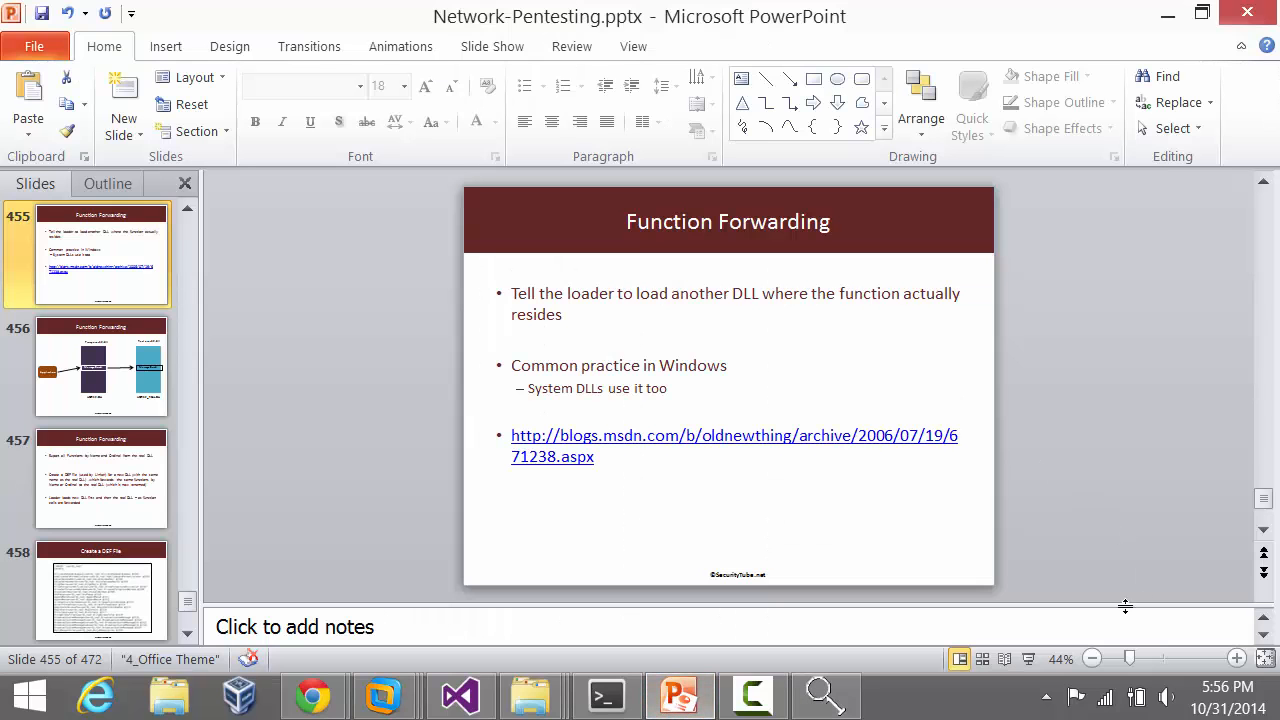
Step: Advance to the 'Create a DEF File' slide, then bring up the Kali terminal
left_click(100, 590)
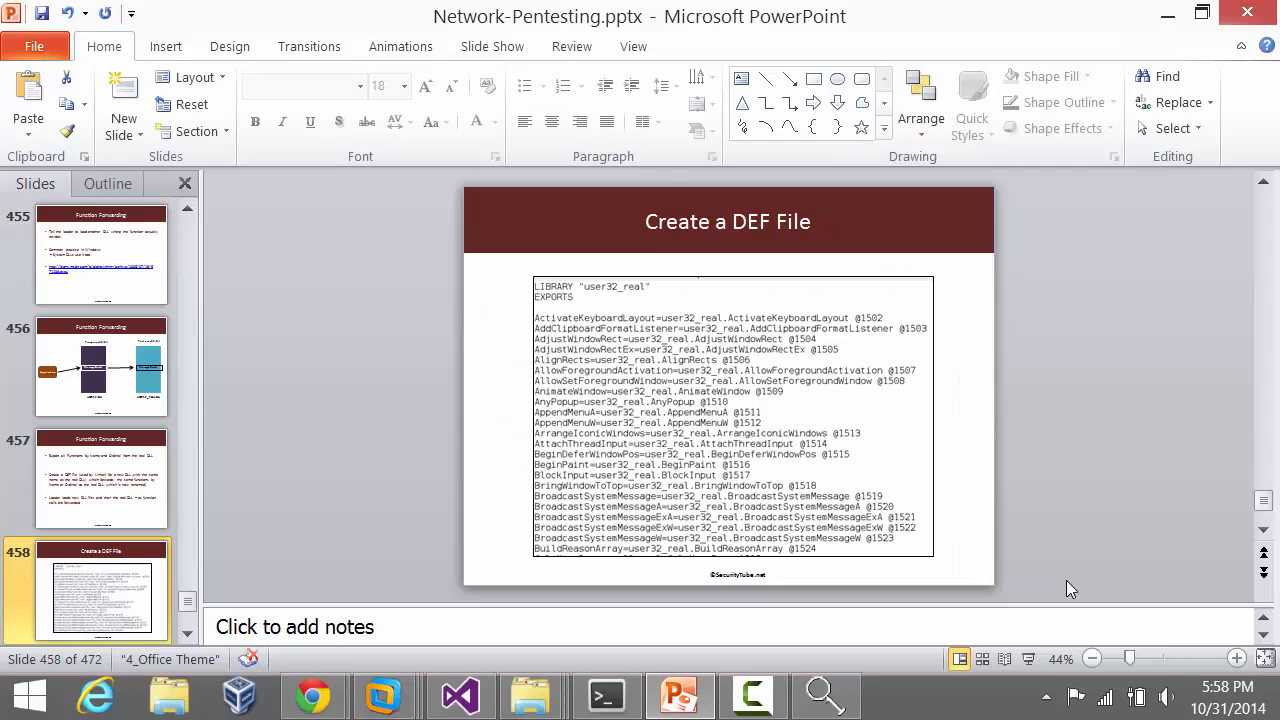
left_click(606, 694)
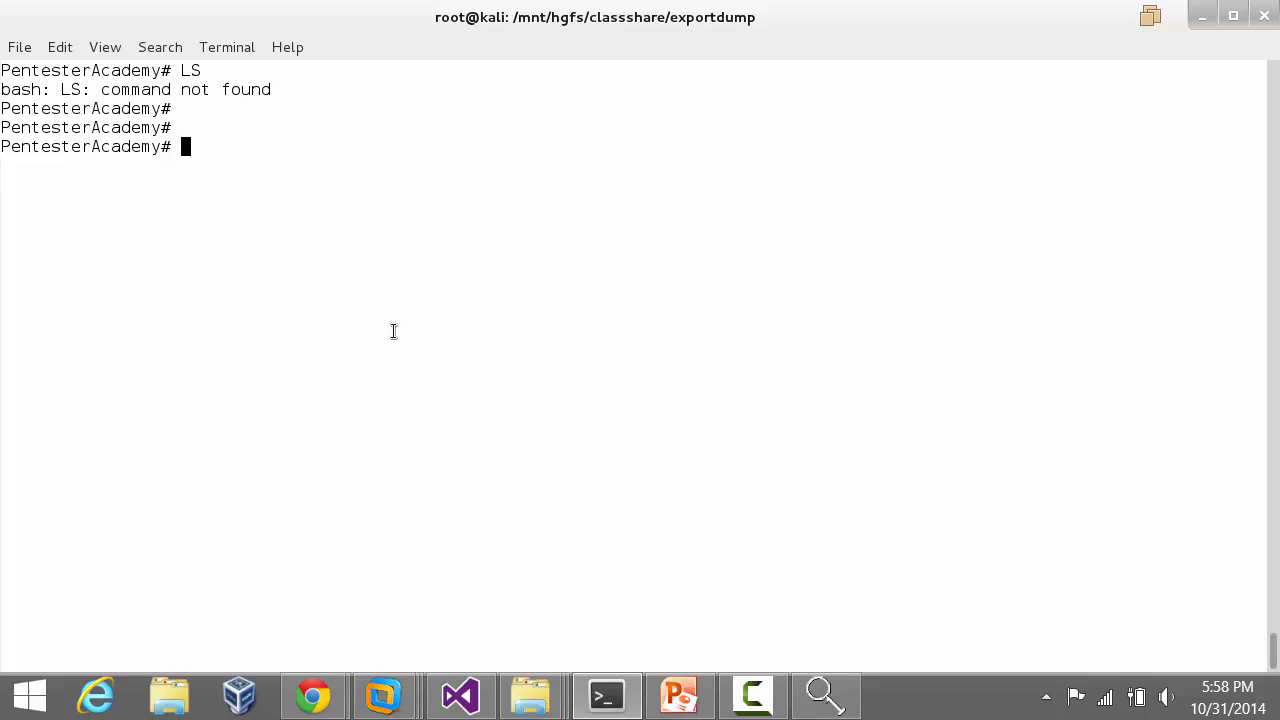
Step: List the exportdump folder and review dllexportdump.py in vim, returning to the prompt
key("Return")
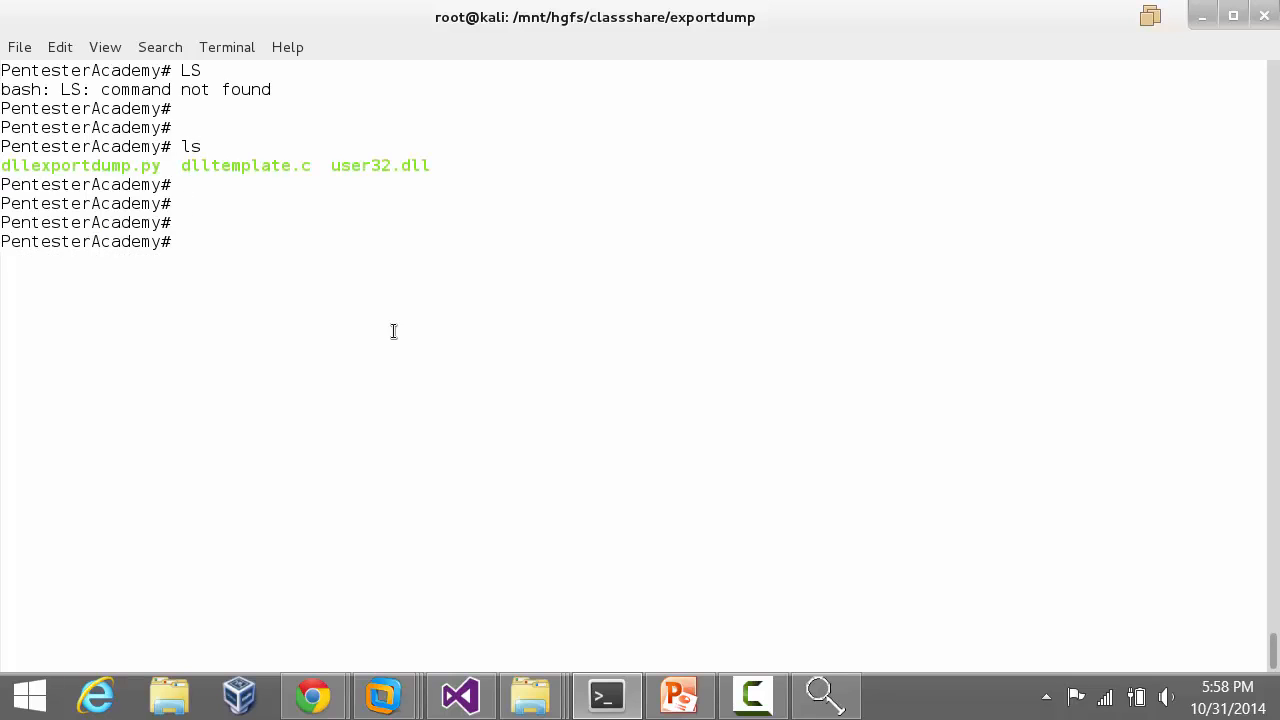
type("vim dlle")
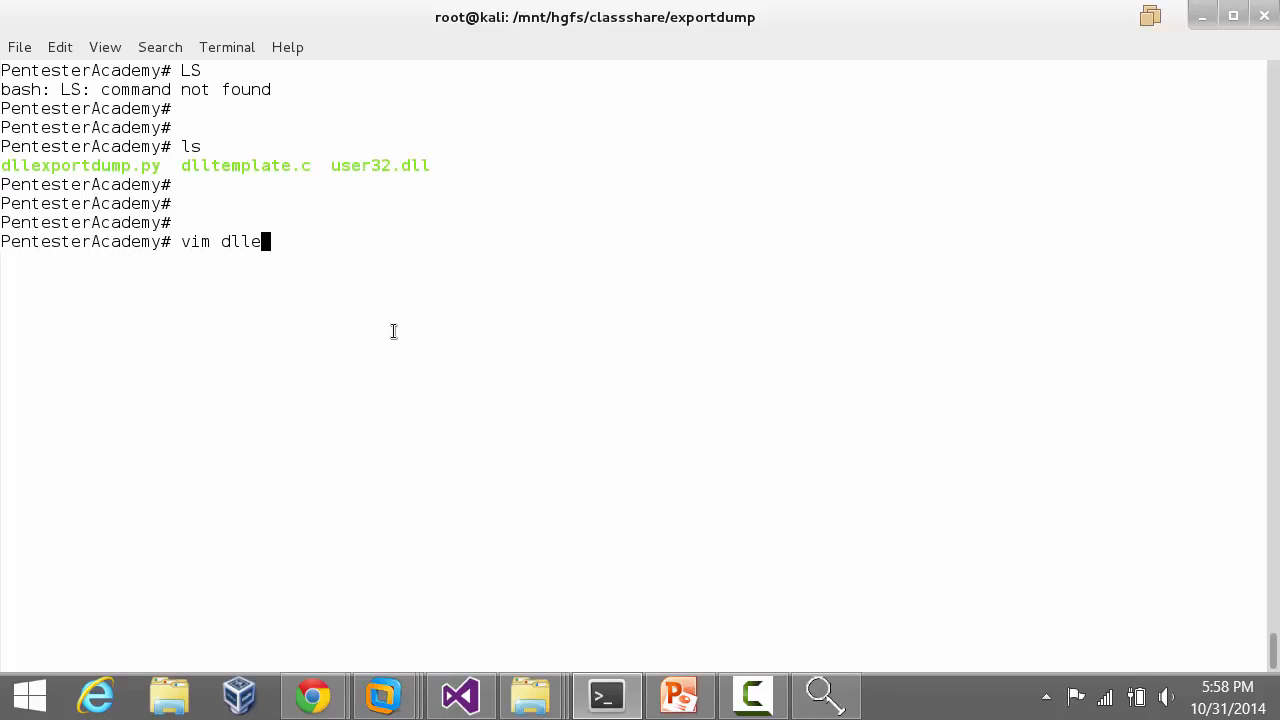
key("Return")
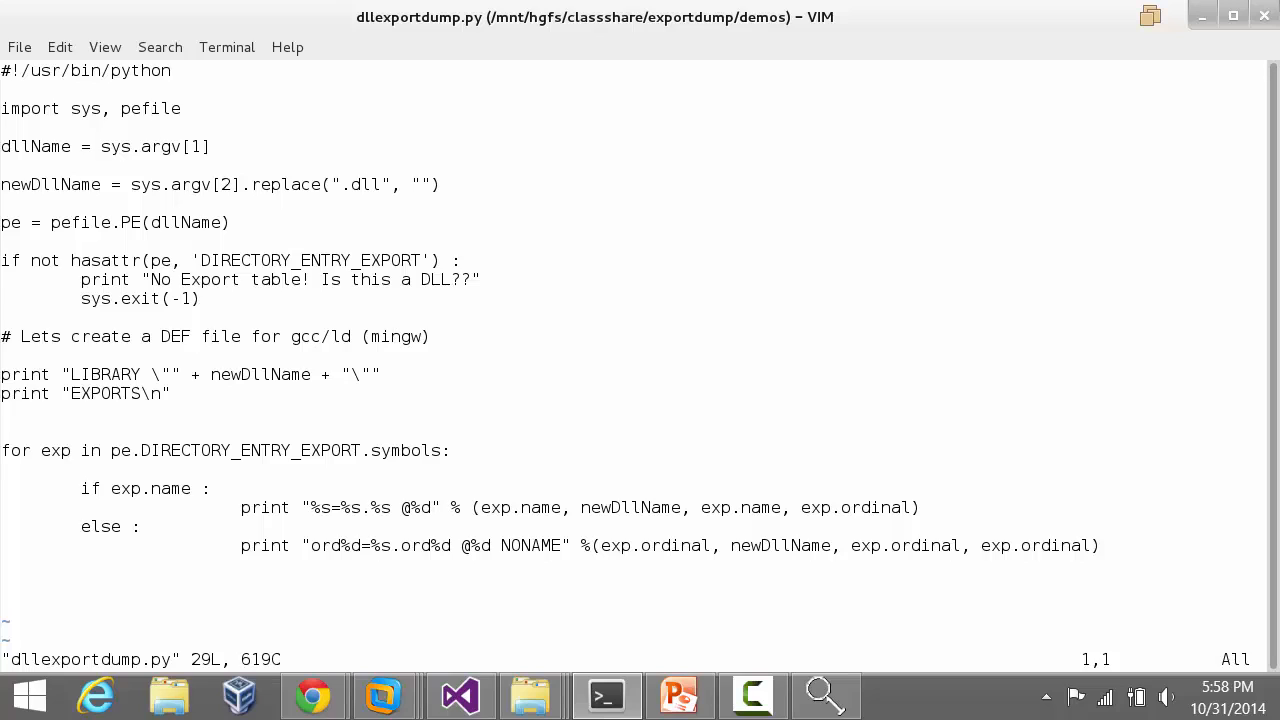
mouse_move(524, 528)
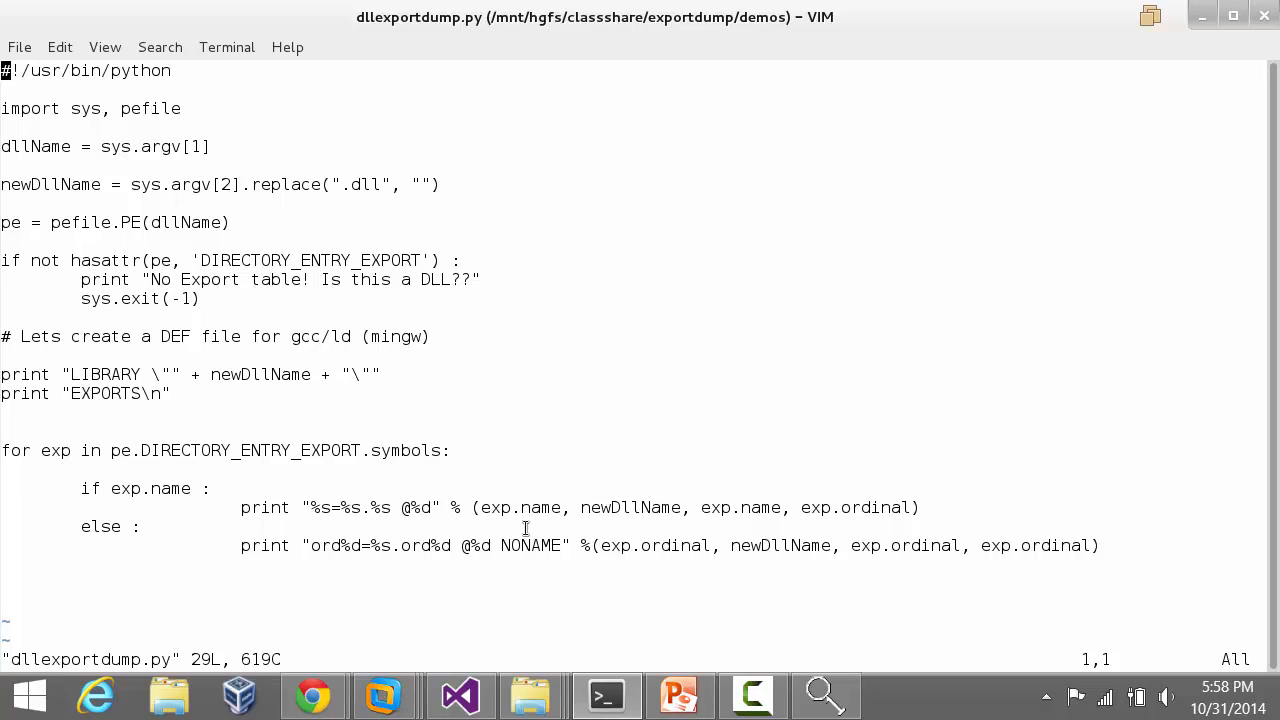
mouse_move(400, 358)
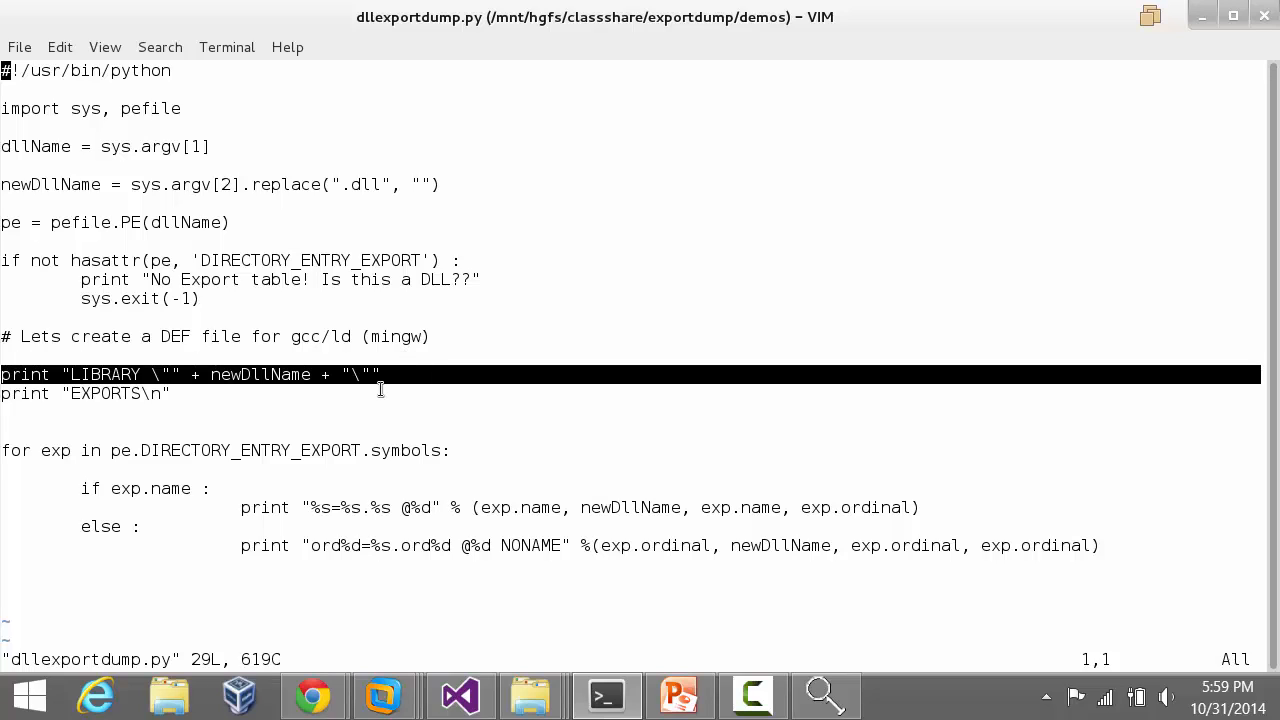
key("j")
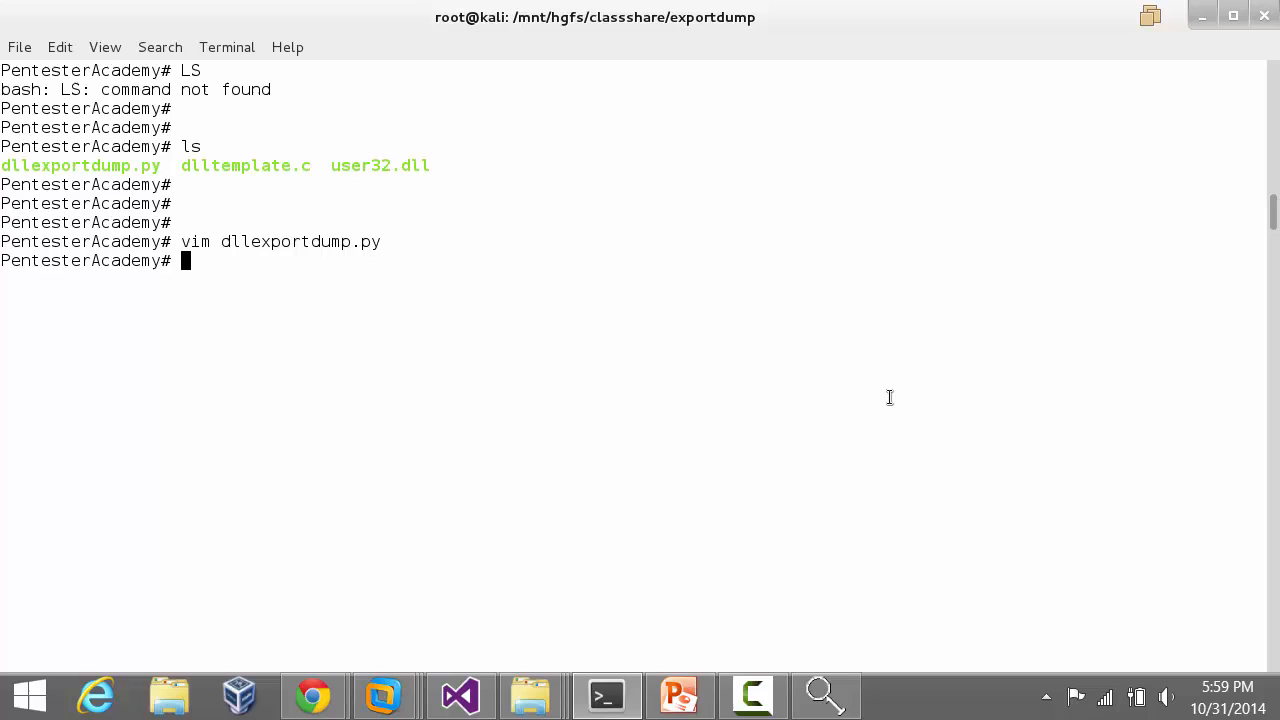
Step: Run ./dllexportdump.py user32.dll user32_real.dll piped through less
type("./dllexportdump.py")
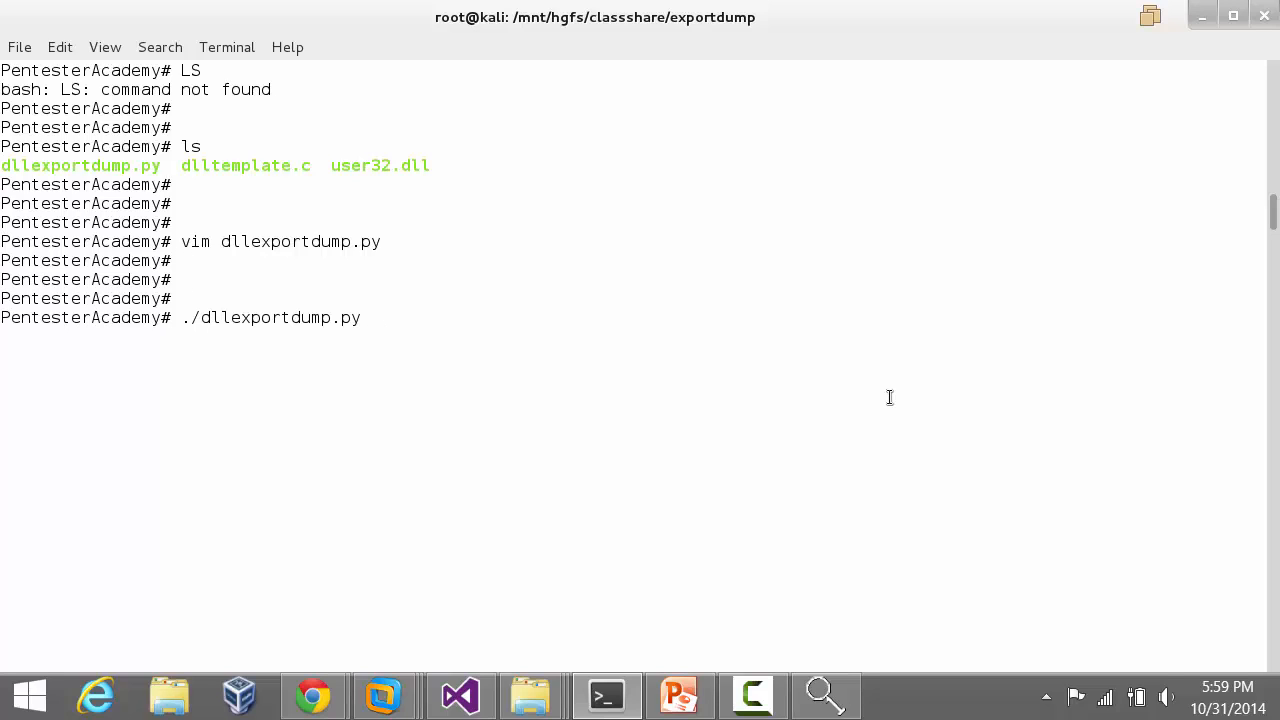
type("user32.dll")
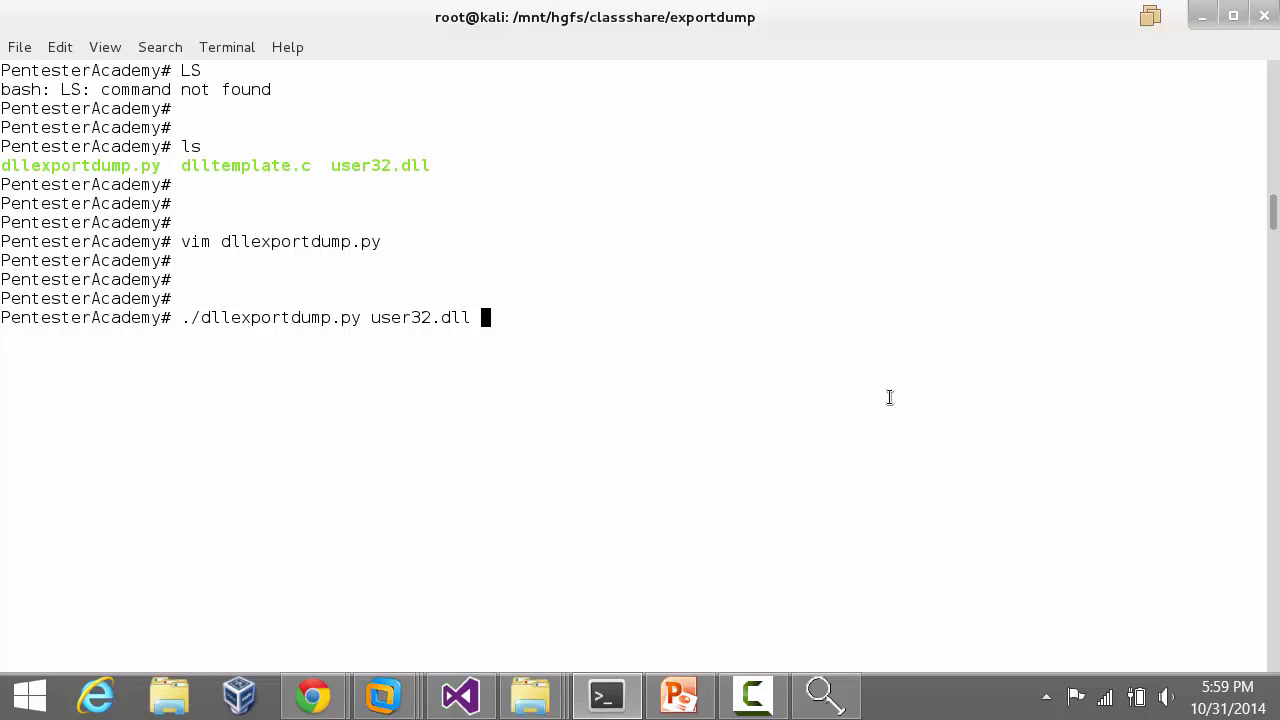
type("user32_")
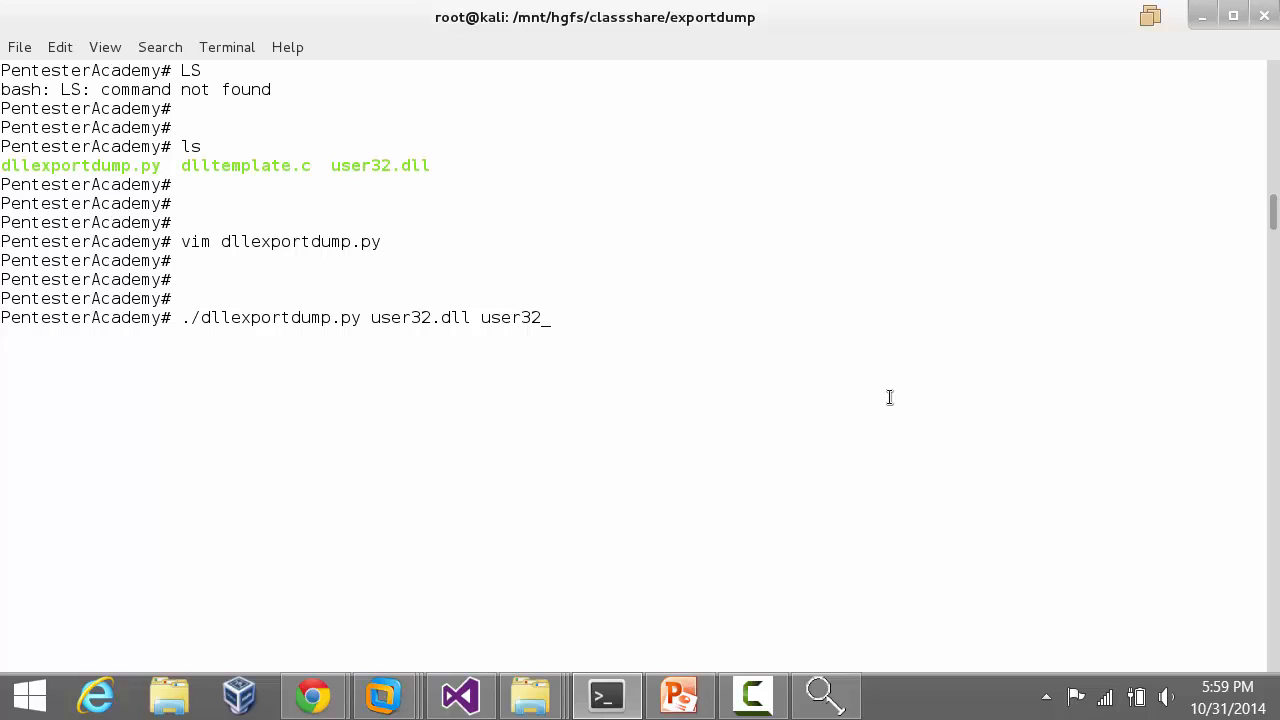
type("real.")
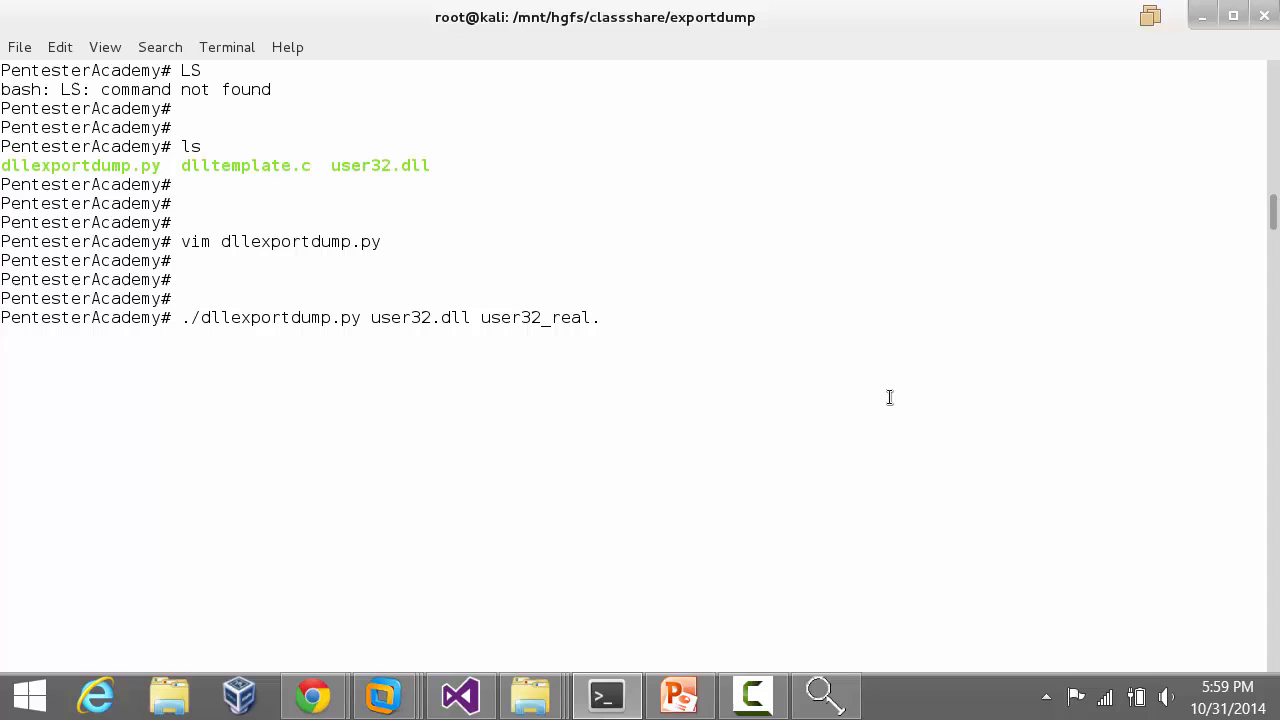
type(".dll")
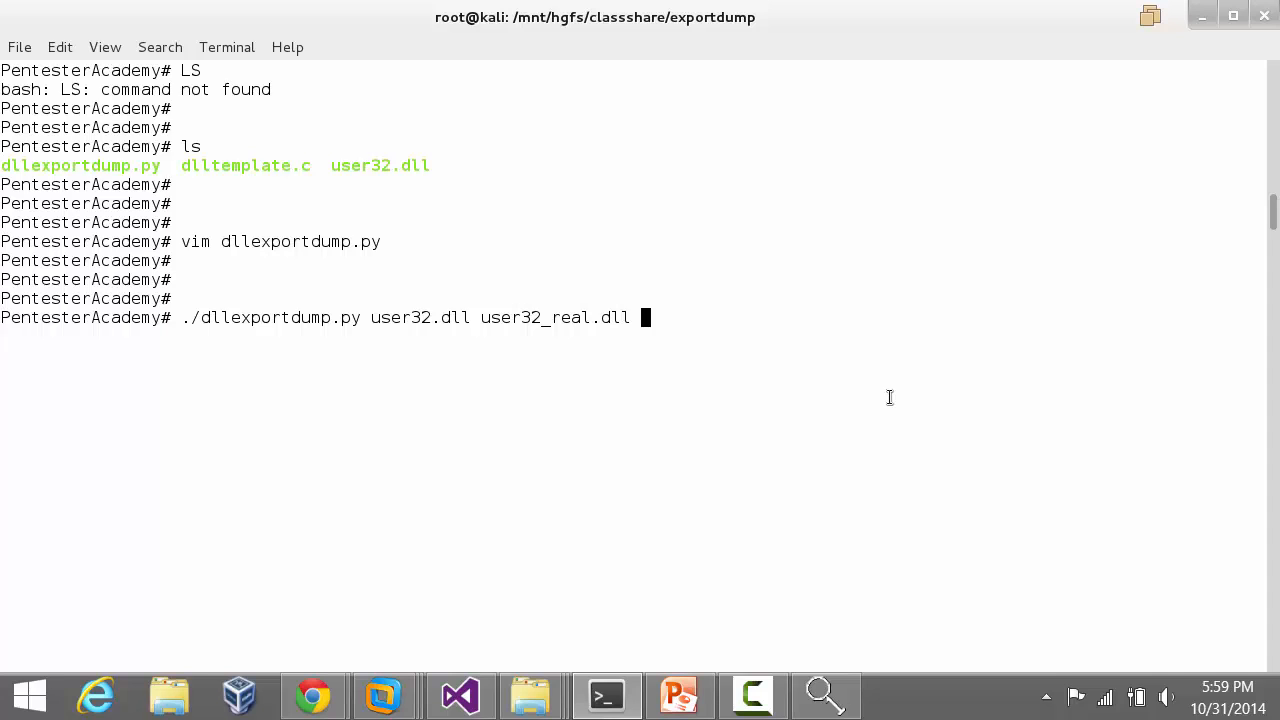
type("| les")
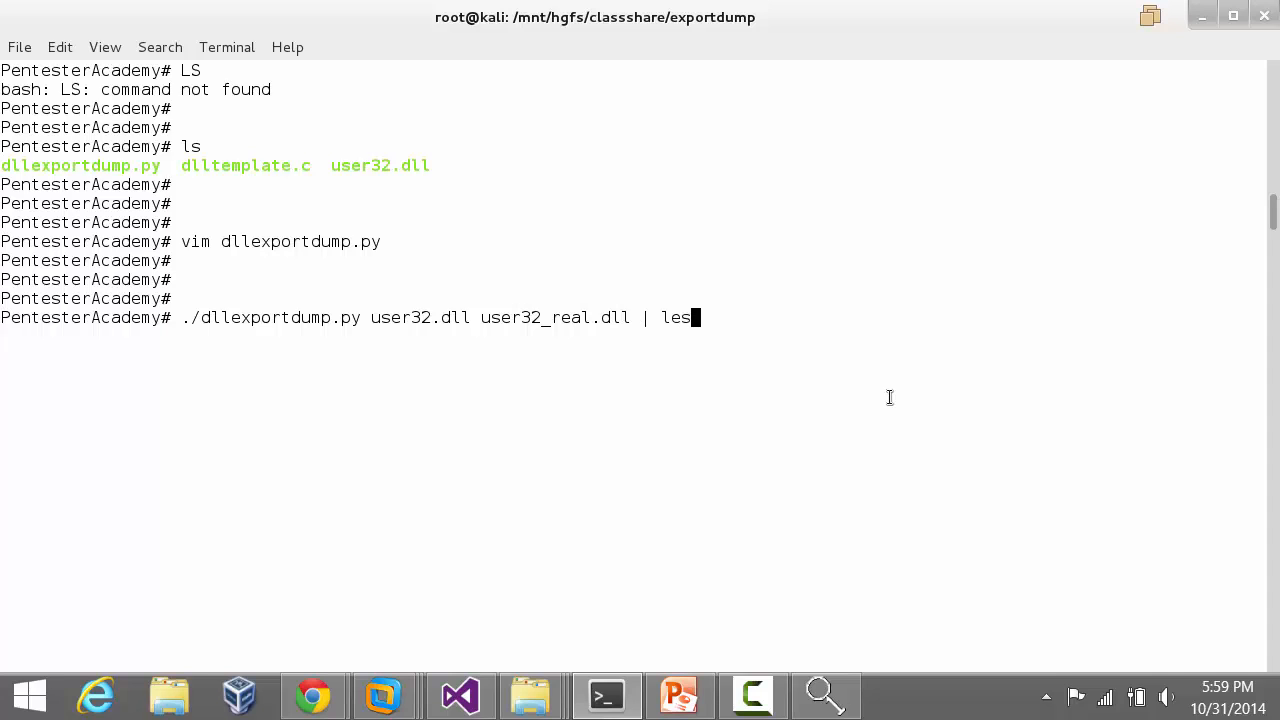
key("Return")
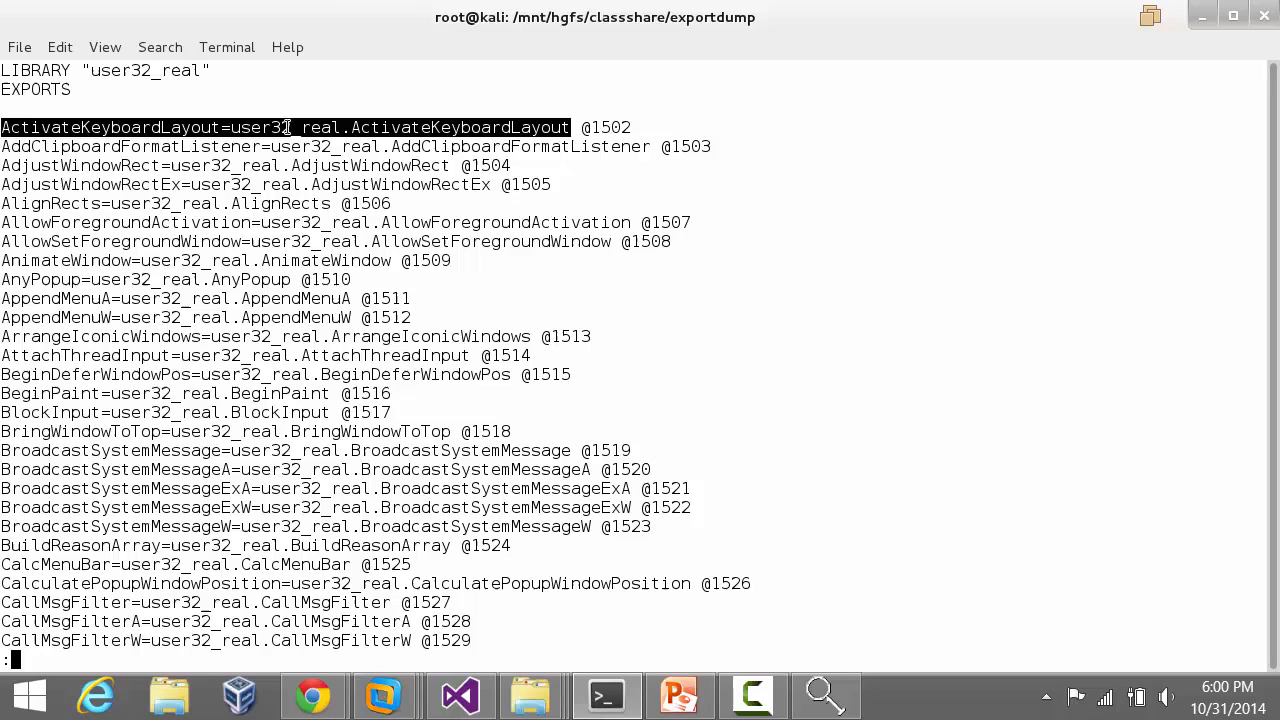
Step: Inspect the ActivateKeyboardLayout entry with ordinal 1502, jump to the list's end, and quit the pager
double_click(288, 128)
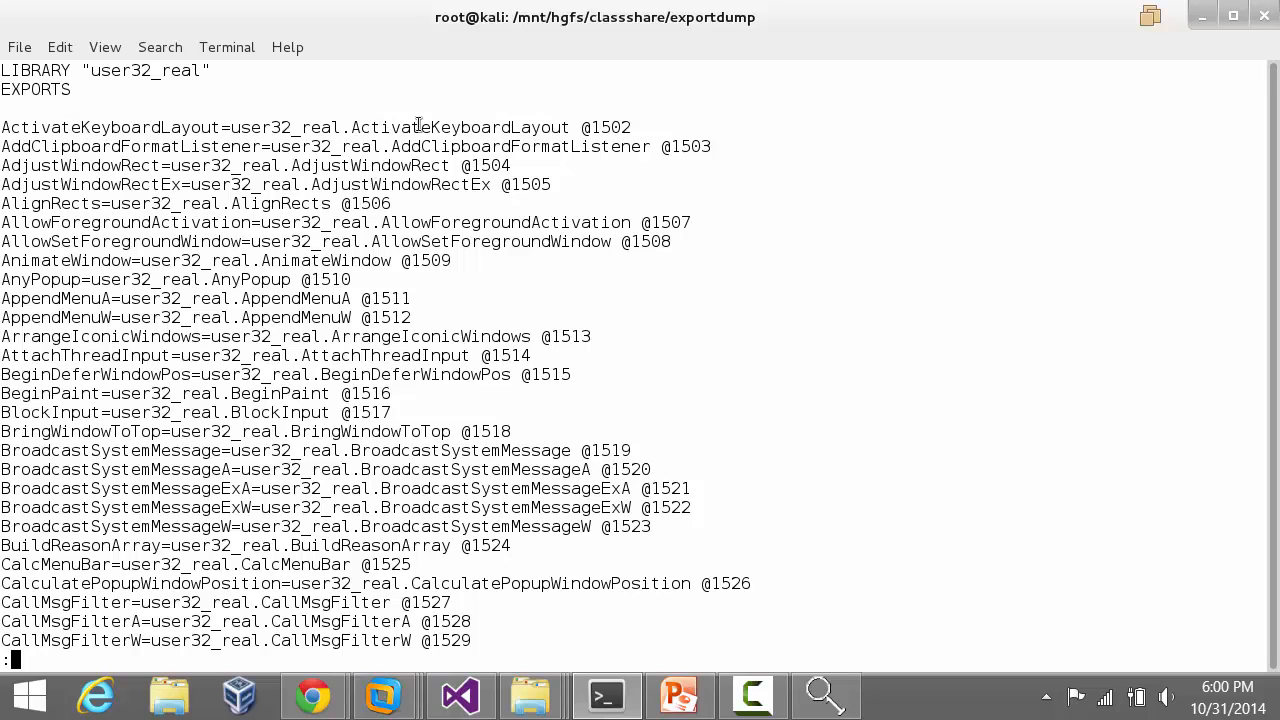
double_click(604, 128)
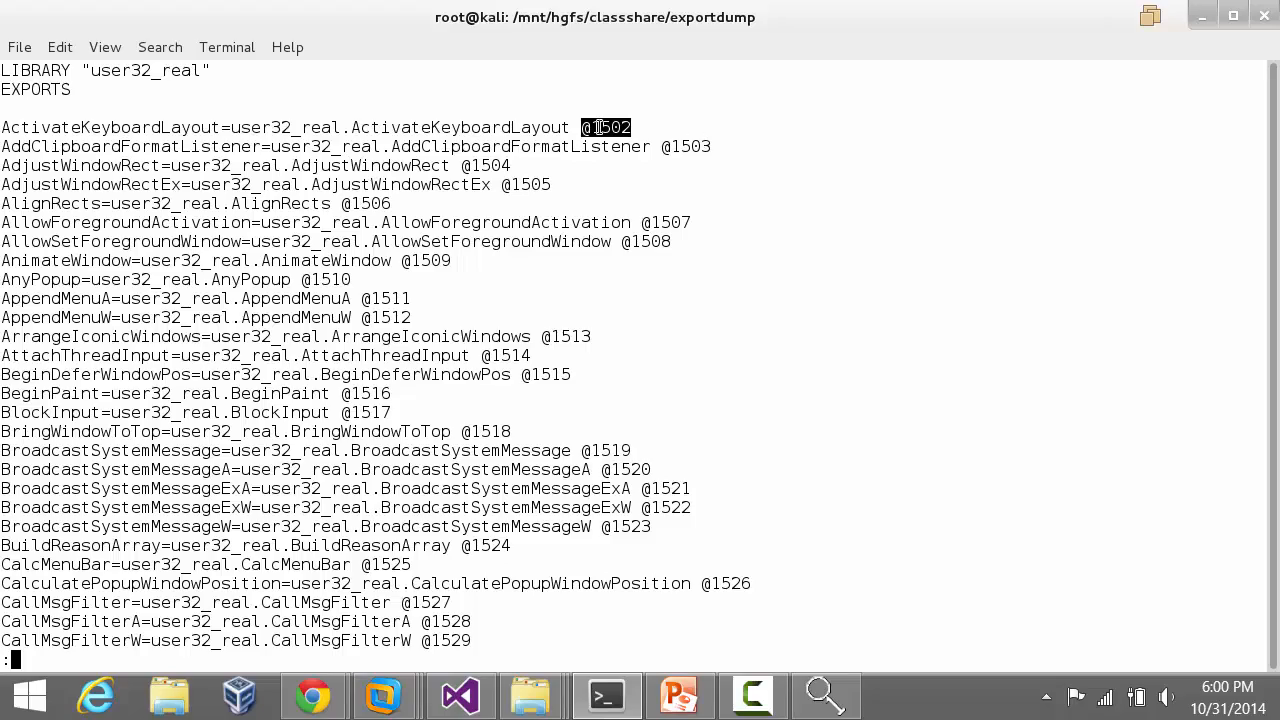
mouse_move(968, 256)
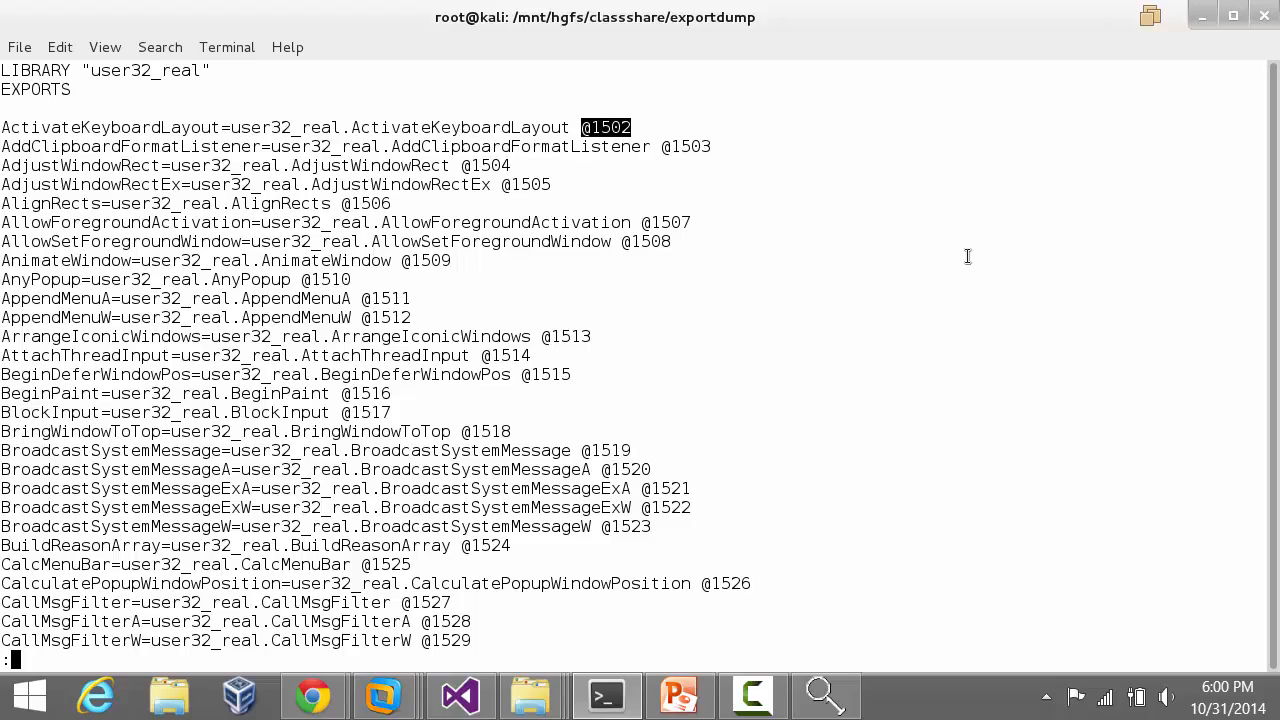
key("G")
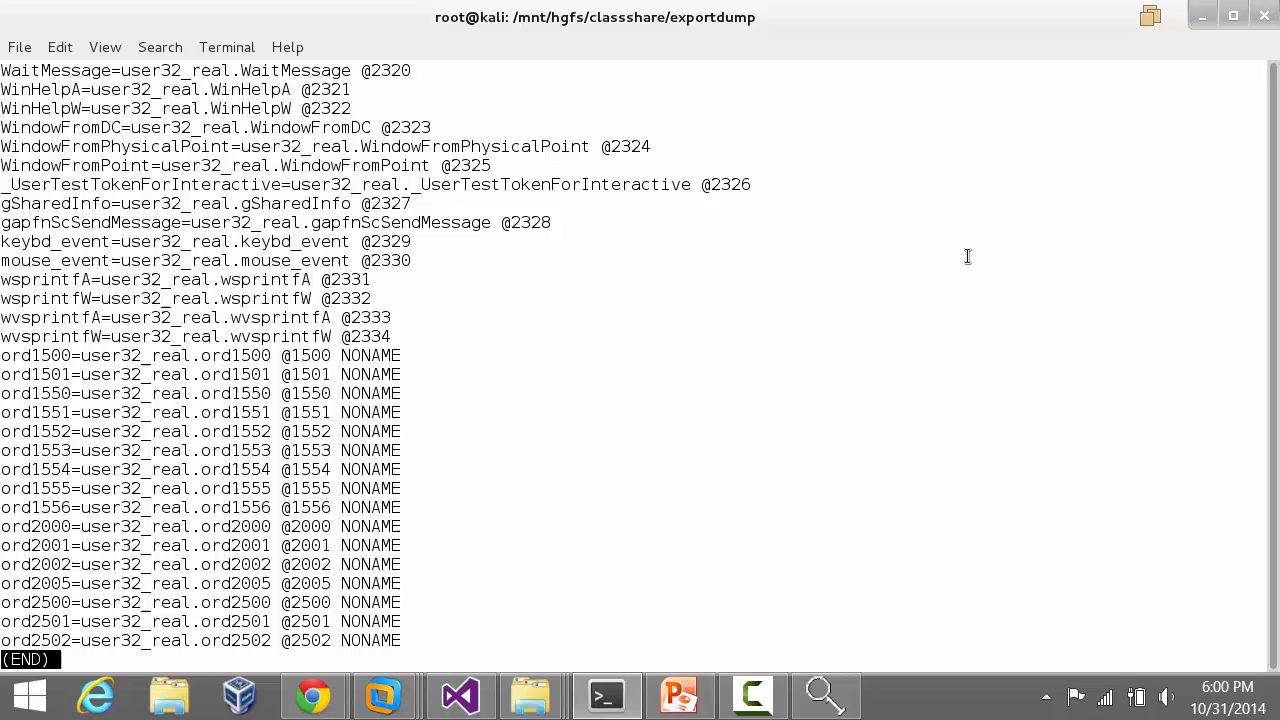
mouse_move(100, 402)
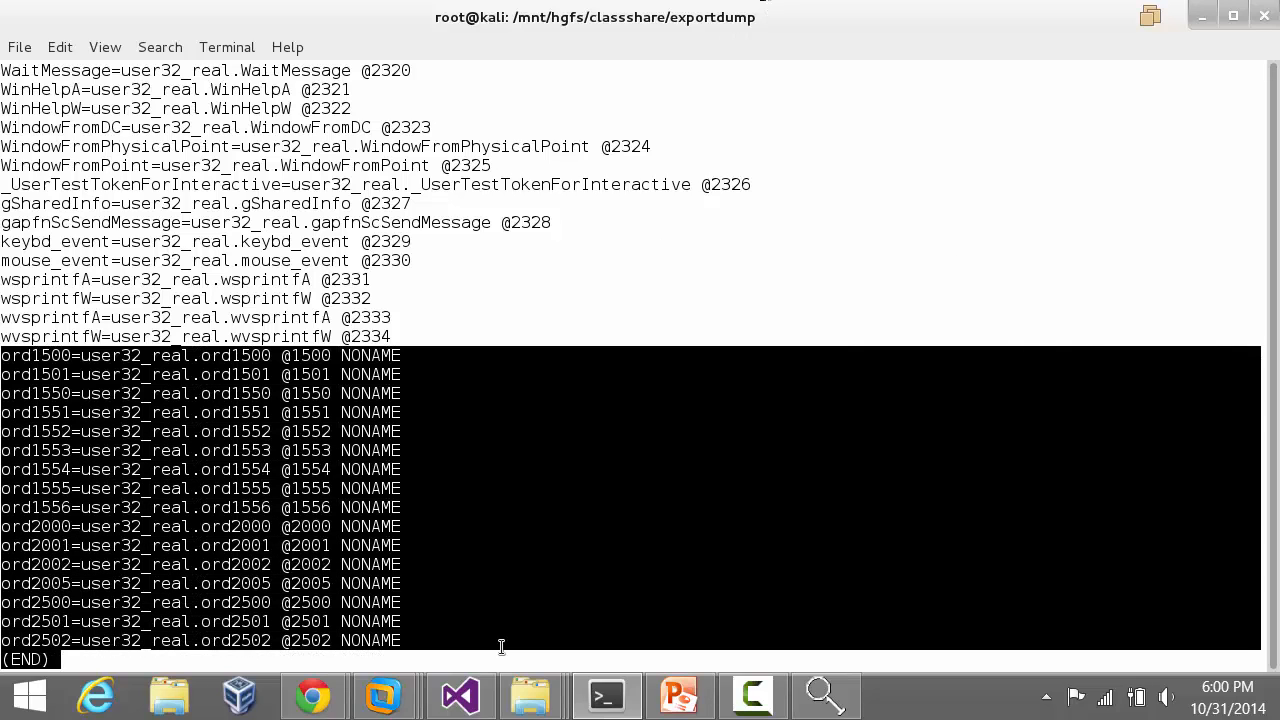
mouse_move(592, 472)
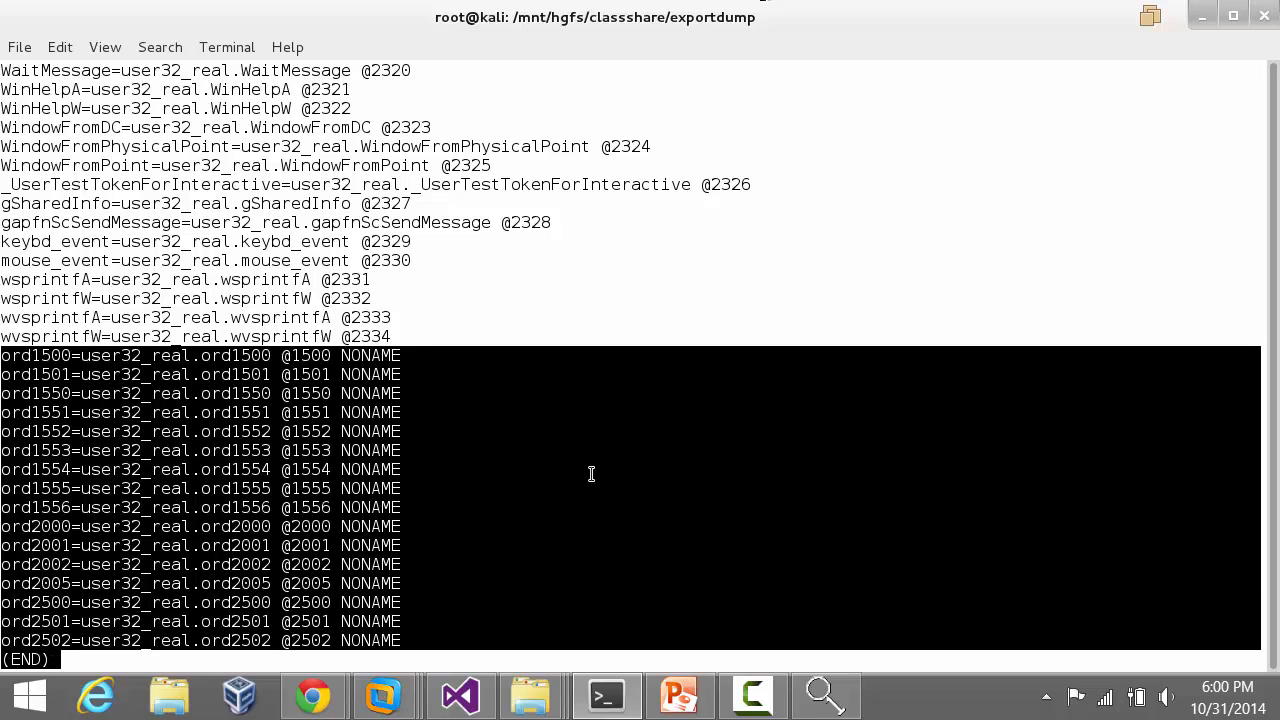
key("q")
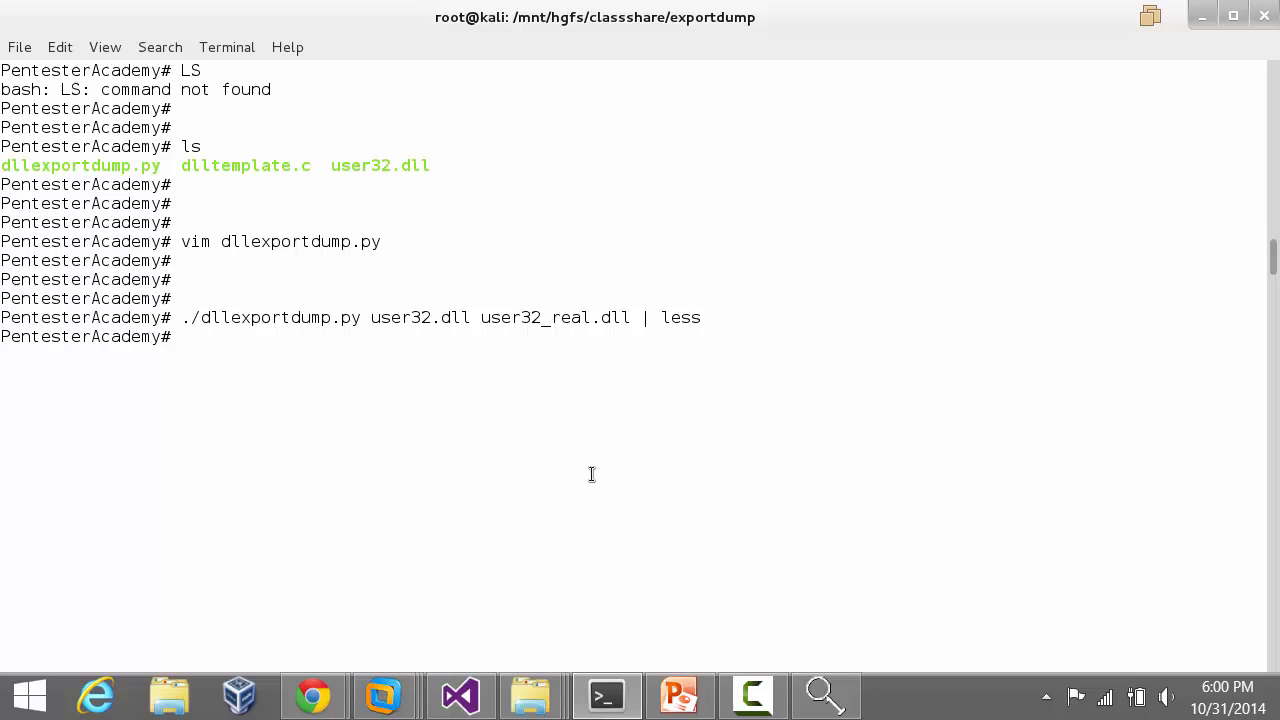
Step: Redirect the dllexportdump.py output for user32.dll into template.def
key("Return")
type("./dllexportdump.py user32.dll user32_real.dll")
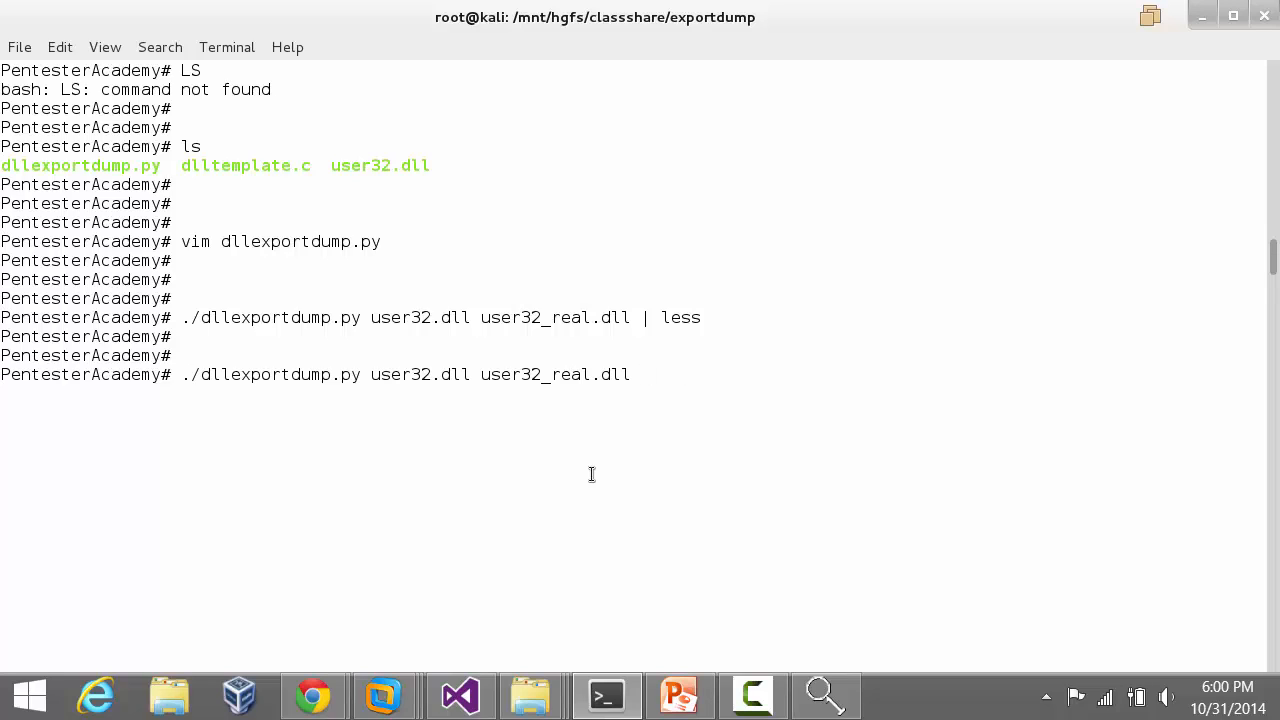
type("> te")
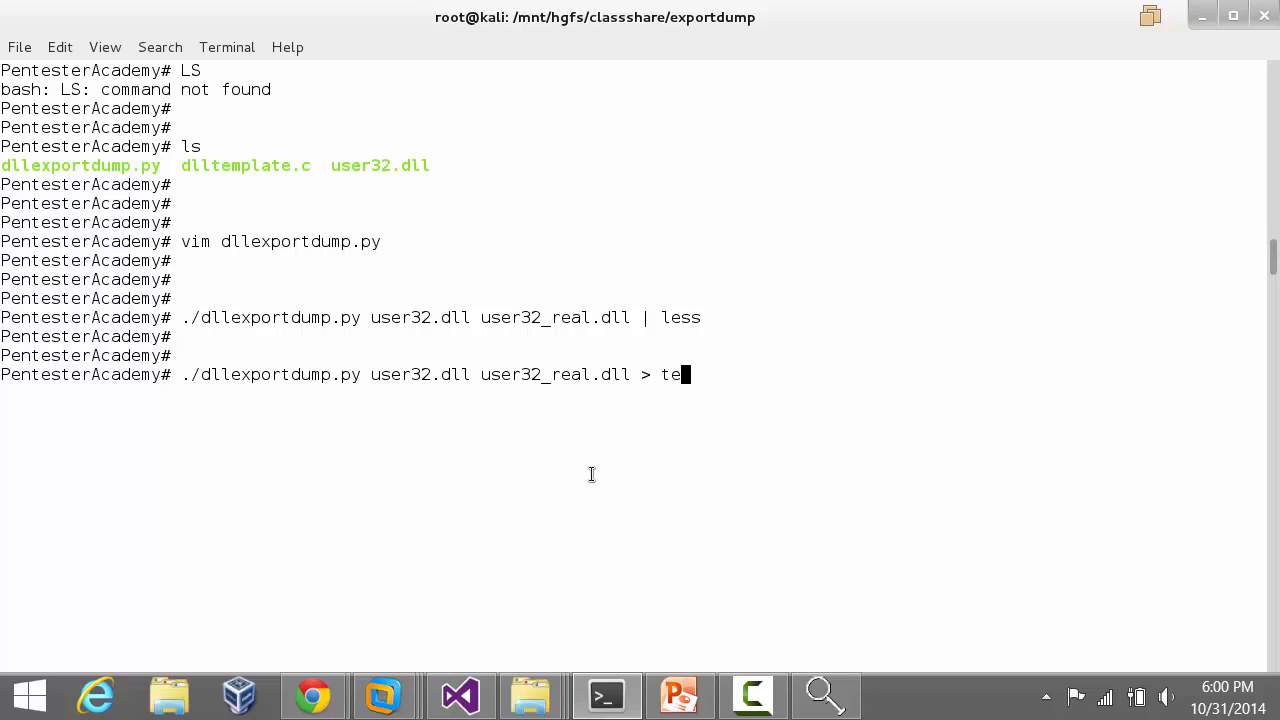
type("mplate.")
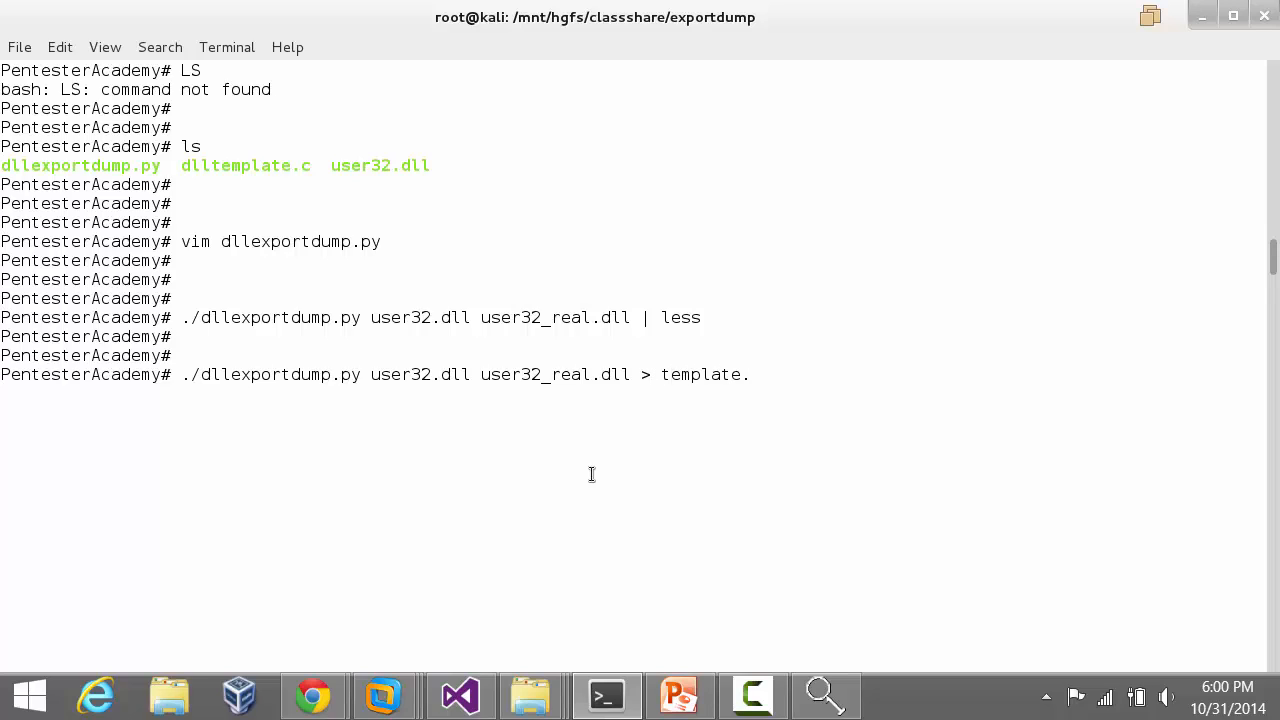
type("def")
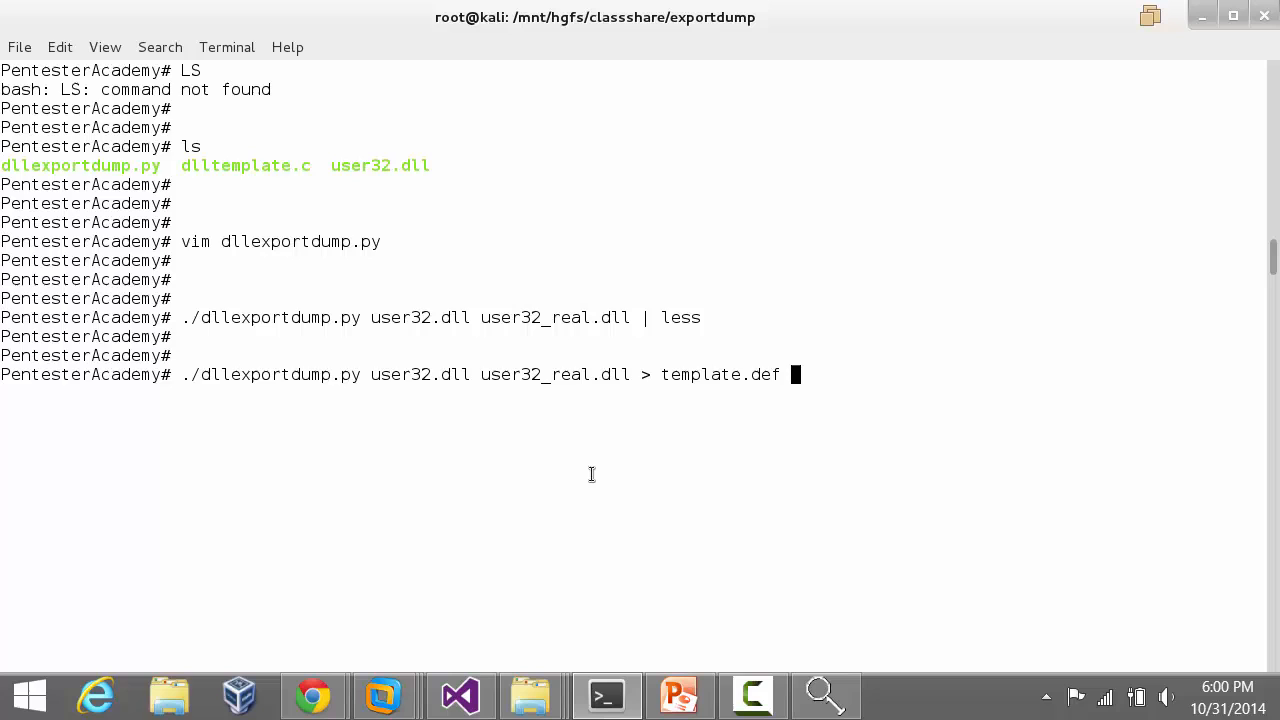
Step: Review the user32_real entries of template.def in vim and return to the prompt
type("vim te")
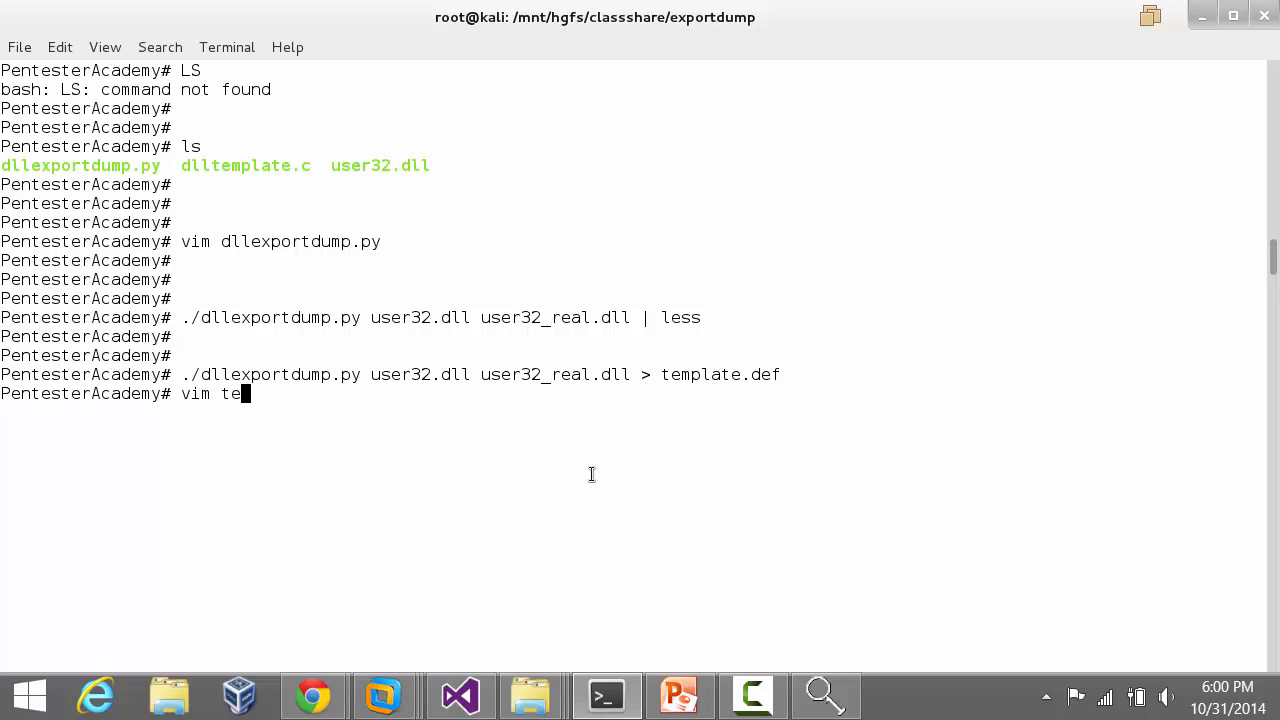
key("Return")
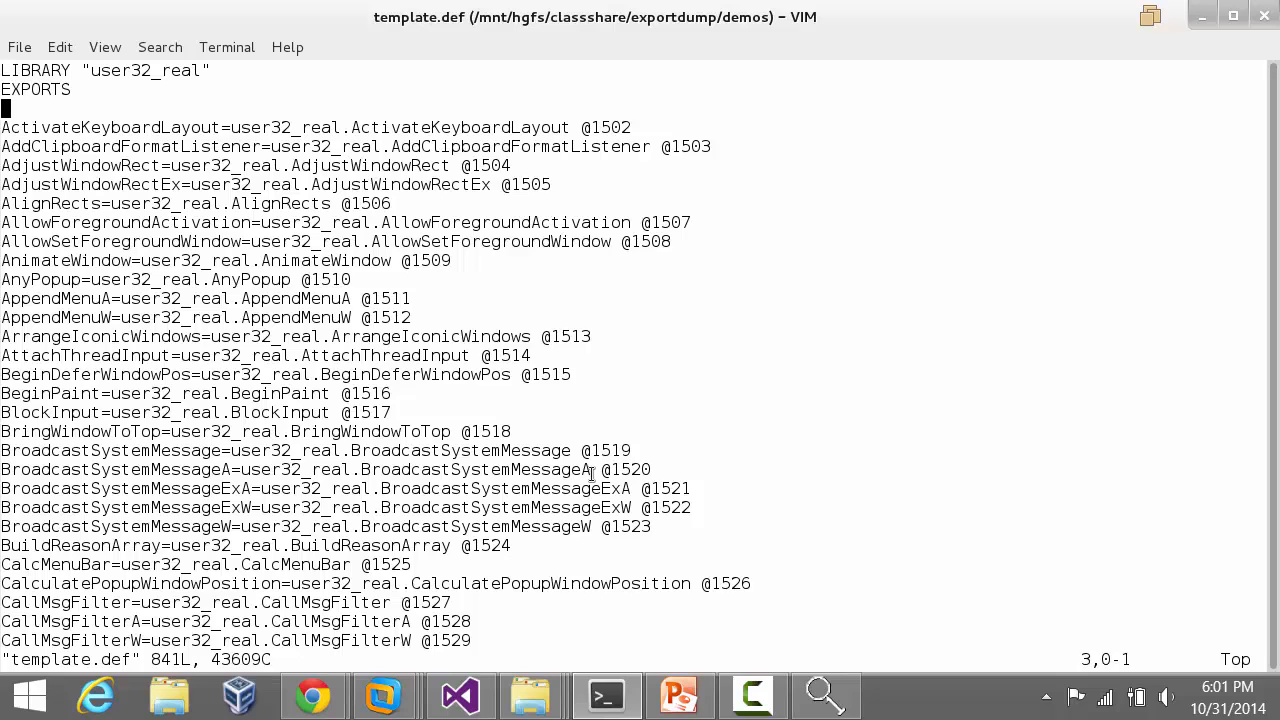
scroll("down", 3)
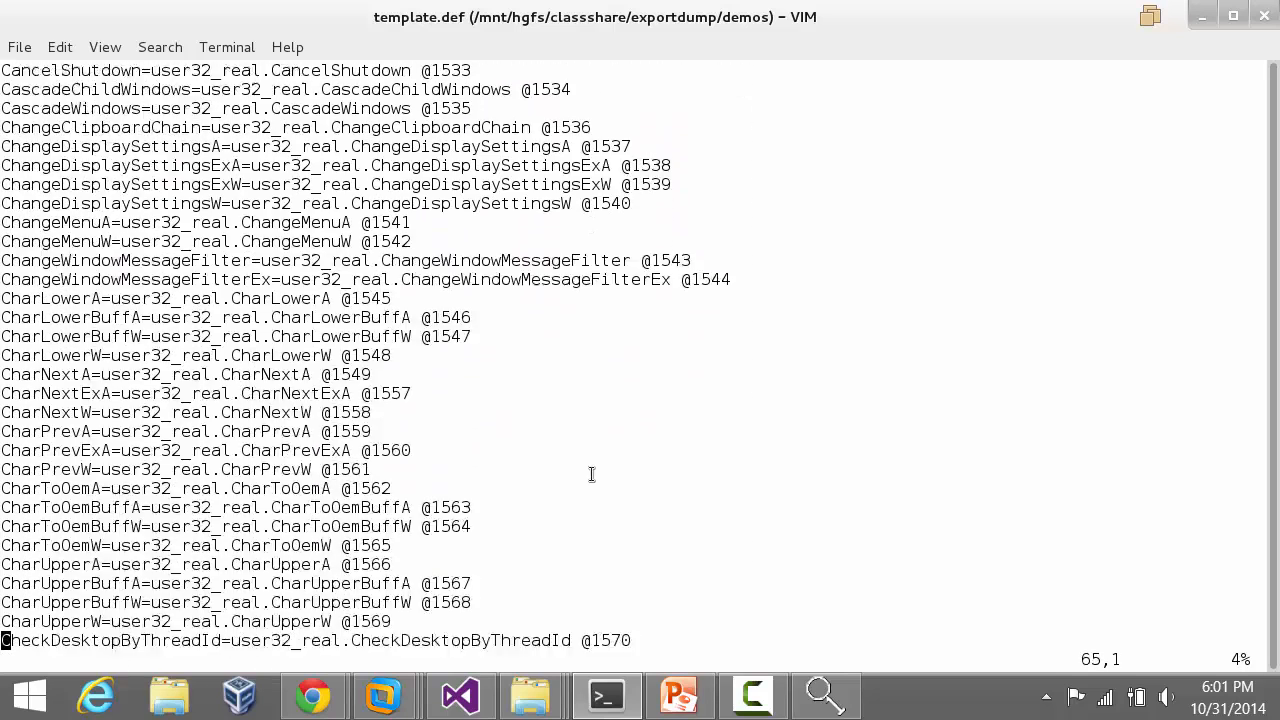
scroll("down", 3)
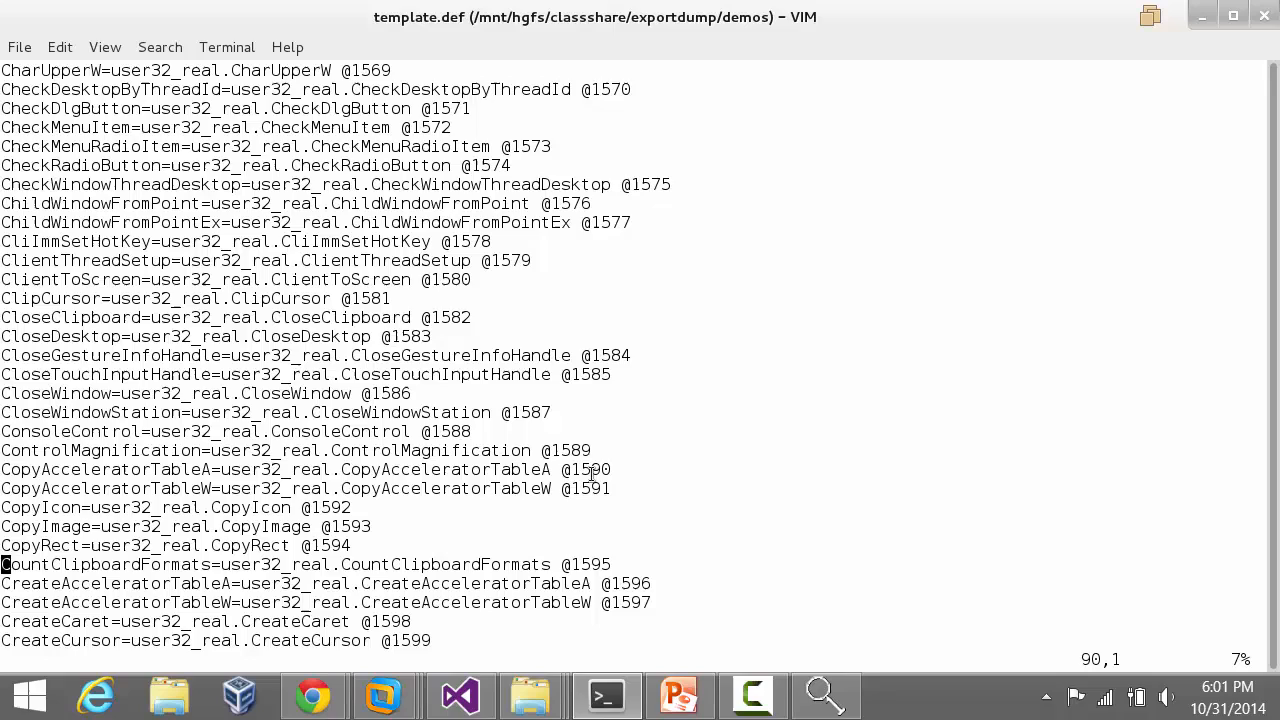
scroll("up", 3)
type(":q")
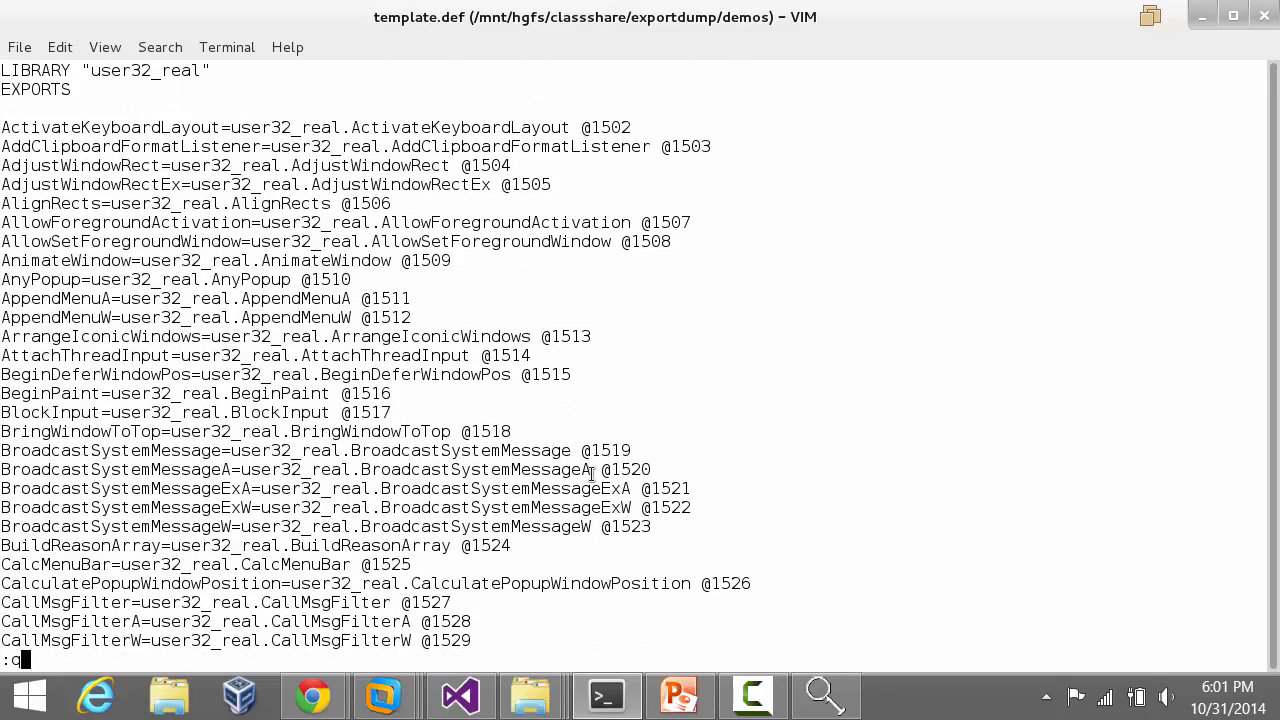
key("Return")
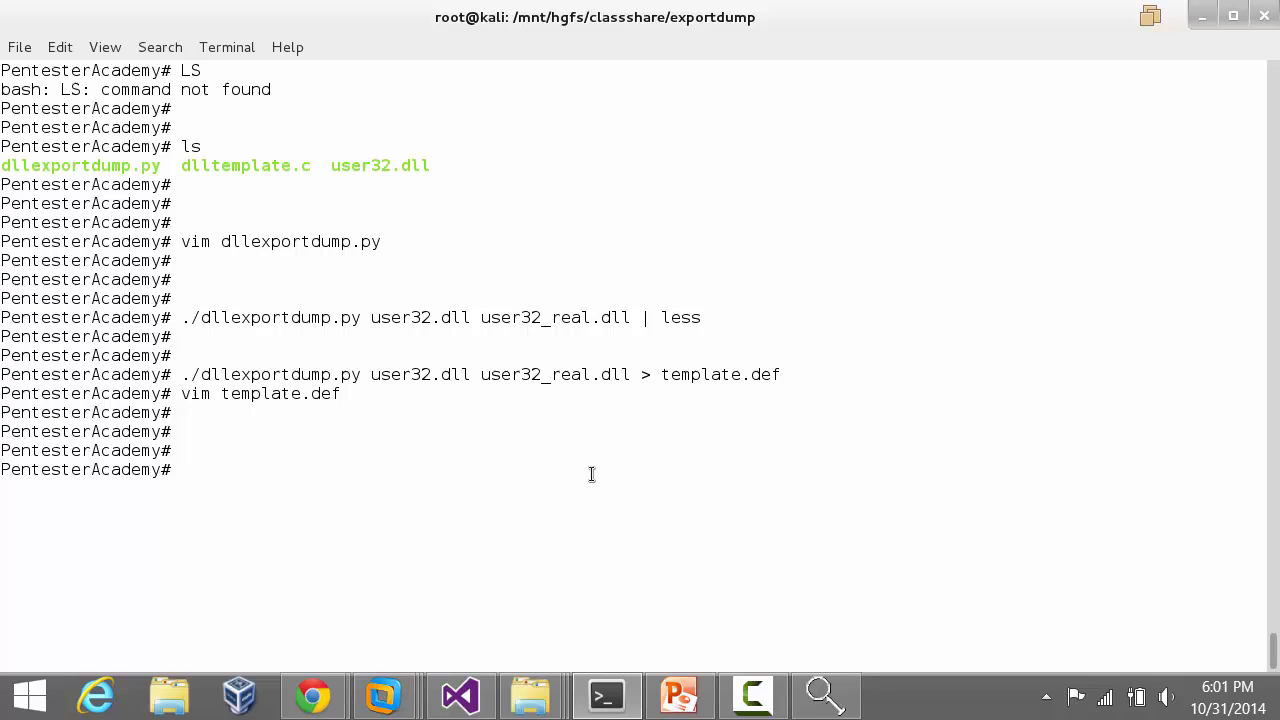
Step: Bring PowerPoint back and present the Pentester Academy slide full screen
left_click(680, 696)
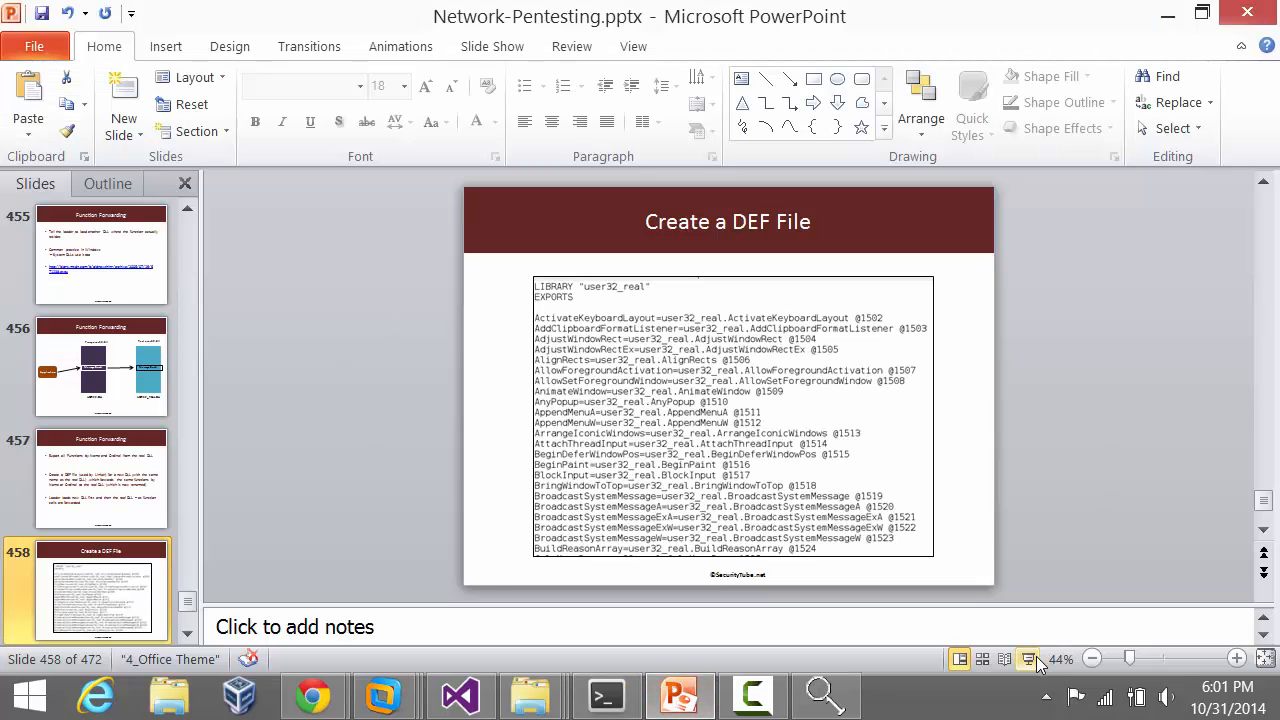
left_click(1028, 660)
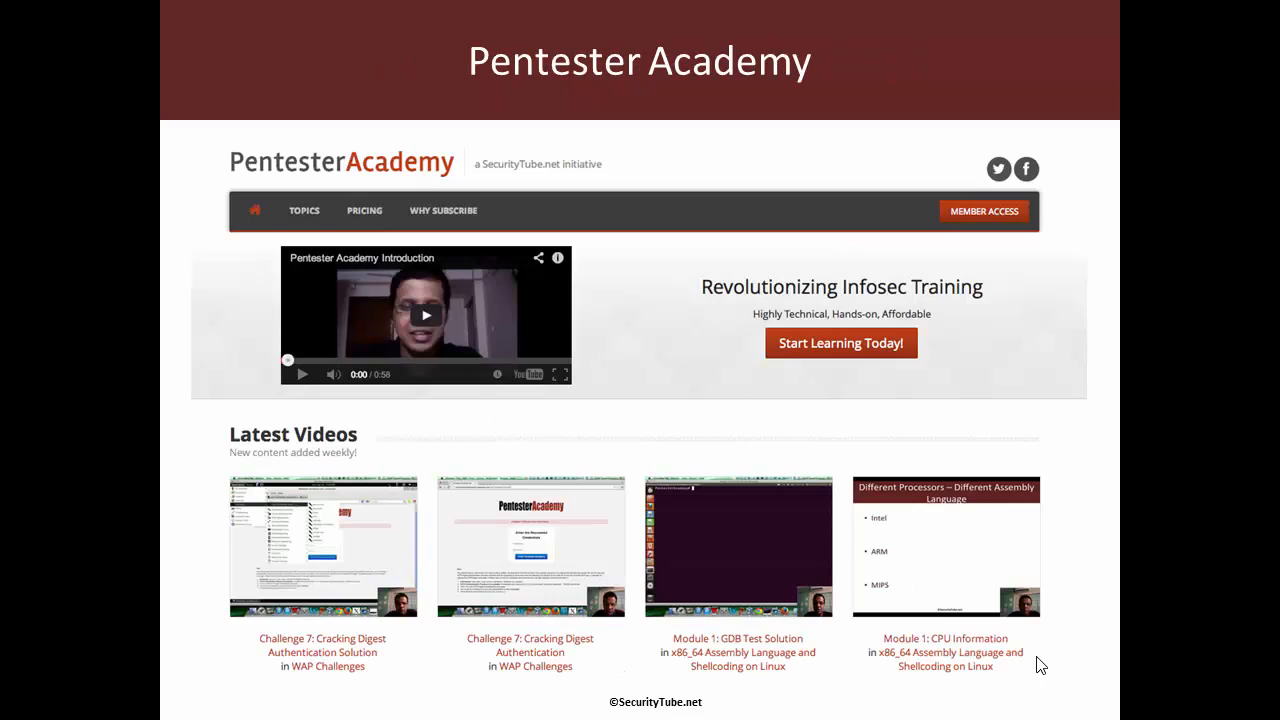